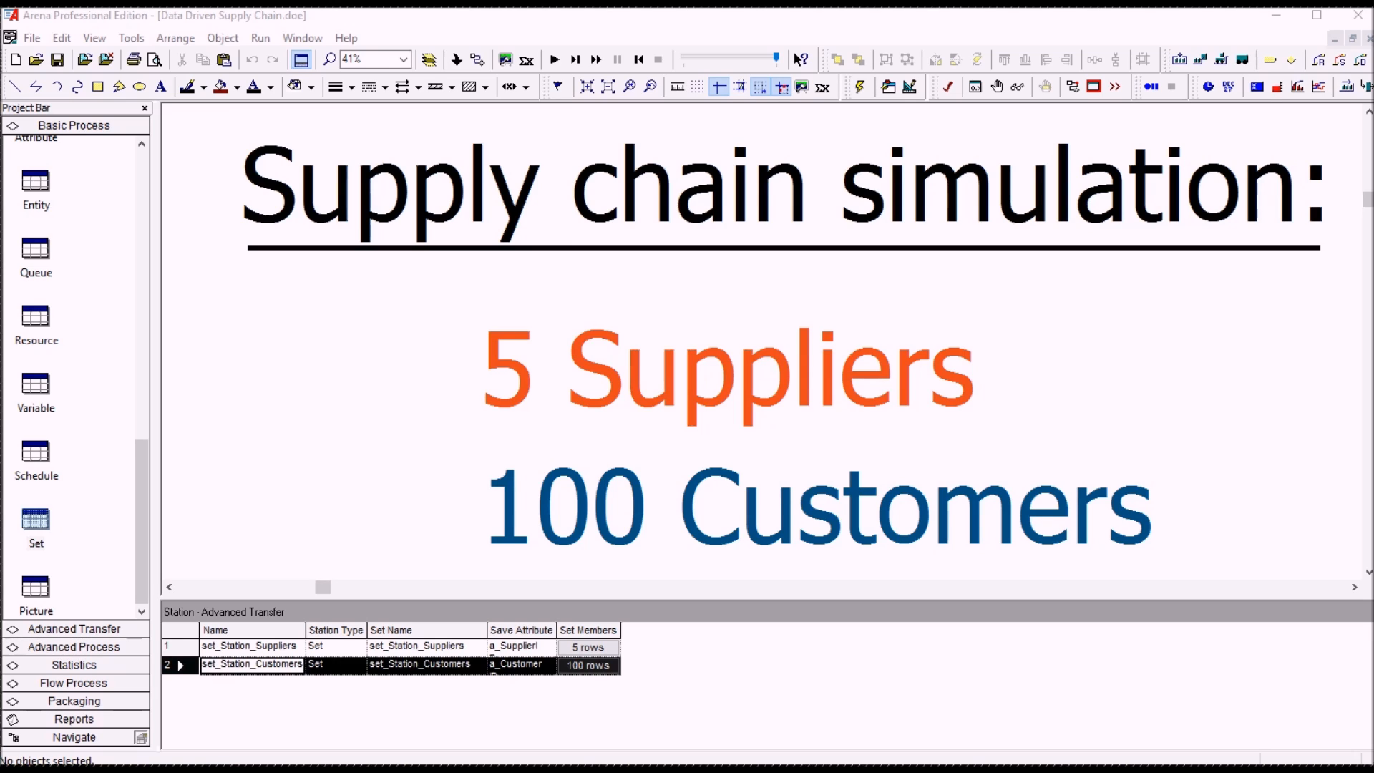
pyautogui.moveTo(668, 360)
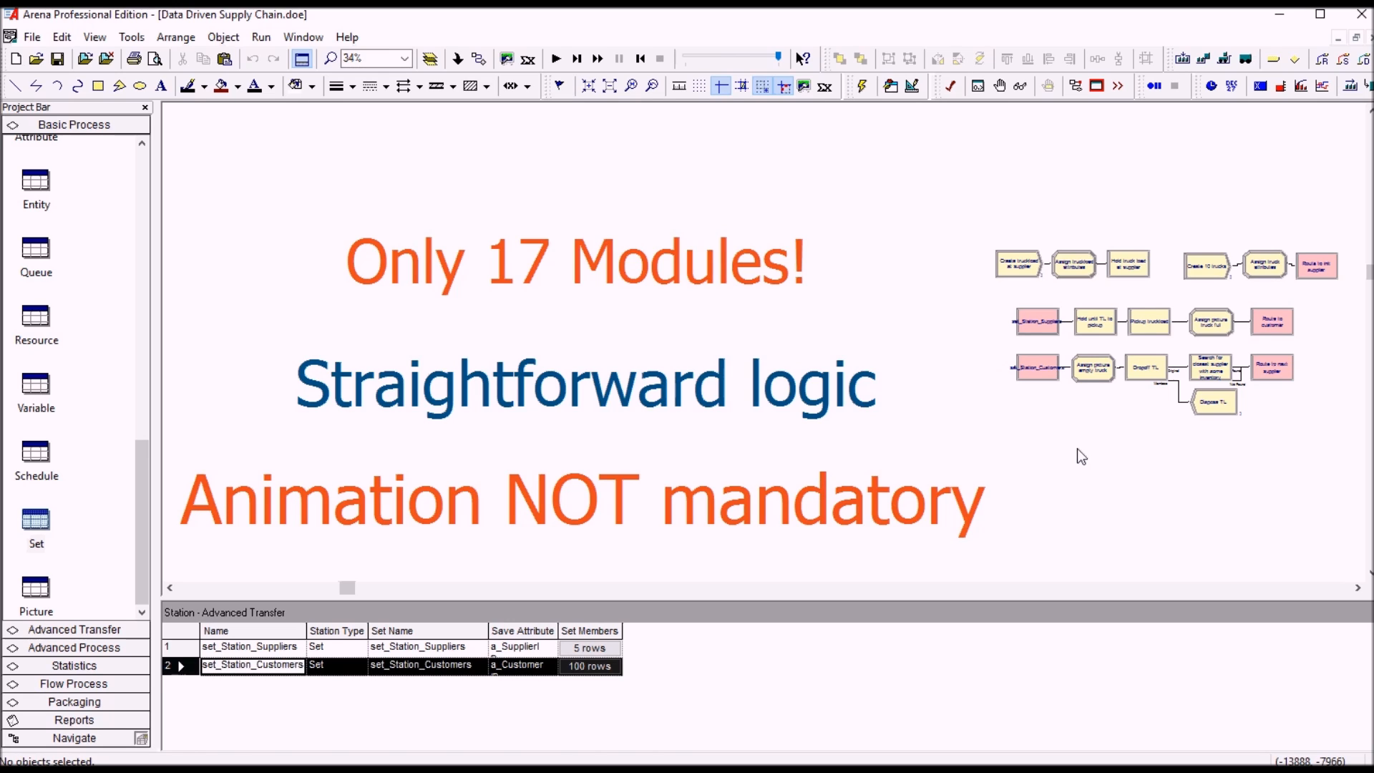
pyautogui.moveTo(1311, 443)
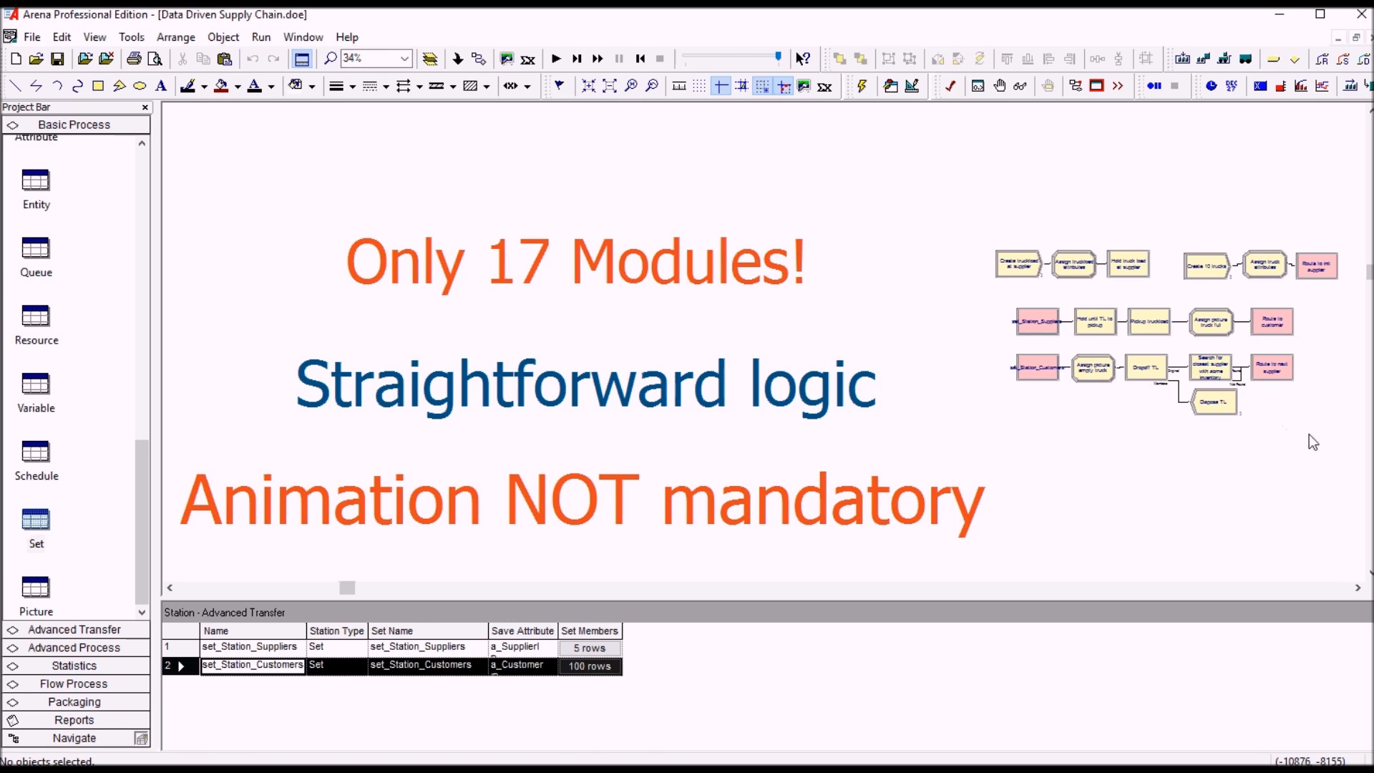
pyautogui.moveTo(1323, 439)
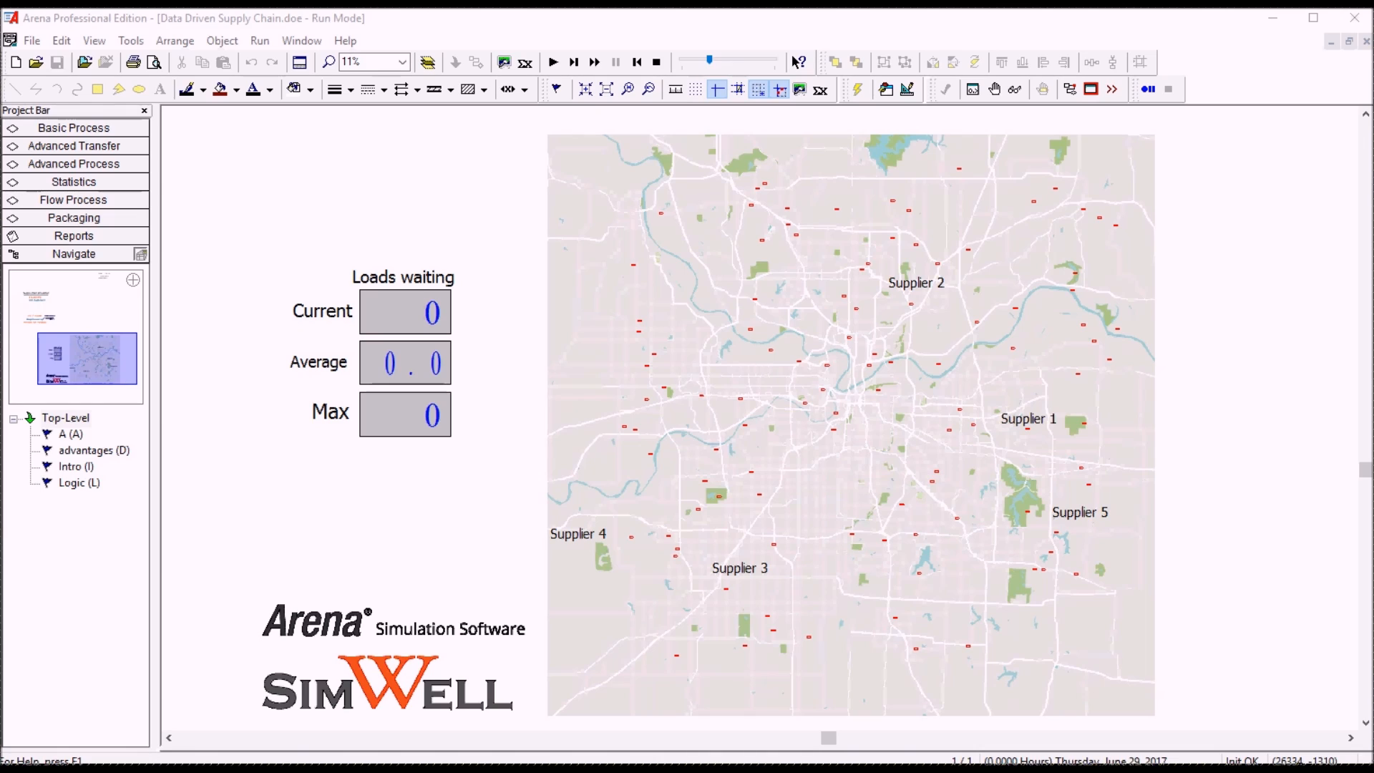
pyautogui.moveTo(647, 36)
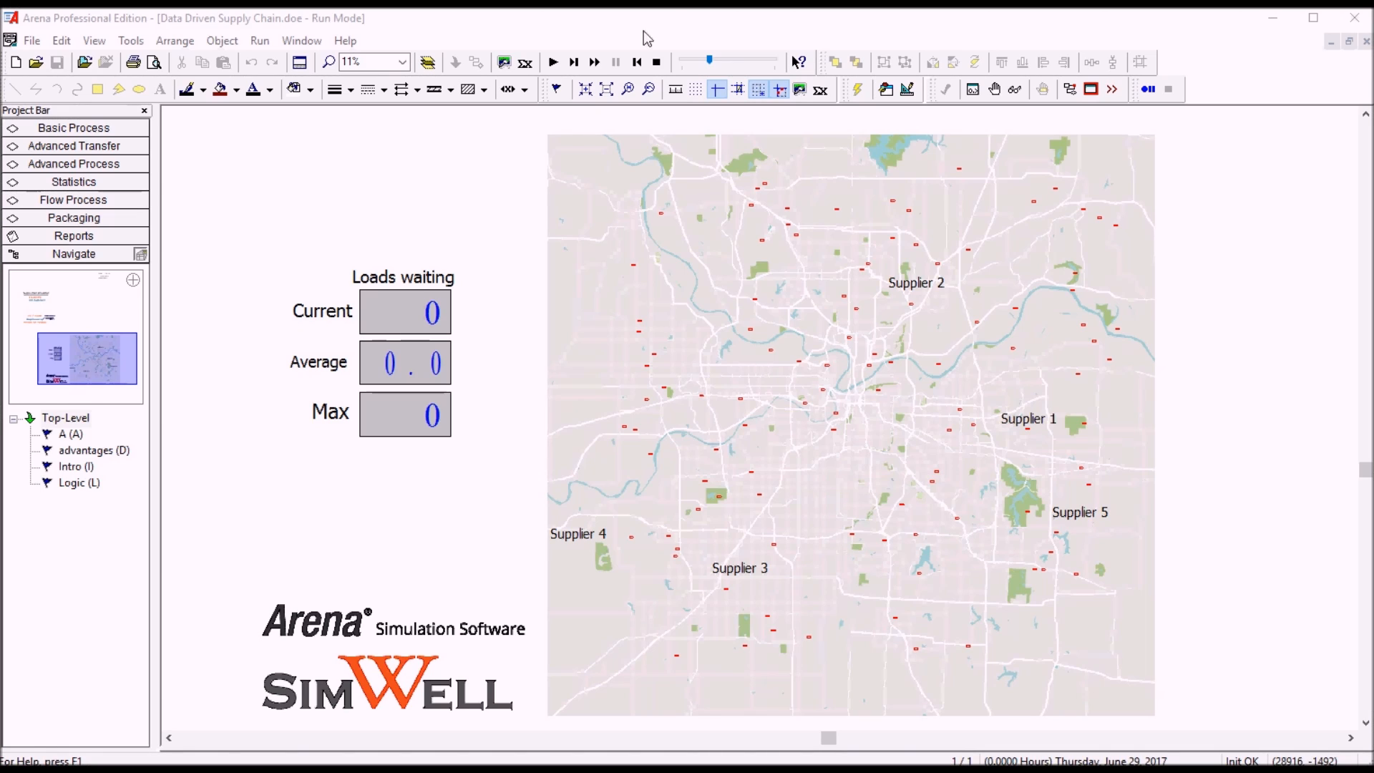
pyautogui.moveTo(554, 62)
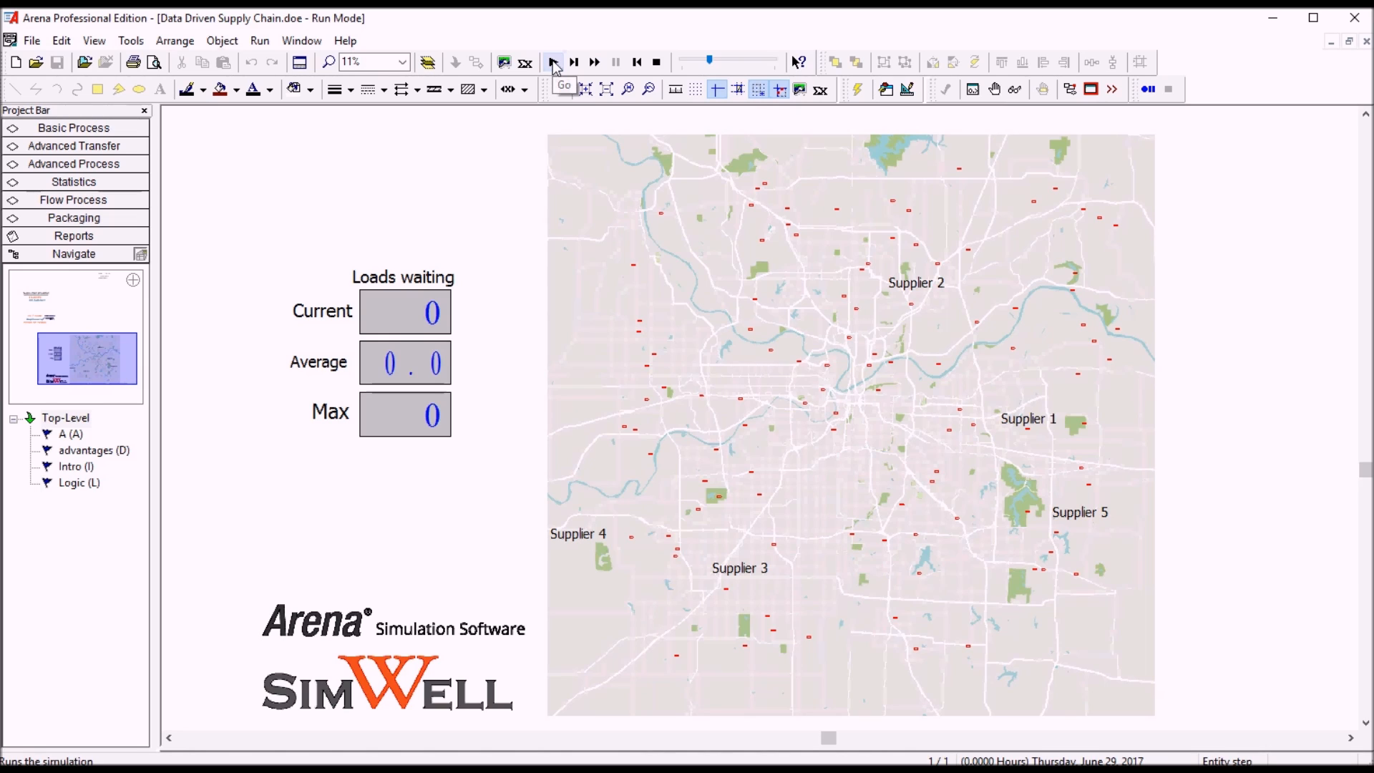
# Step: Start the supply chain simulation run with Go on the Run toolbar
pyautogui.click(558, 62)
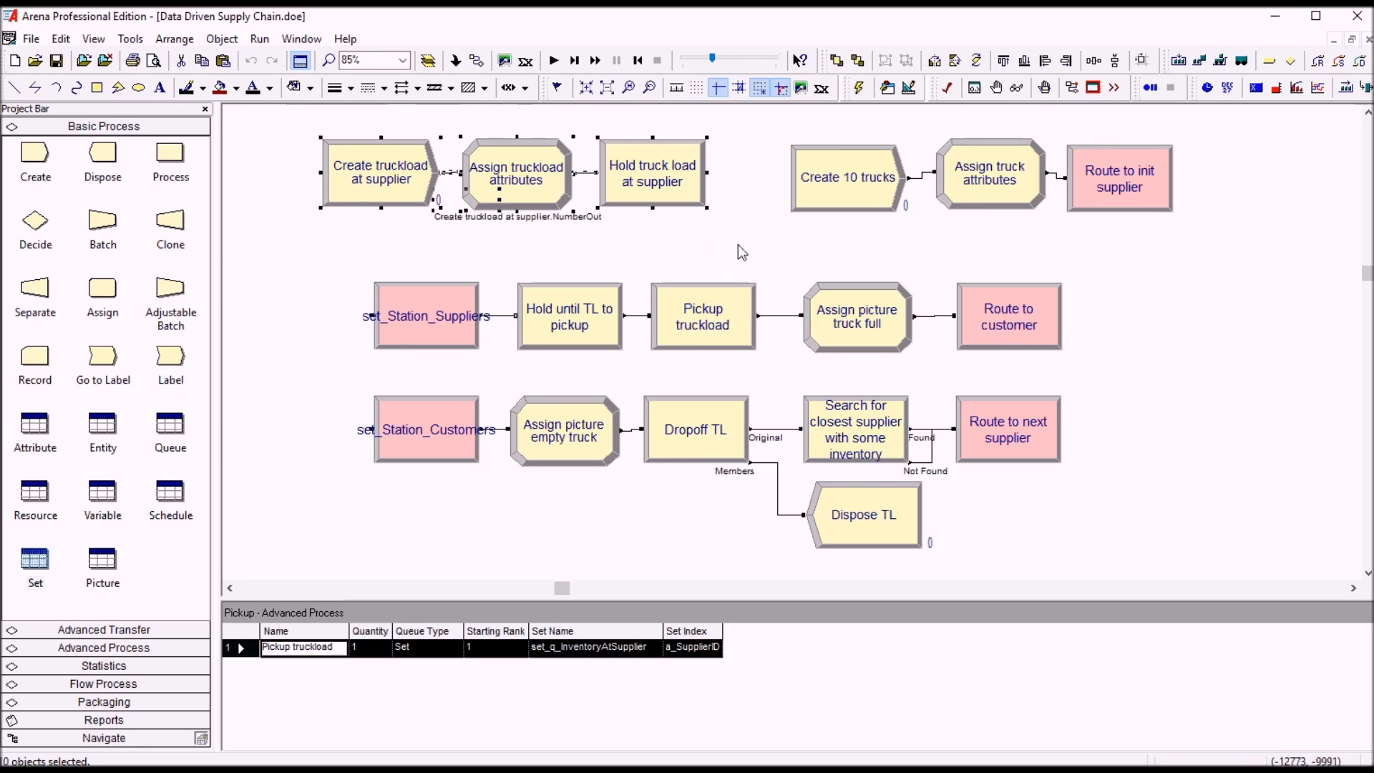
pyautogui.click(765, 128)
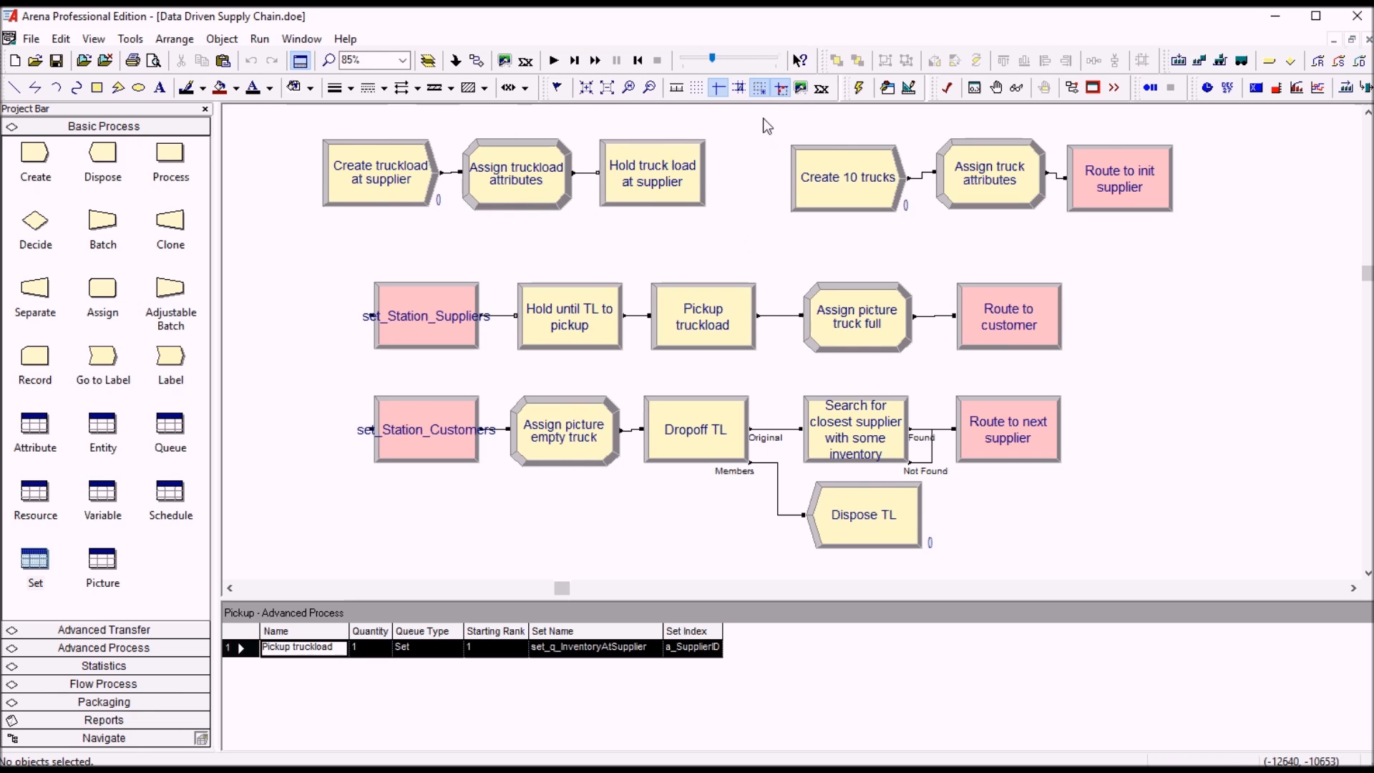
pyautogui.moveTo(1210, 246)
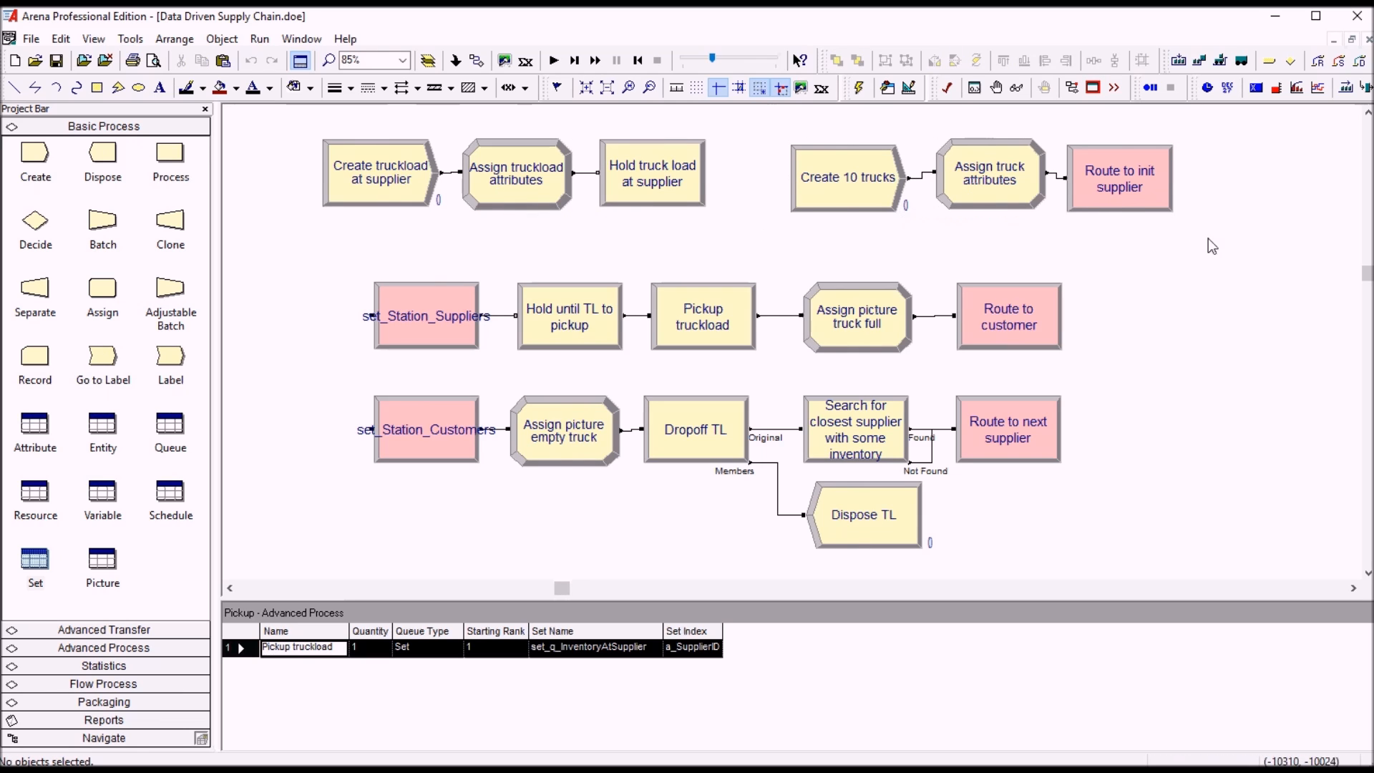
pyautogui.moveTo(314, 262)
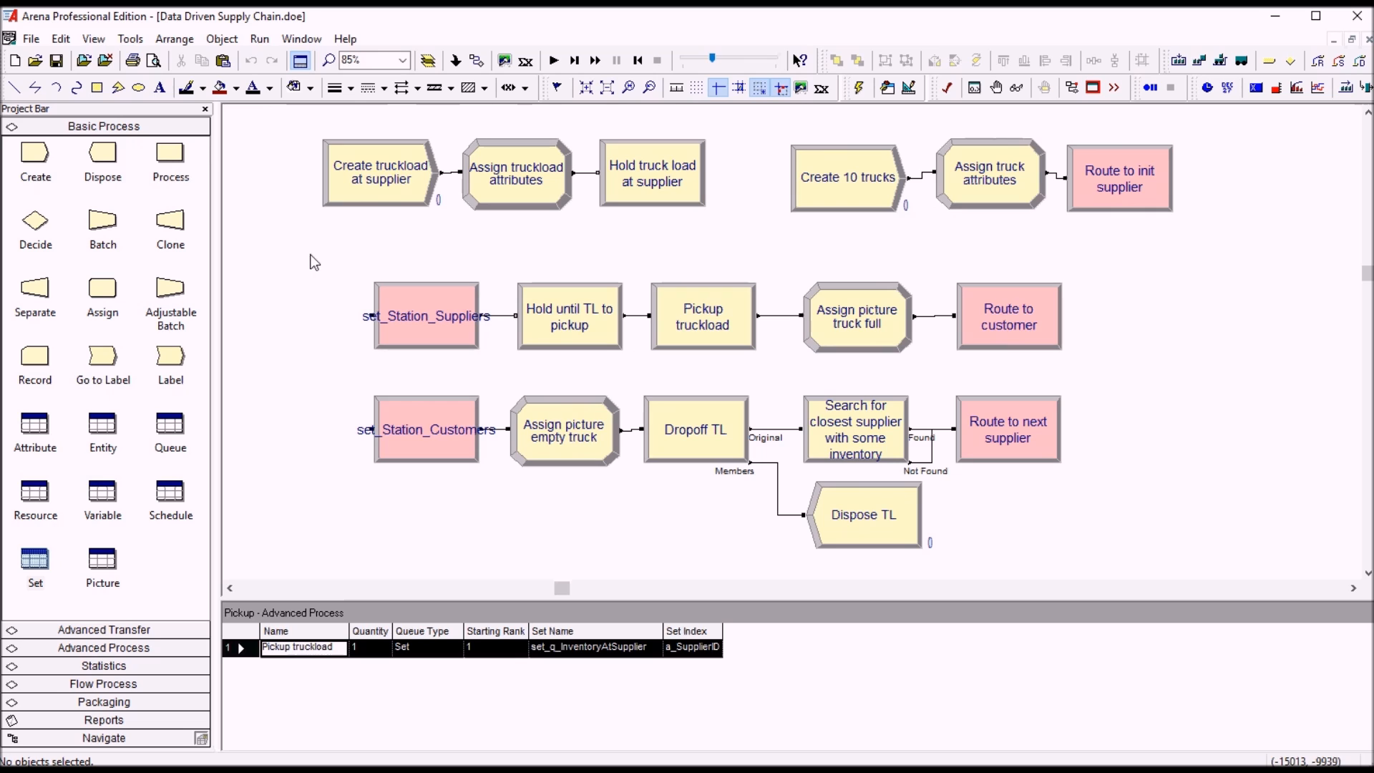
pyautogui.moveTo(1079, 359)
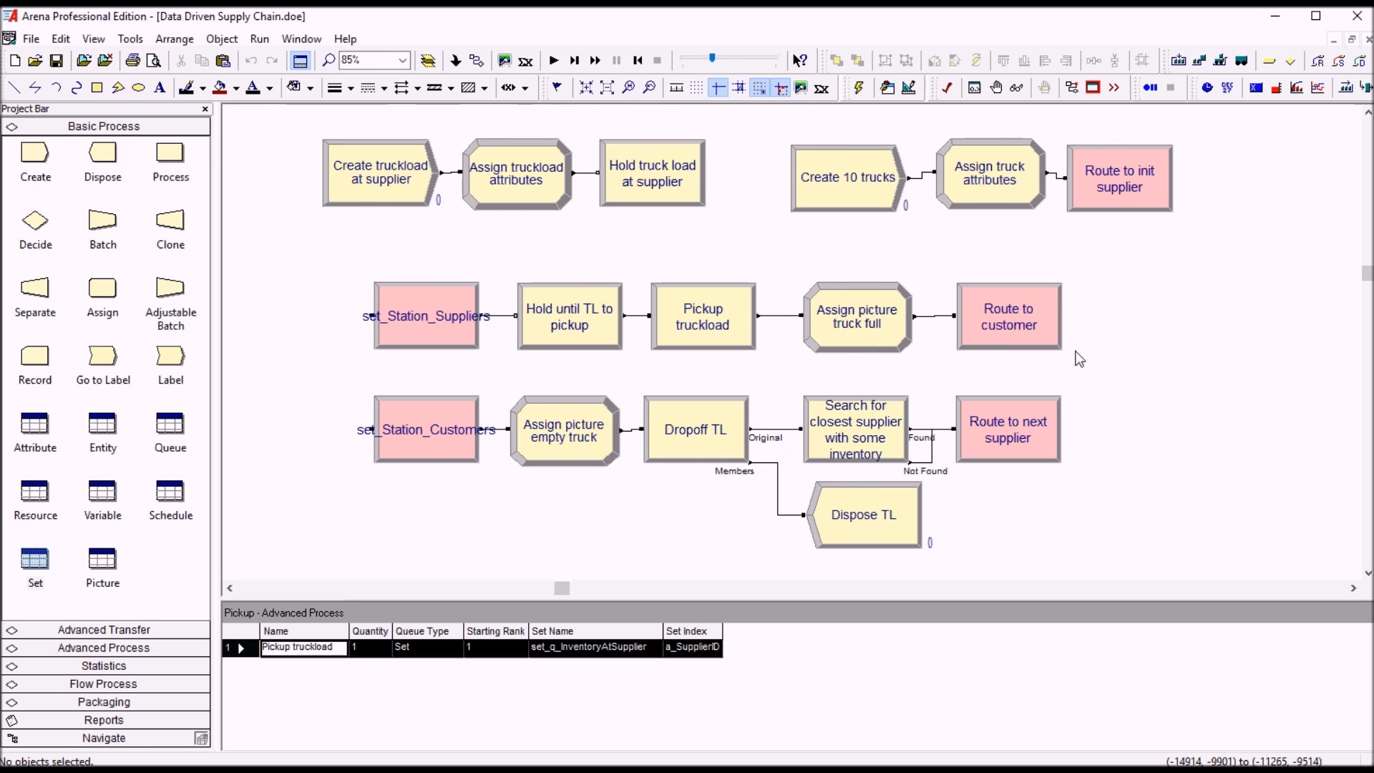
pyautogui.moveTo(323, 379)
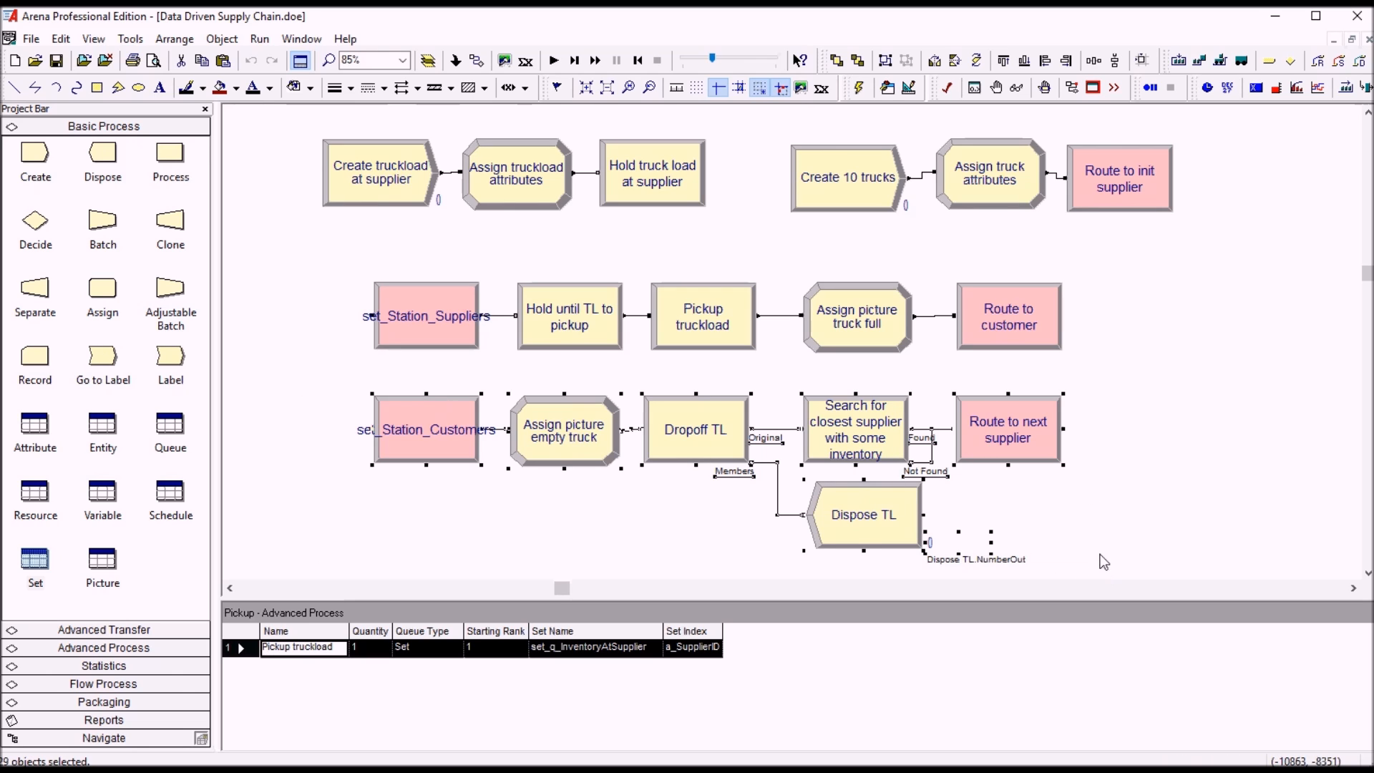
pyautogui.click(1120, 429)
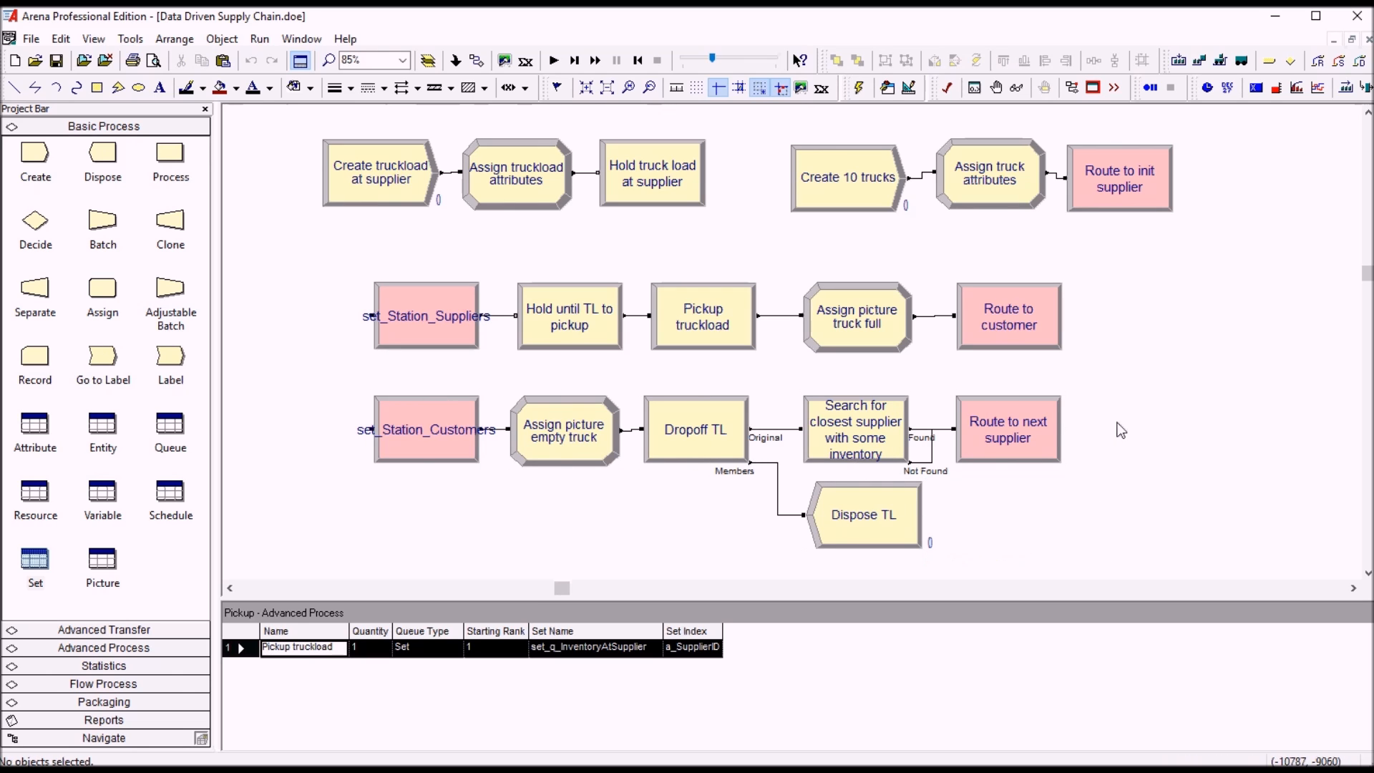
pyautogui.moveTo(784, 343)
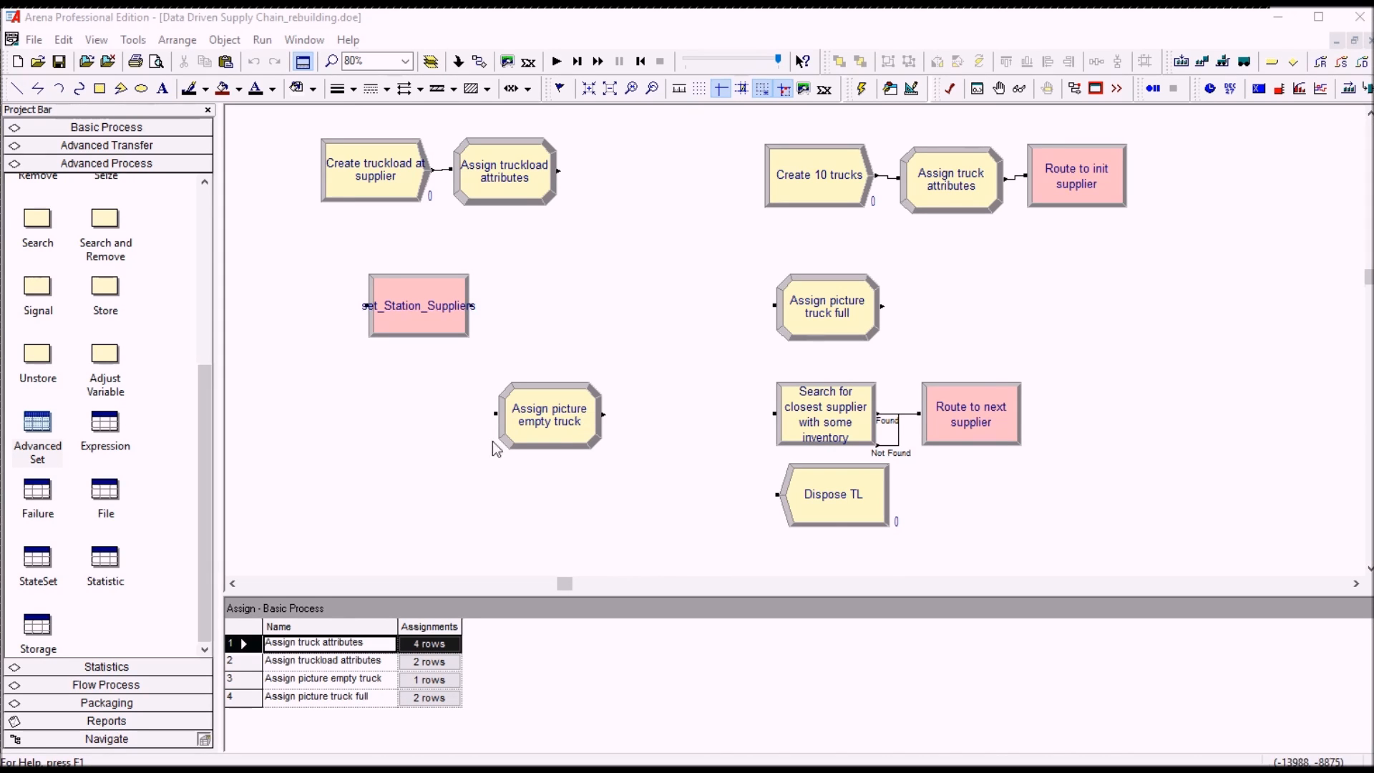
pyautogui.moveTo(498, 492)
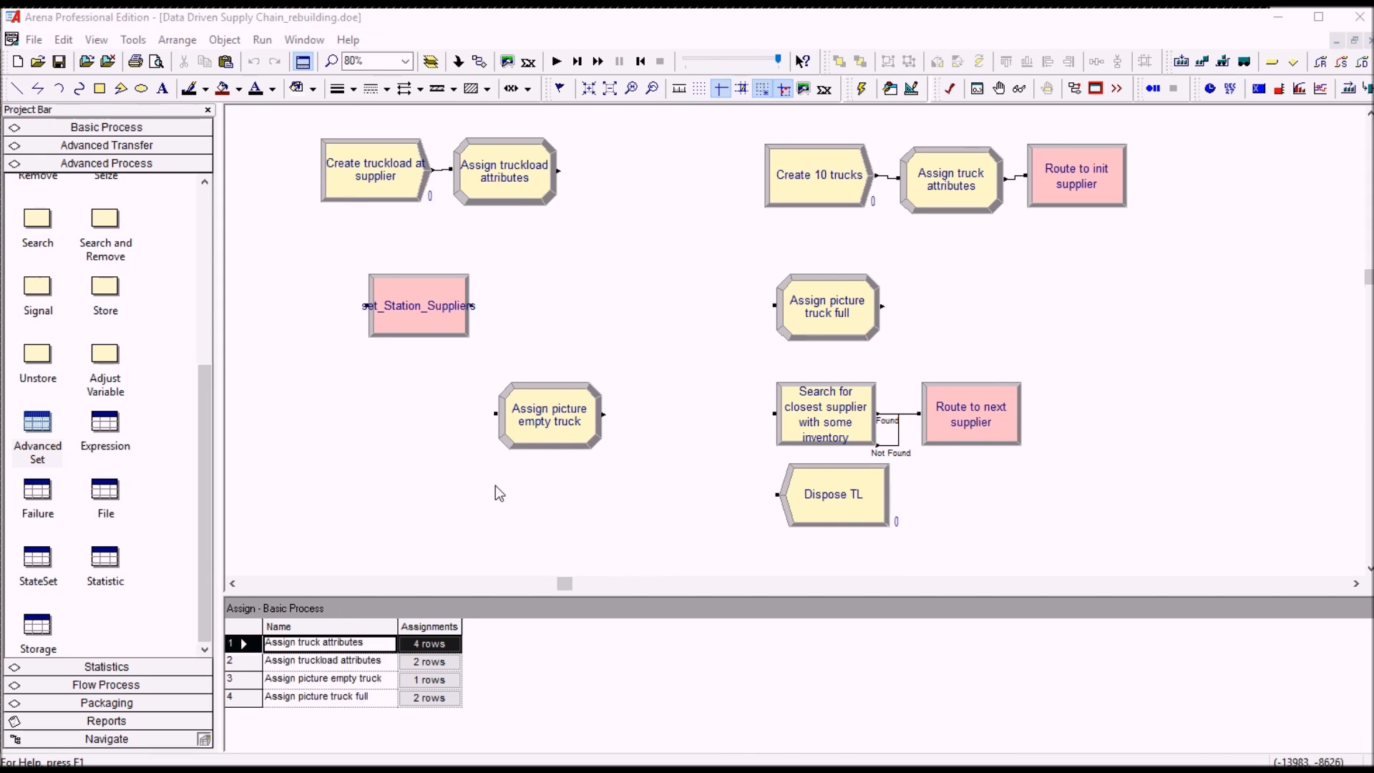
pyautogui.moveTo(472, 483)
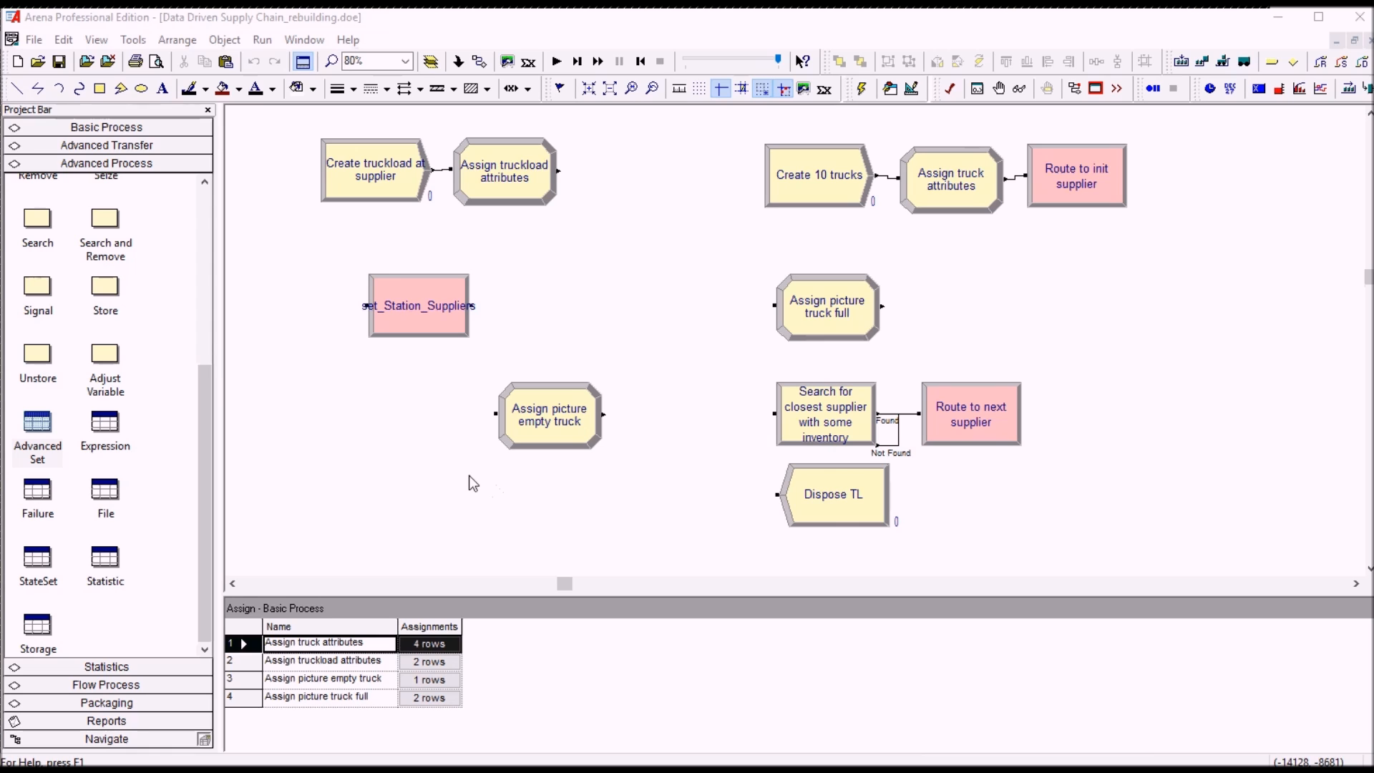
pyautogui.moveTo(412, 320)
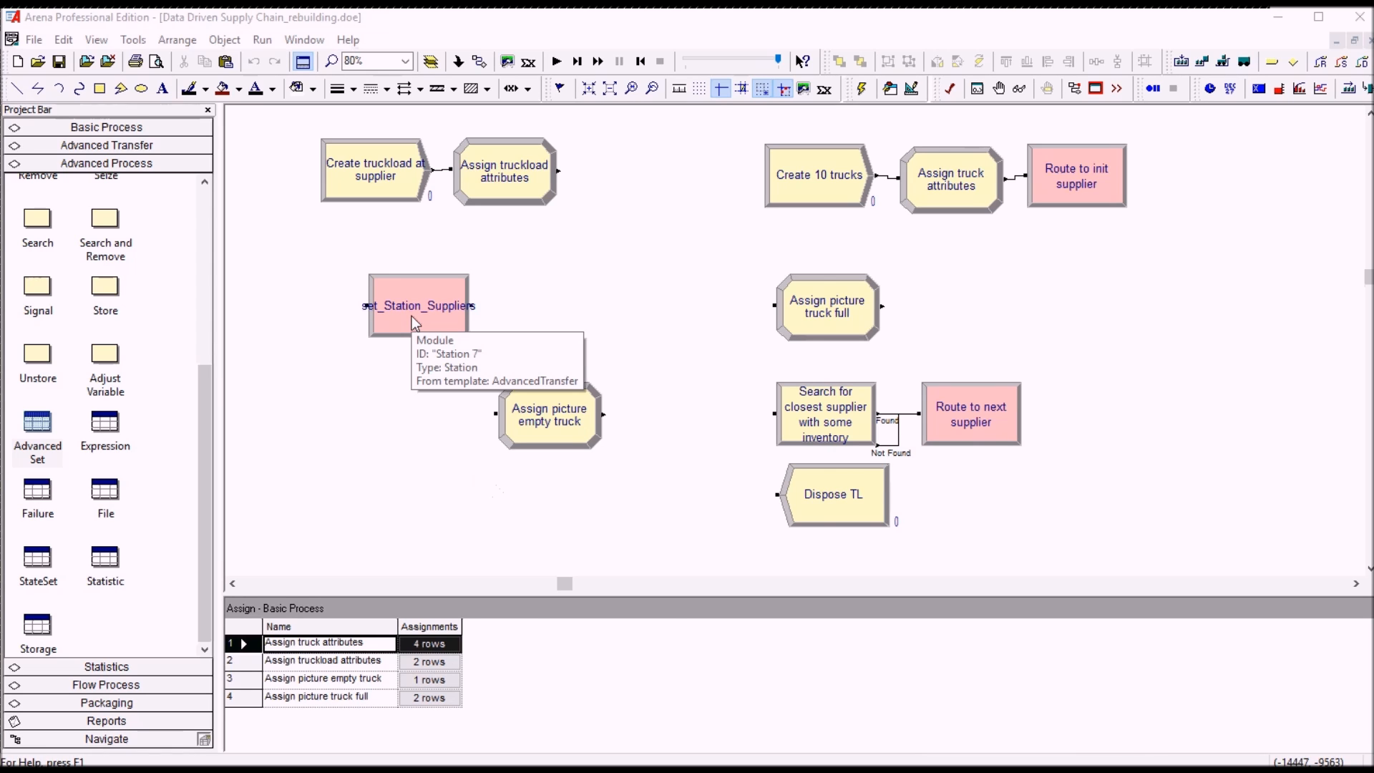
# Step: Review the set_Station_Suppliers station settings and cancel without changes
pyautogui.doubleClick(418, 304)
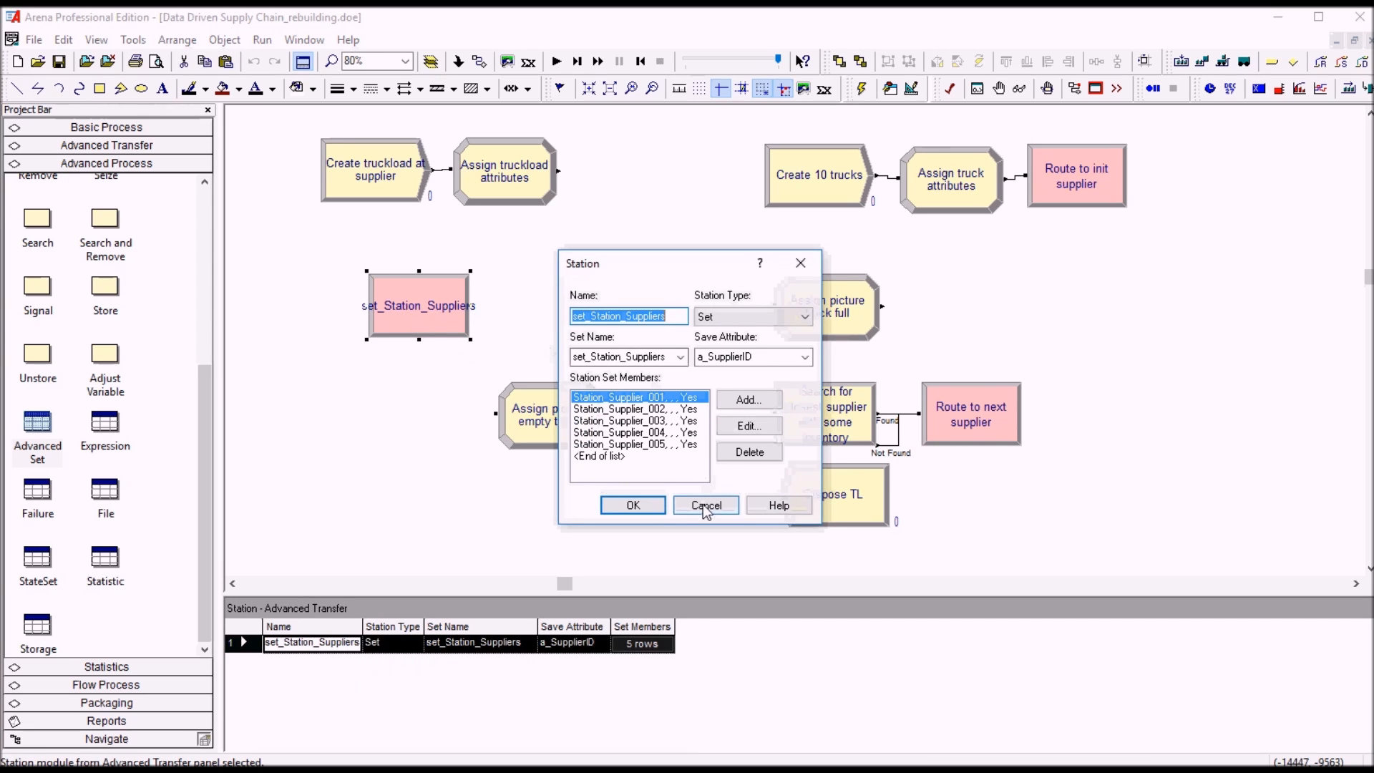
pyautogui.click(706, 505)
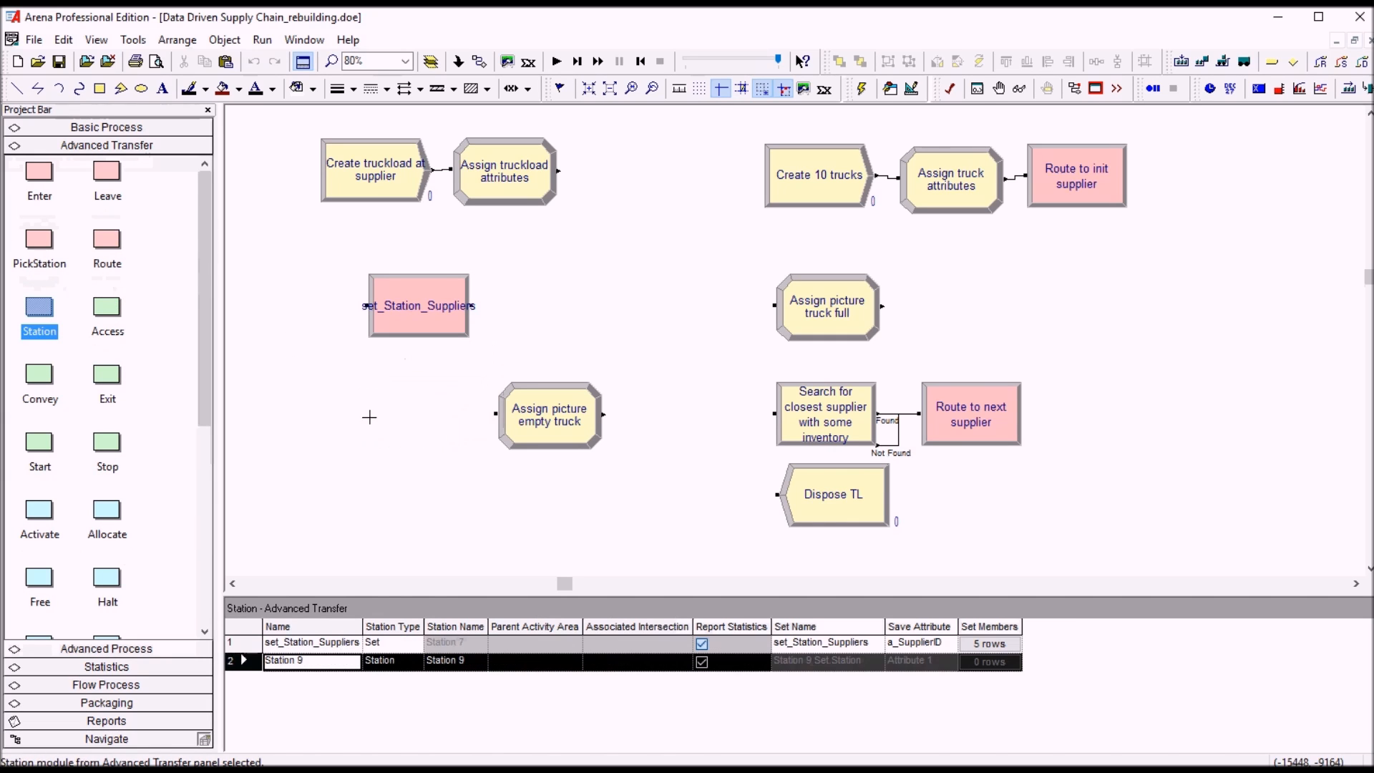
# Step: Place a Station module named set_Station_Customers with Station Type Set, before the empty-truck assignment
pyautogui.click(369, 418)
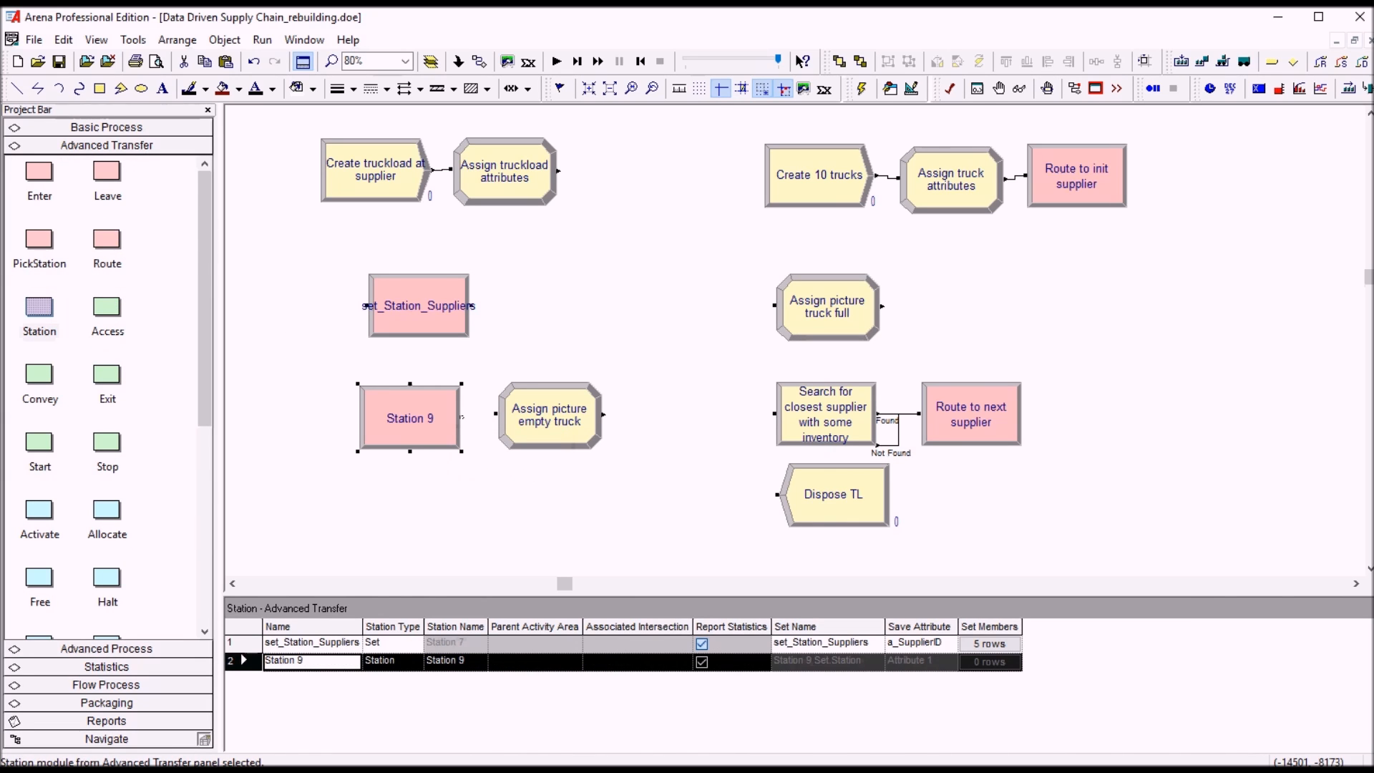
pyautogui.doubleClick(409, 418)
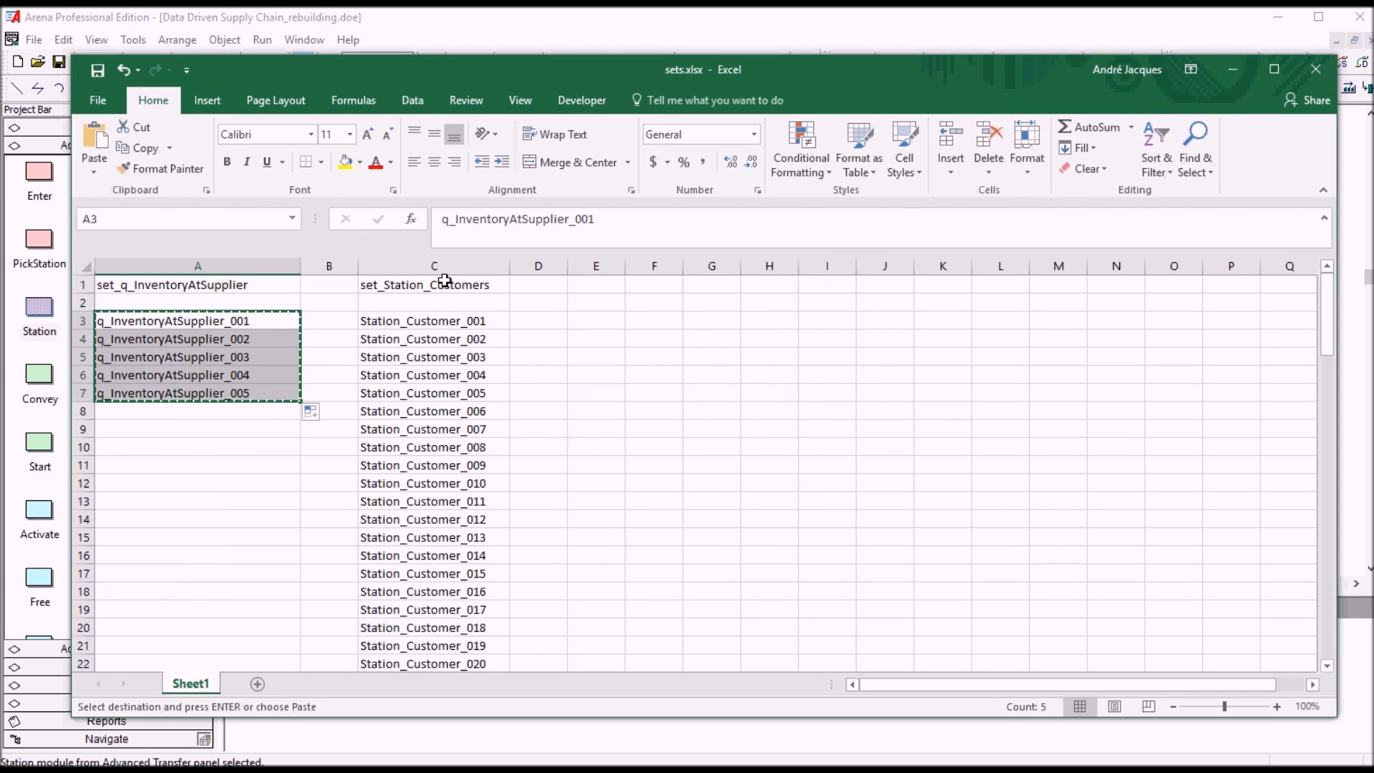
pyautogui.click(434, 284)
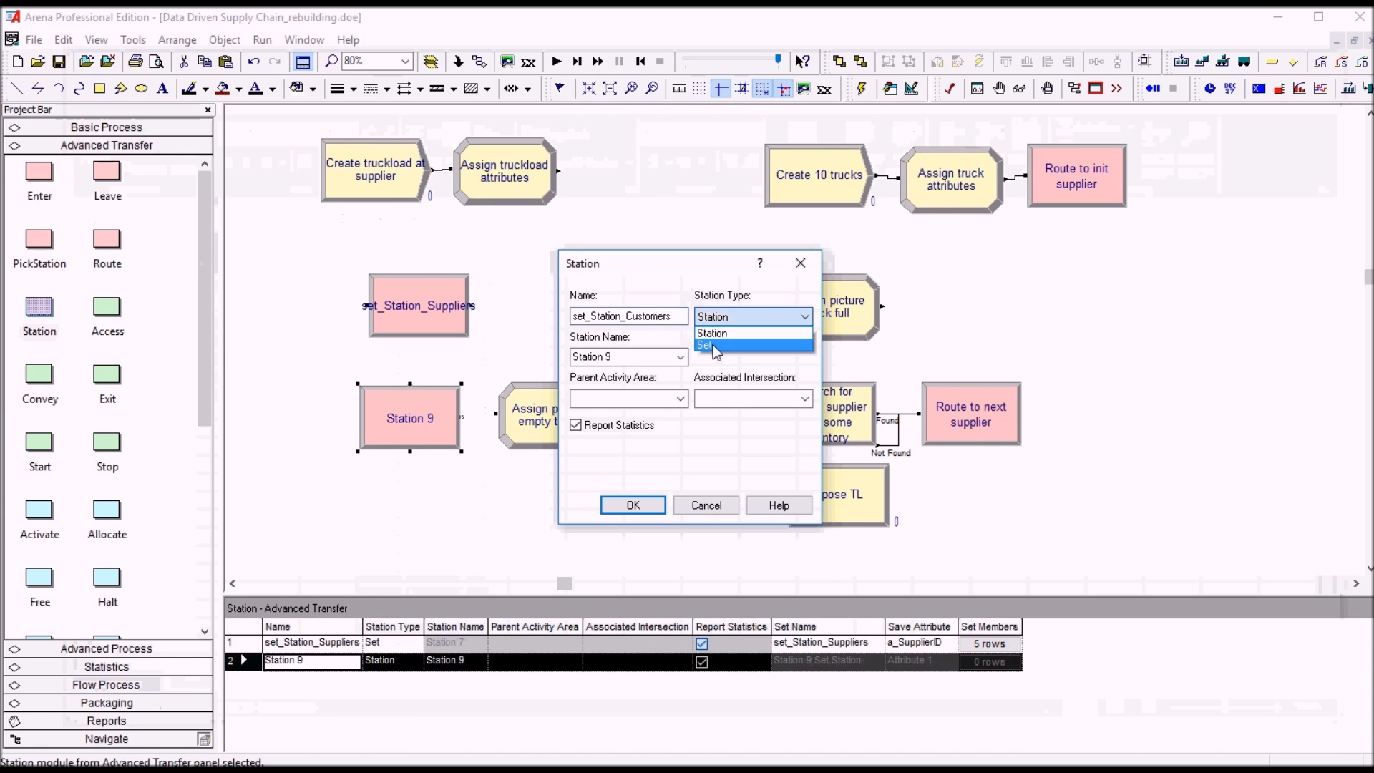
pyautogui.click(708, 345)
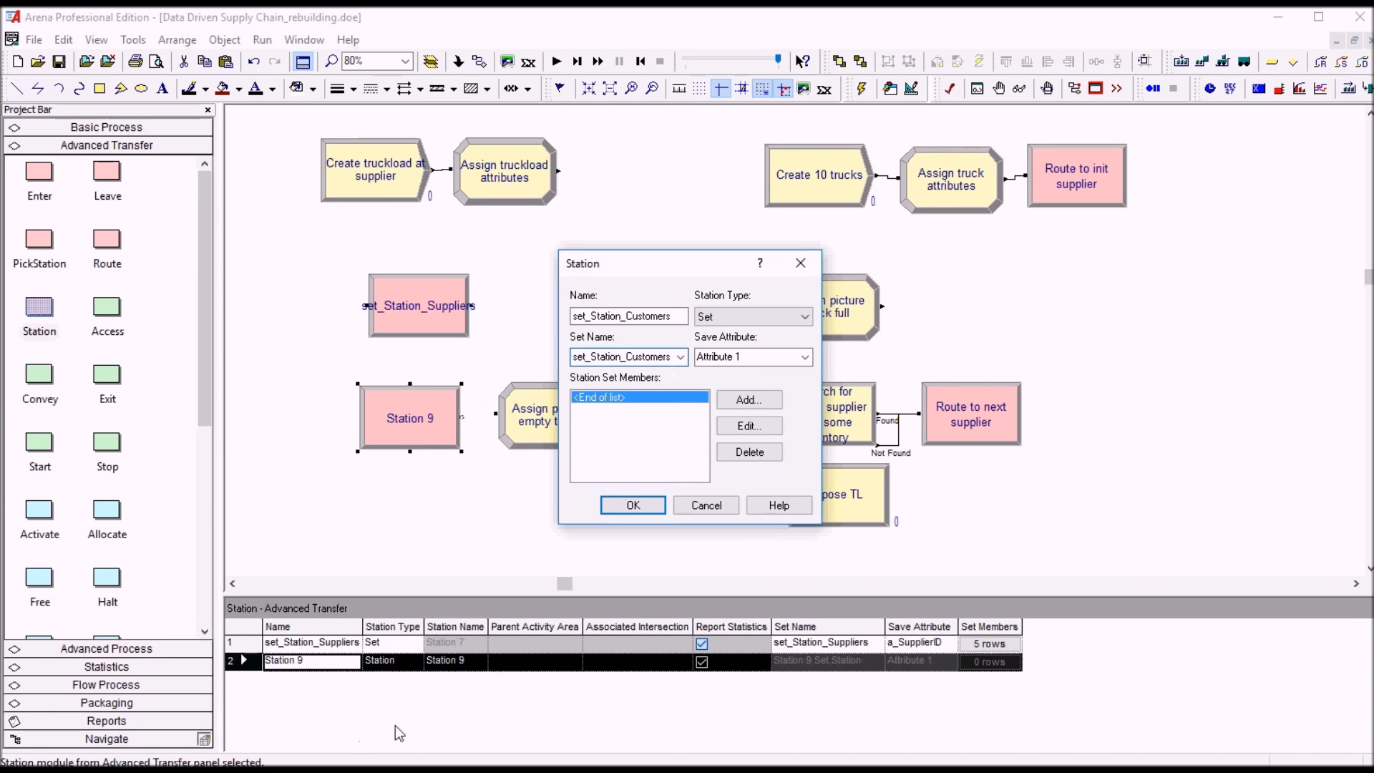
pyautogui.click(632, 504)
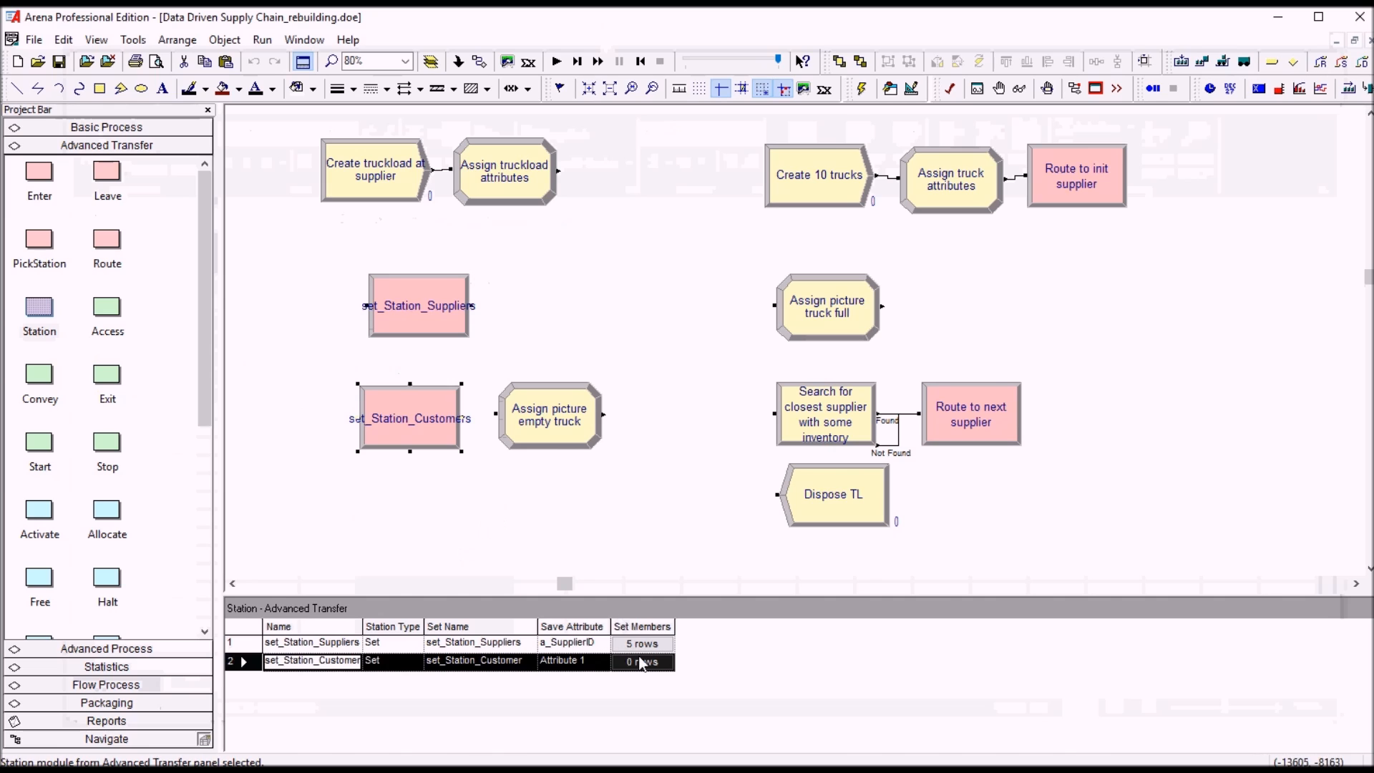
# Step: Paste the customer stations into the set's member list
pyautogui.click(643, 661)
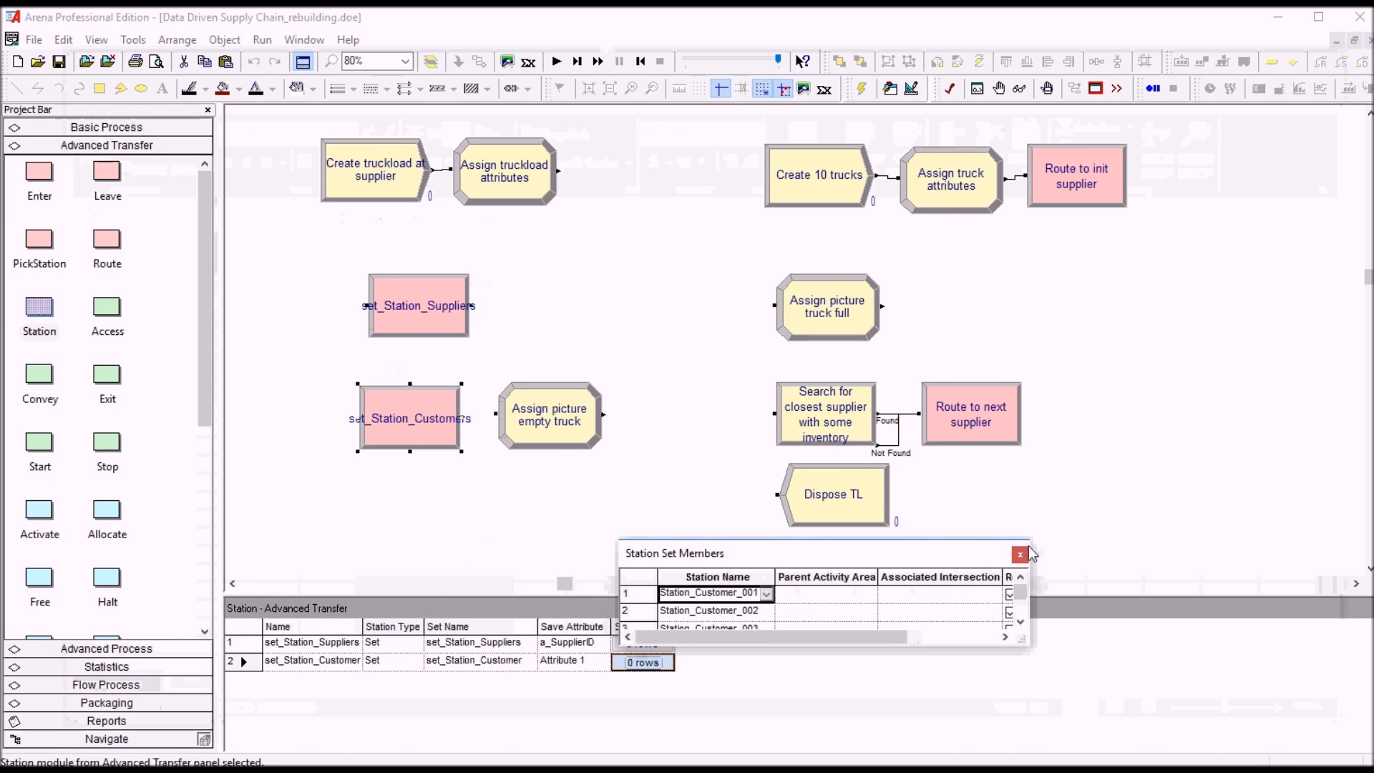
pyautogui.click(1019, 555)
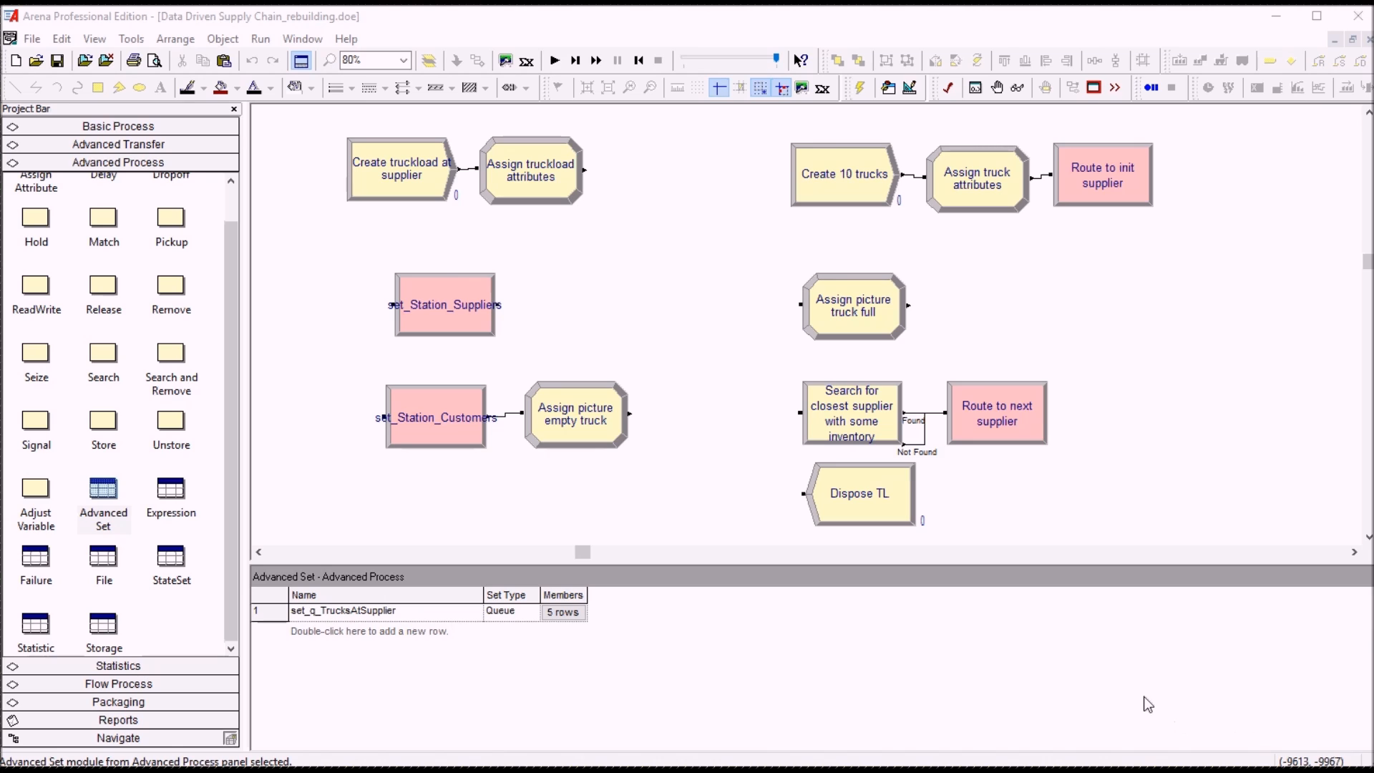
pyautogui.moveTo(585, 208)
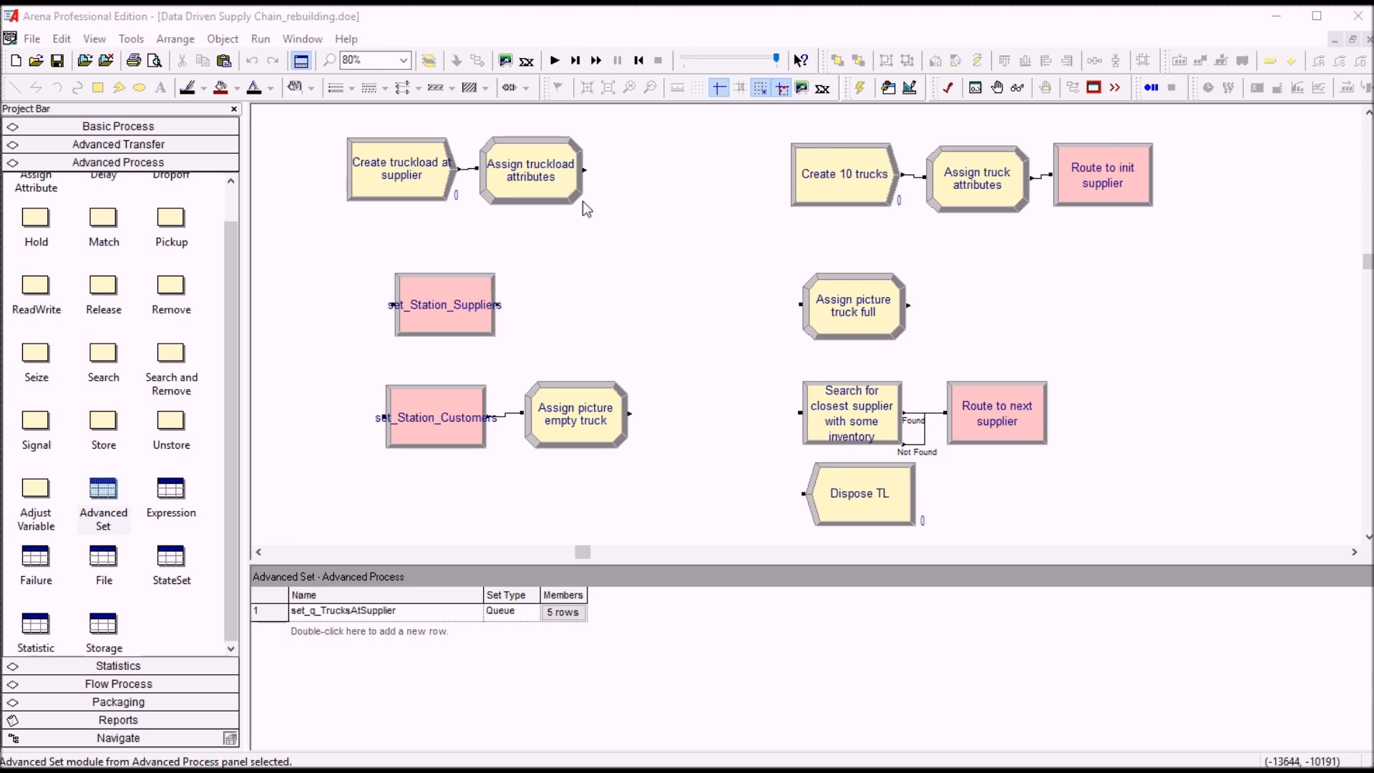
pyautogui.moveTo(79, 236)
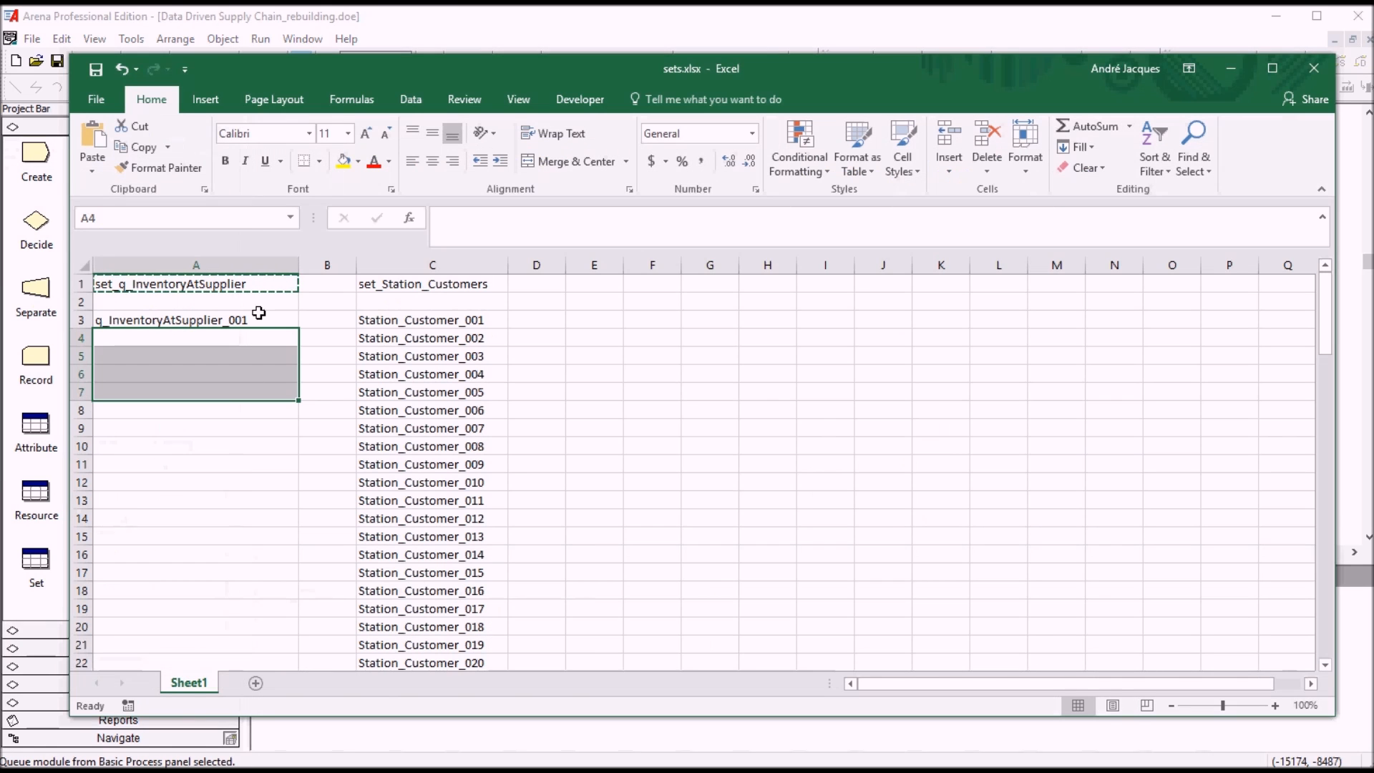
# Step: Fill the q_InventoryAtSupplier queue names down for all five suppliers
pyautogui.moveTo(298, 329); pyautogui.dragTo(297, 392)
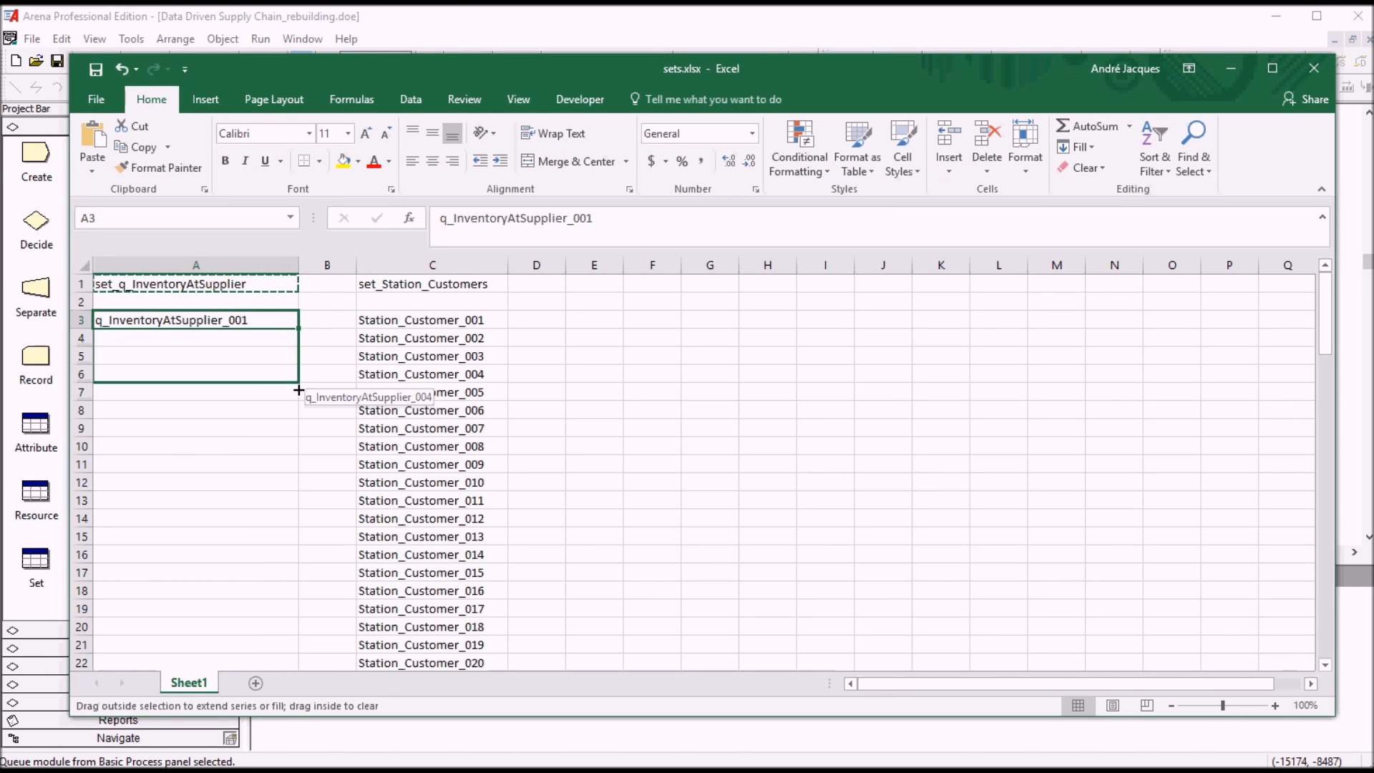
pyautogui.moveTo(297, 330); pyautogui.dragTo(298, 392)
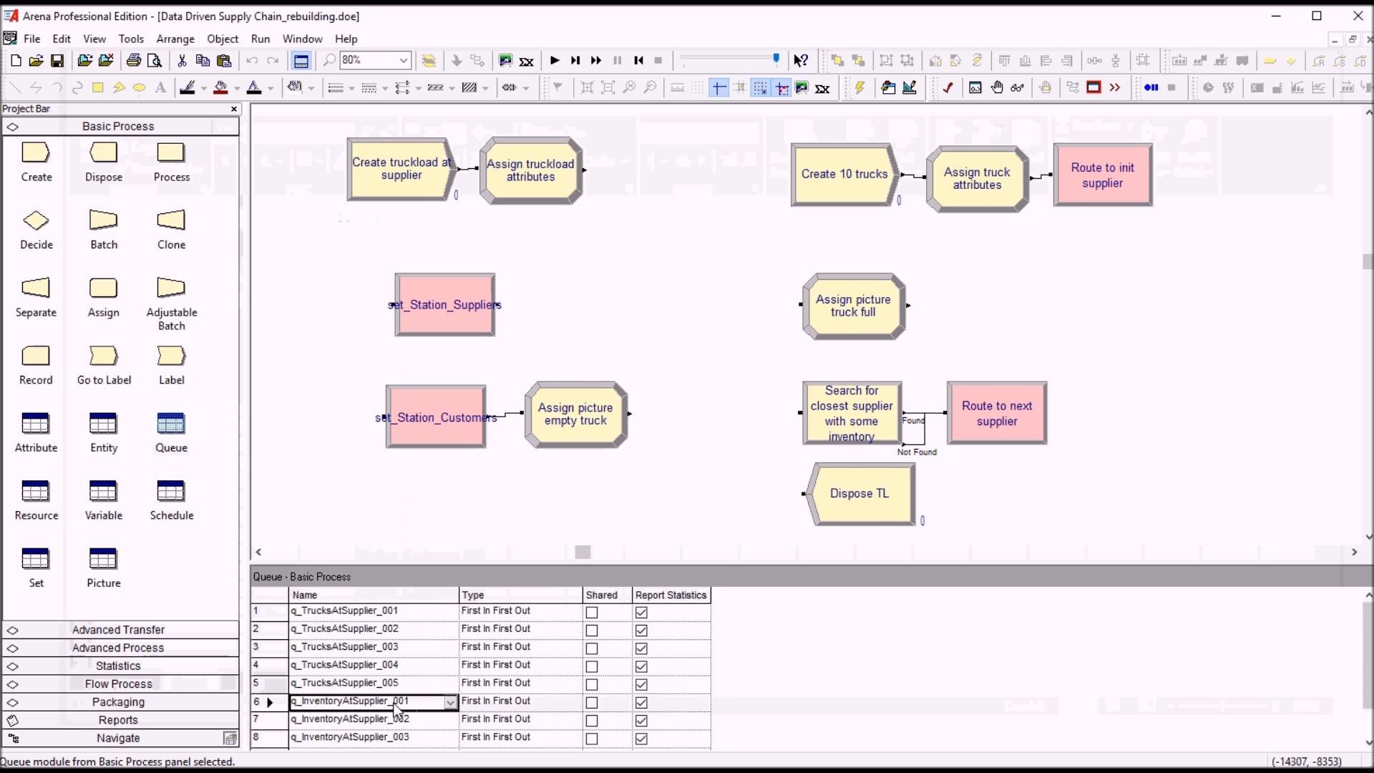
# Step: Add a new row in the Advanced Set spreadsheet and go to its Members cell
pyautogui.click(117, 161)
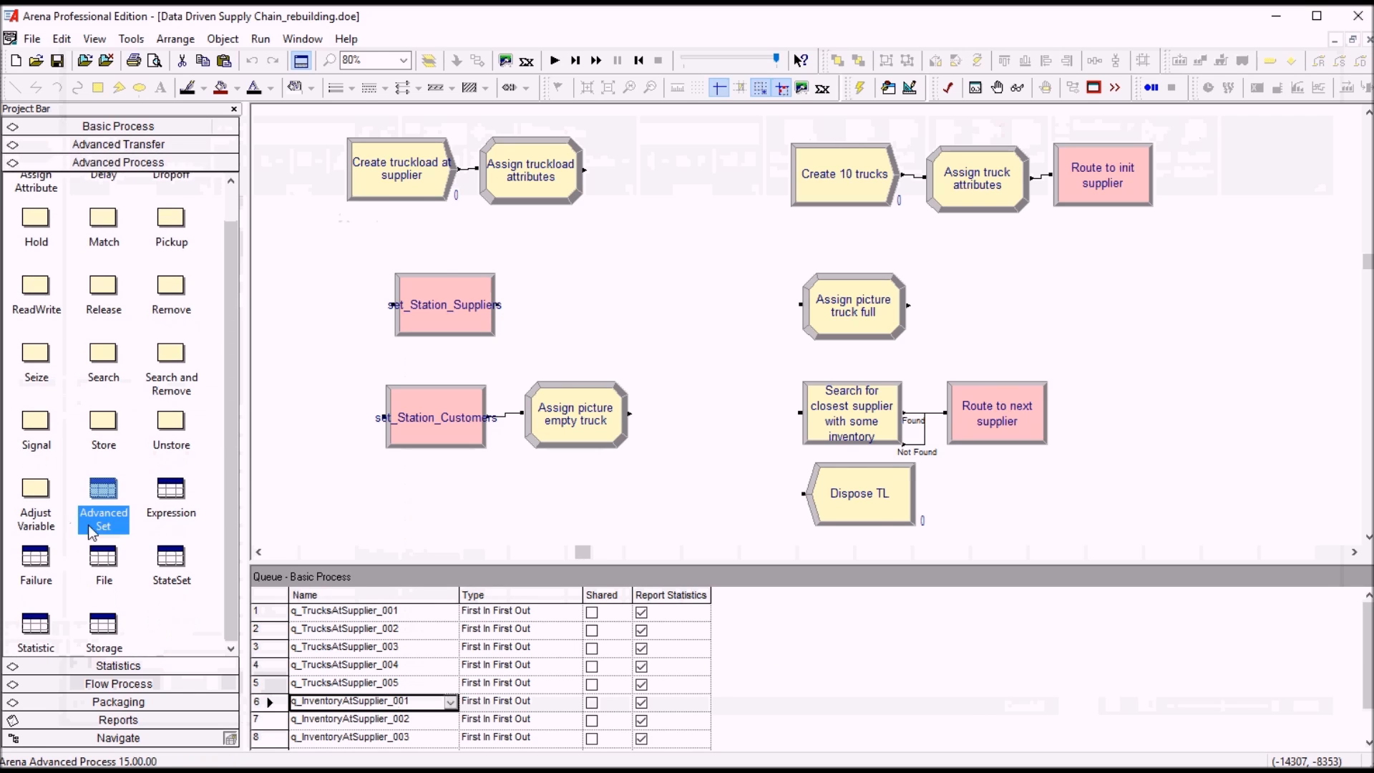
pyautogui.click(103, 488)
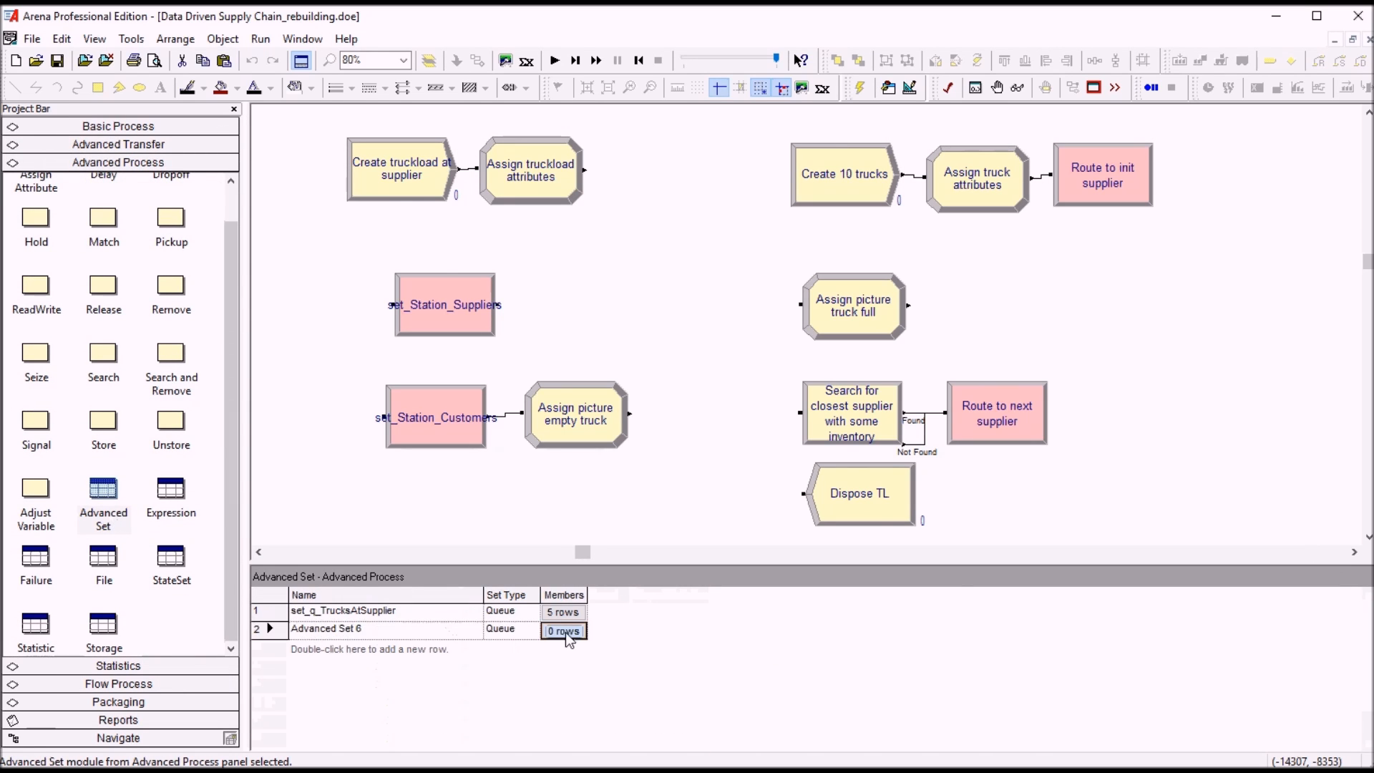
pyautogui.click(563, 630)
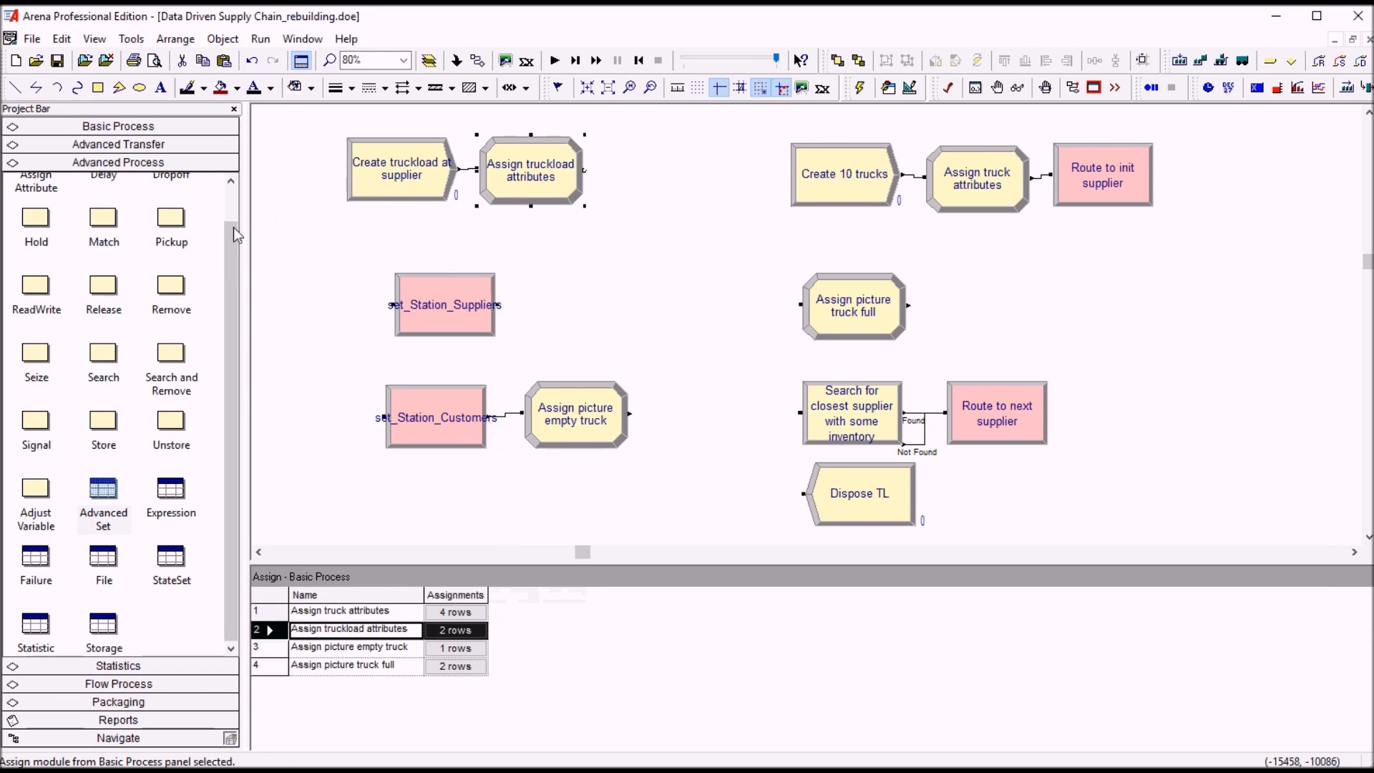
# Step: Place an infinite Hold named 'Hold TLs to be picked up' after the truckload attributes block
pyautogui.moveTo(34, 215); pyautogui.dragTo(661, 170)
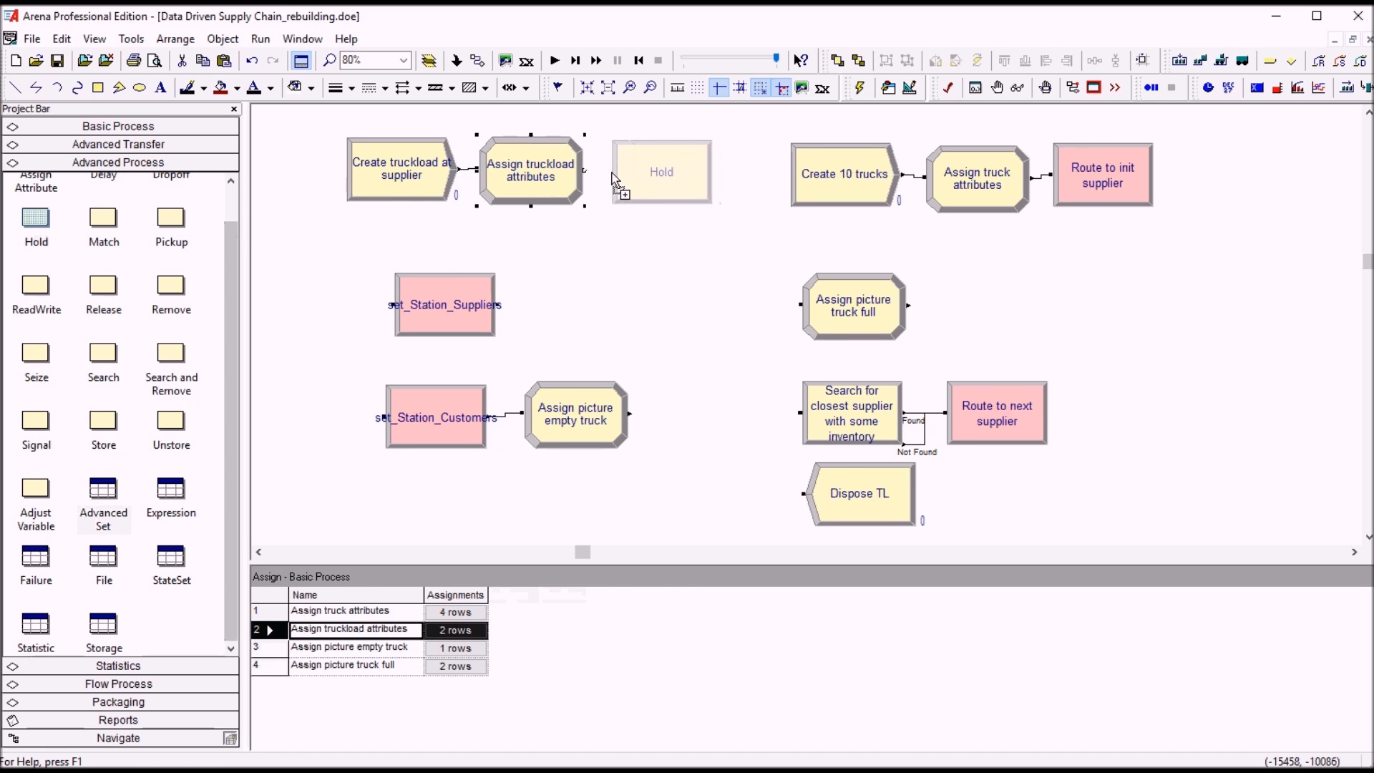
pyautogui.doubleClick(661, 172)
pyautogui.write('Hold TLs to be')
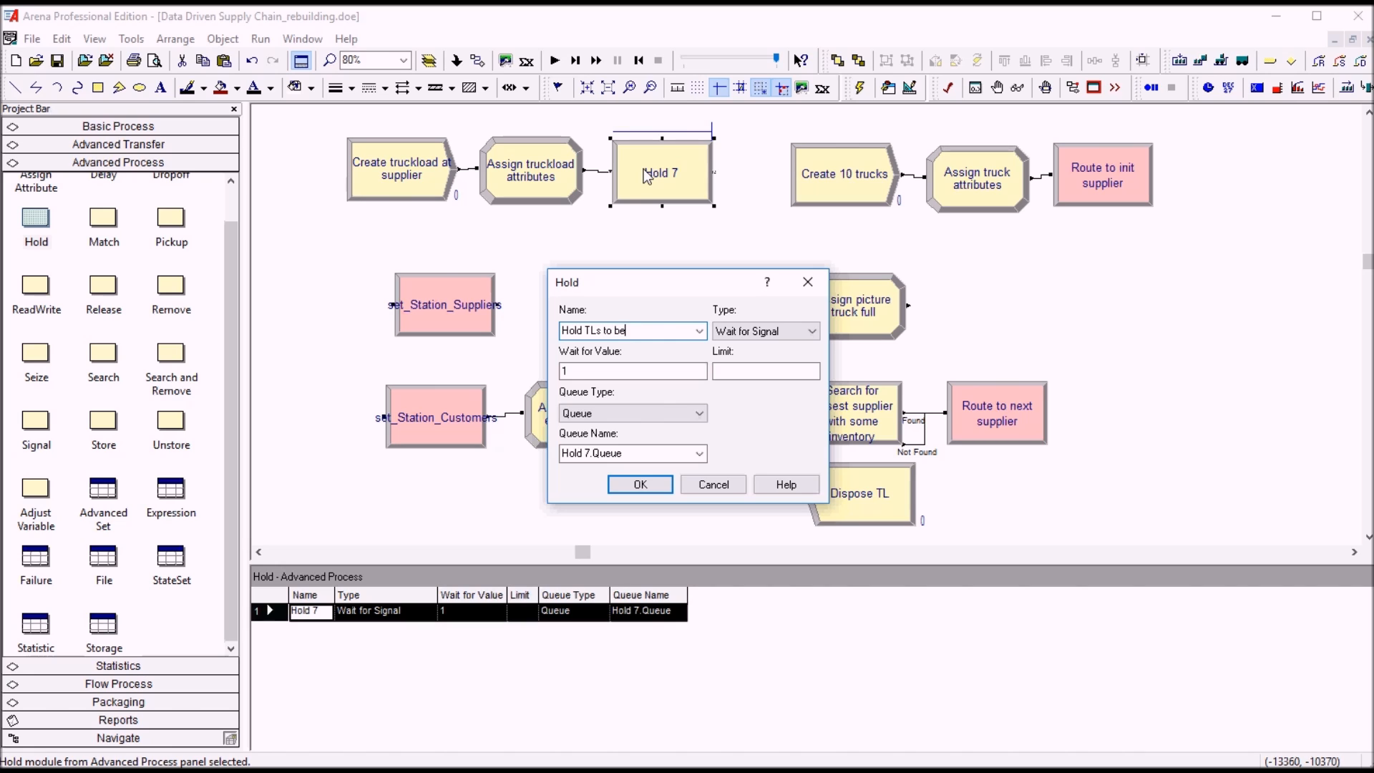
pyautogui.write('picked up')
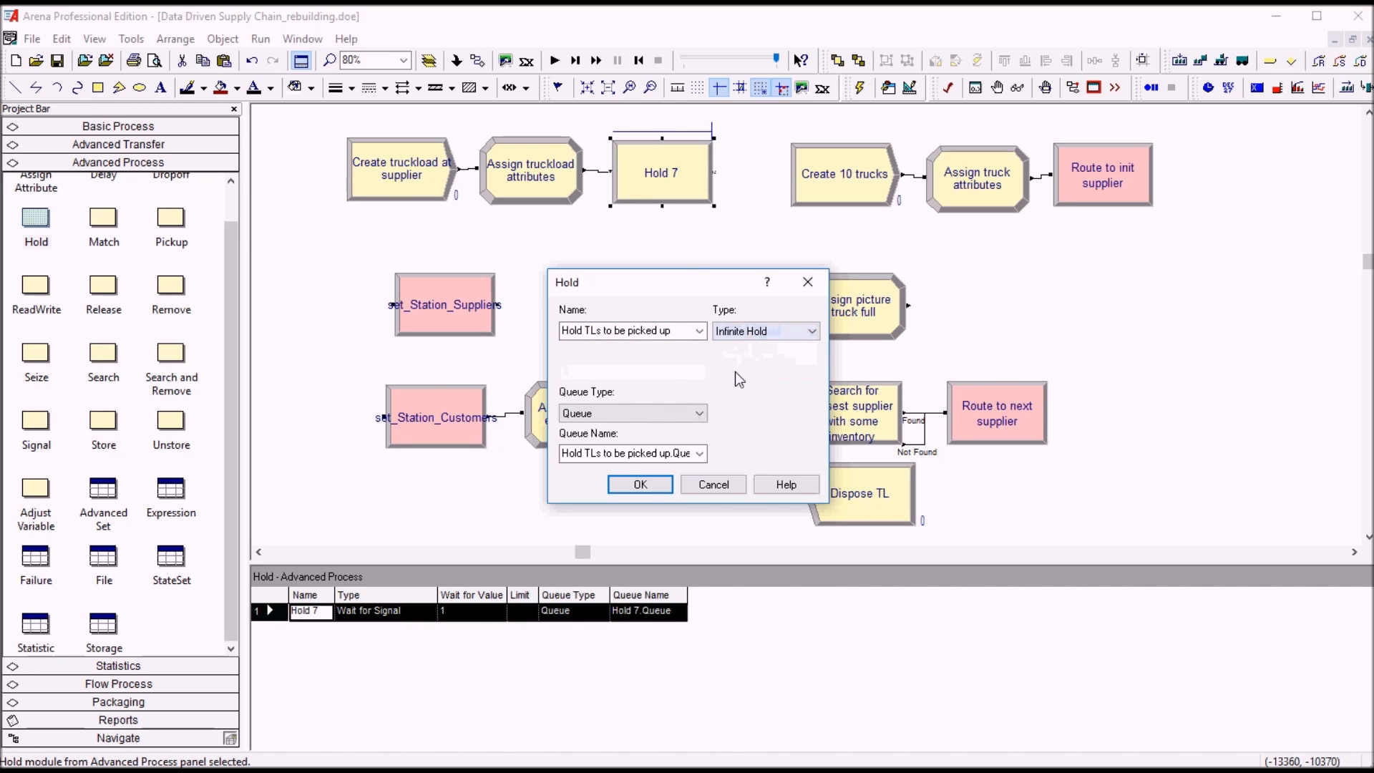
pyautogui.moveTo(599, 396)
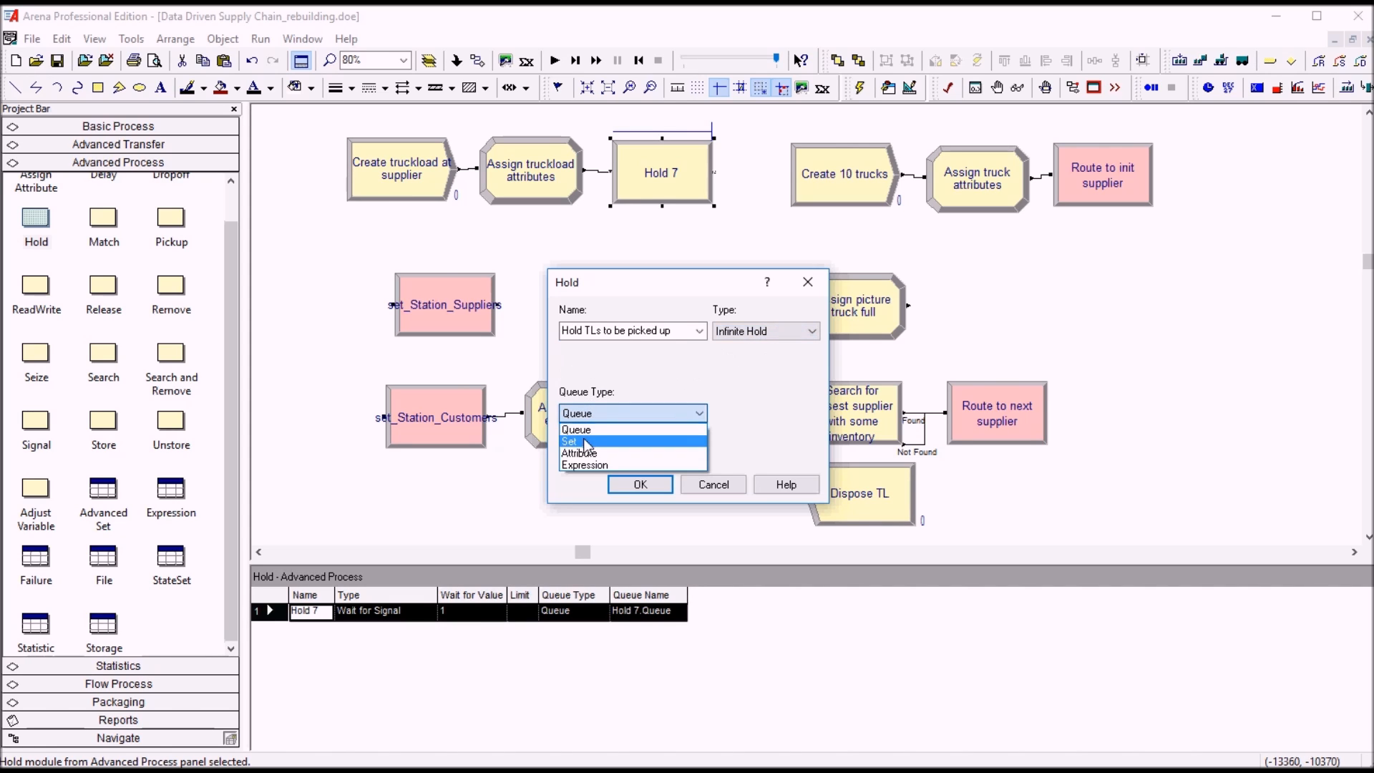
# Step: Queue it in set_q_InventoryAtSupplier indexed by a_SupplierID and confirm
pyautogui.click(569, 441)
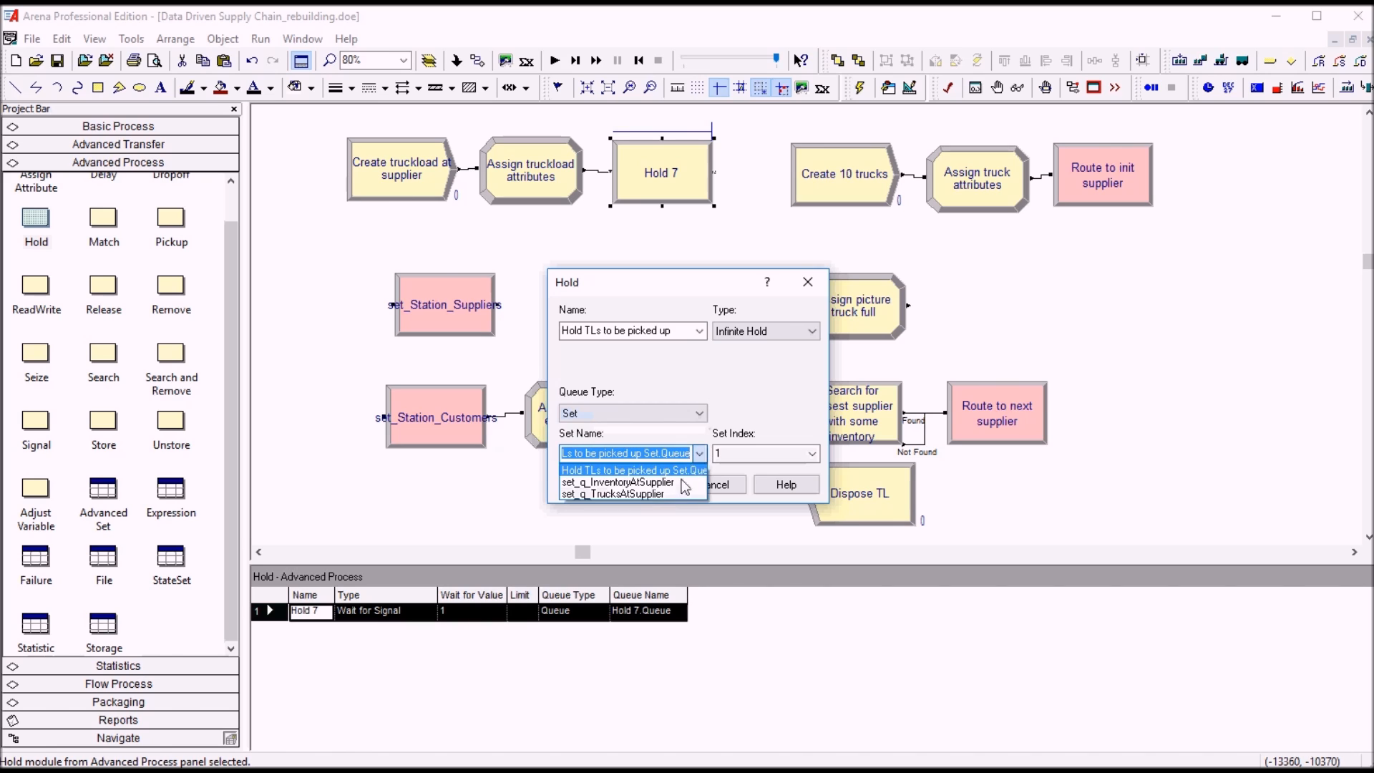
pyautogui.click(619, 480)
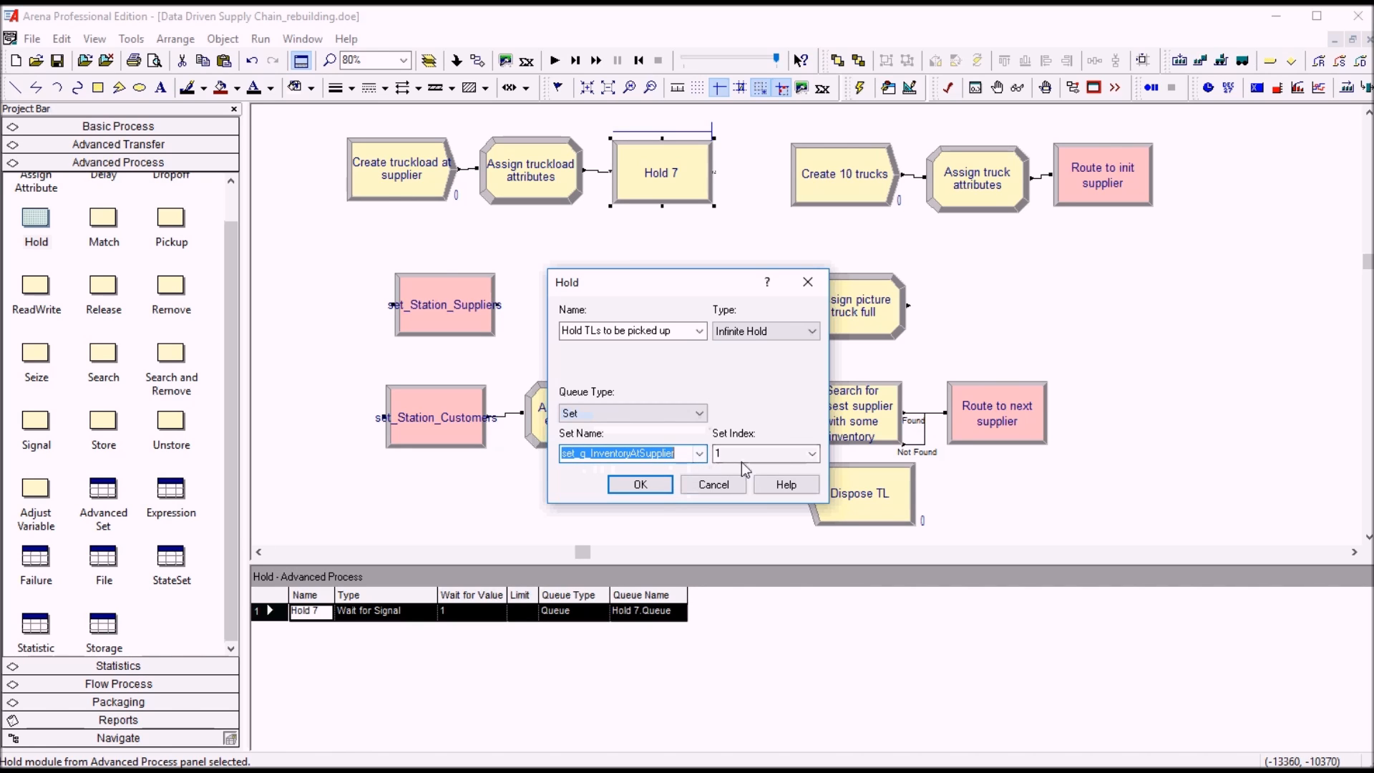
pyautogui.click(810, 454)
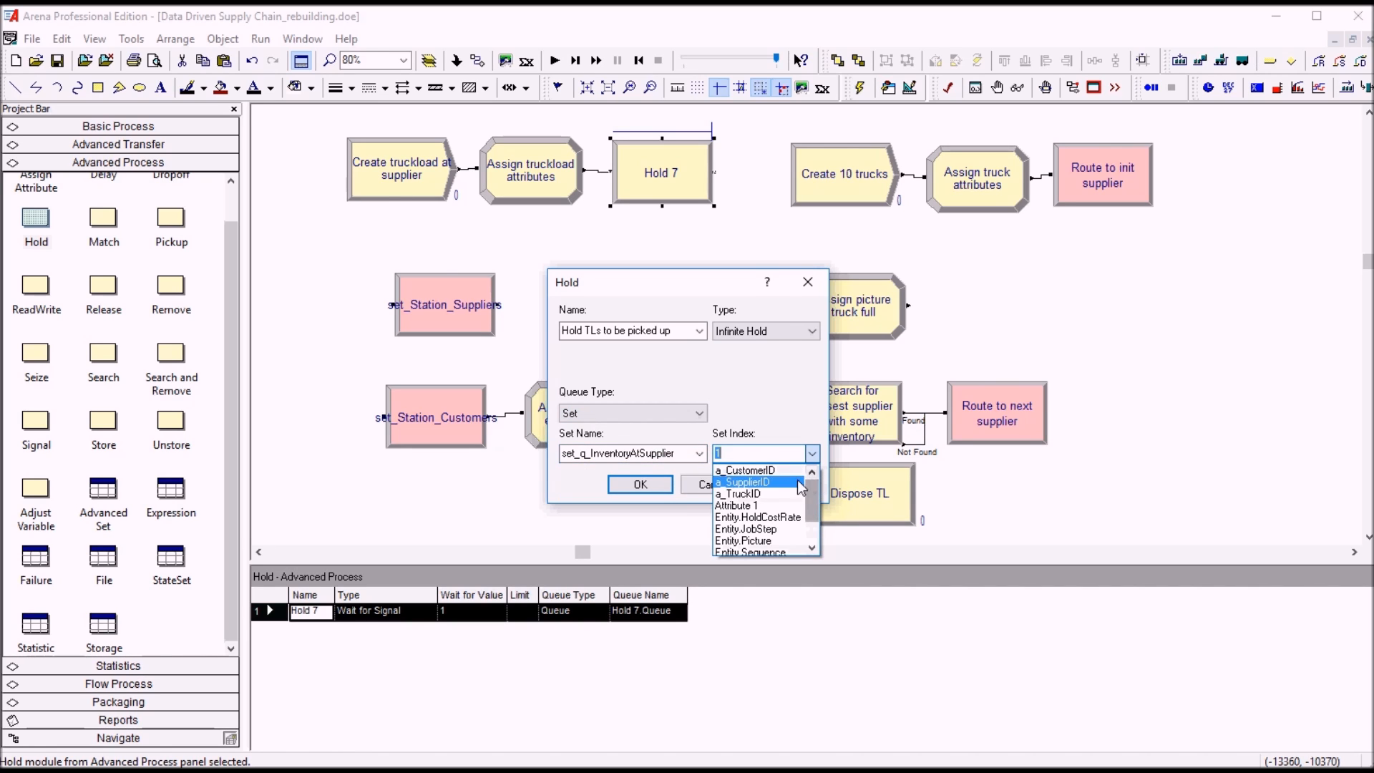
pyautogui.click(744, 481)
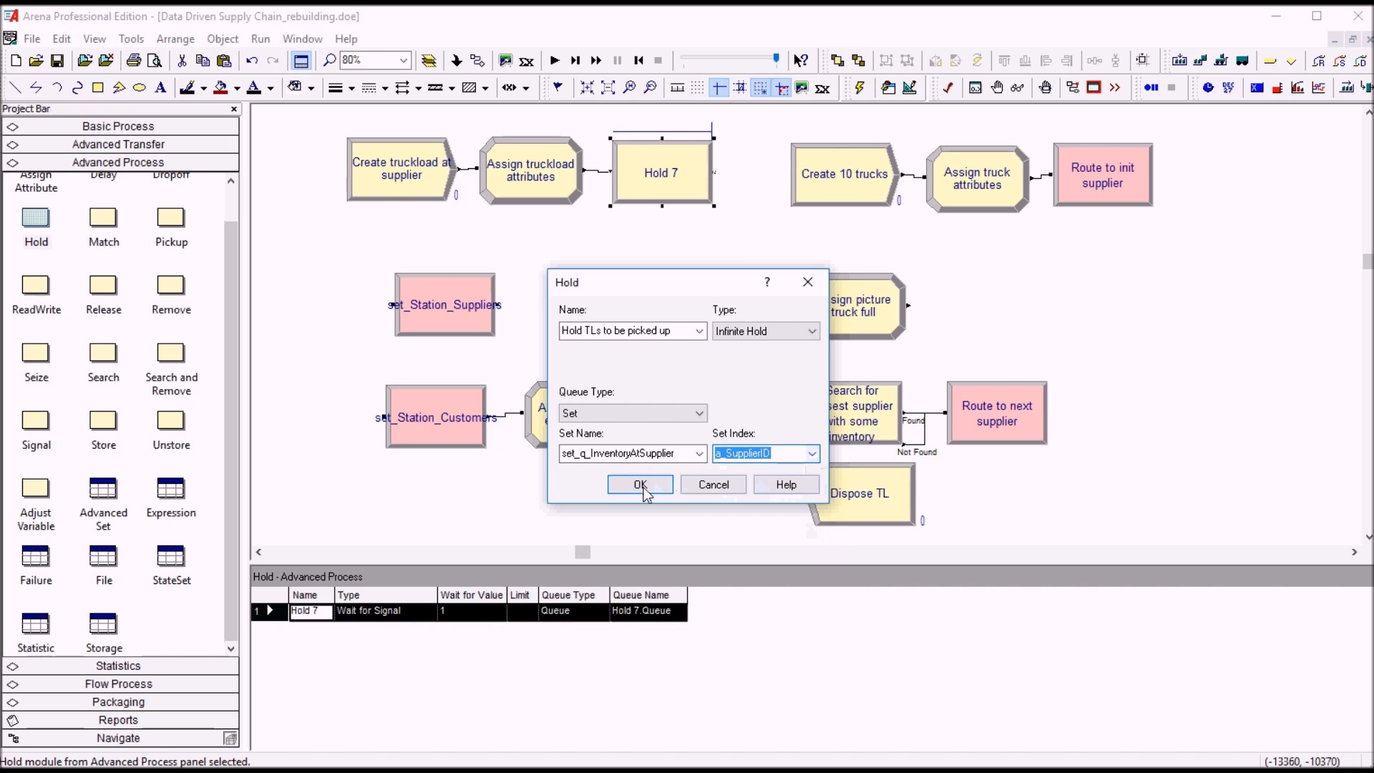
pyautogui.click(640, 484)
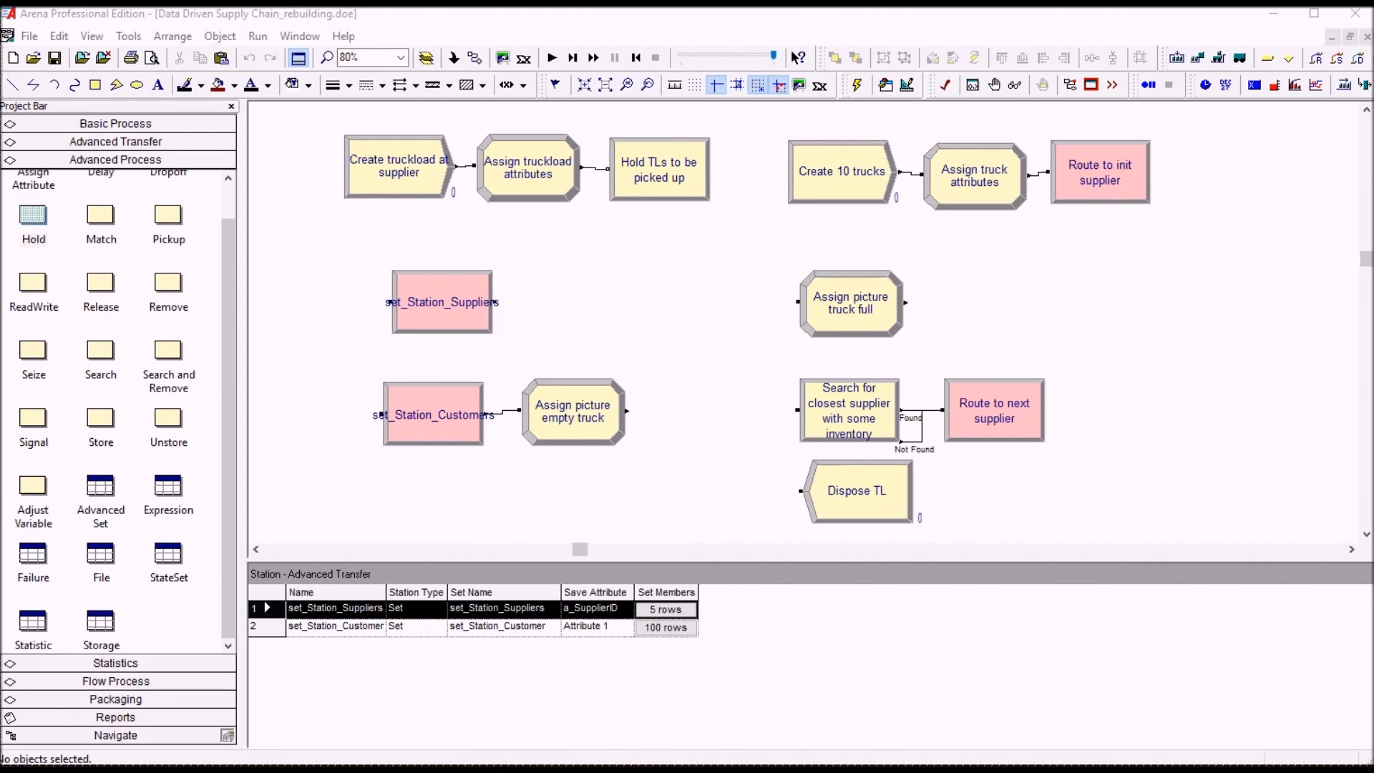
pyautogui.moveTo(409, 304)
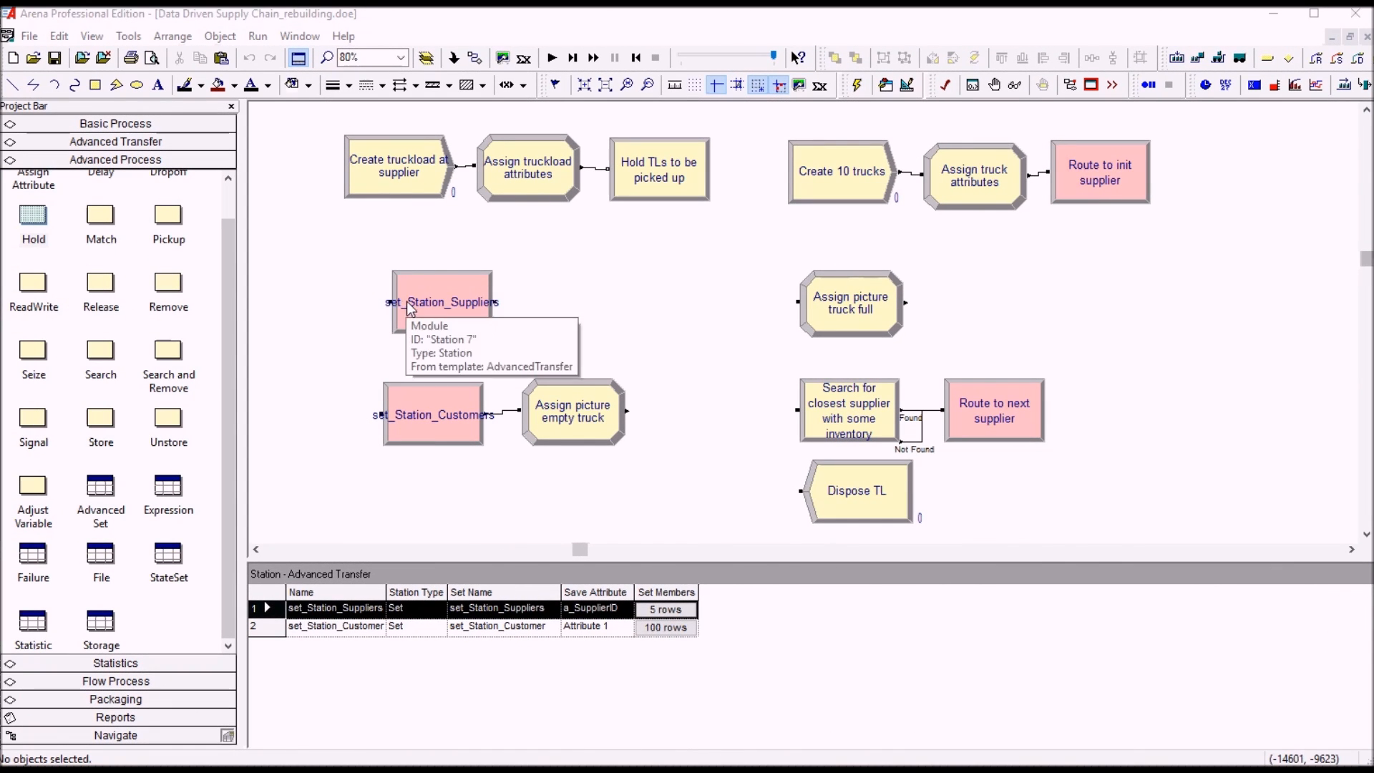
# Step: Attach a Scan for Condition Hold after set_Station_Suppliers
pyautogui.click(441, 302)
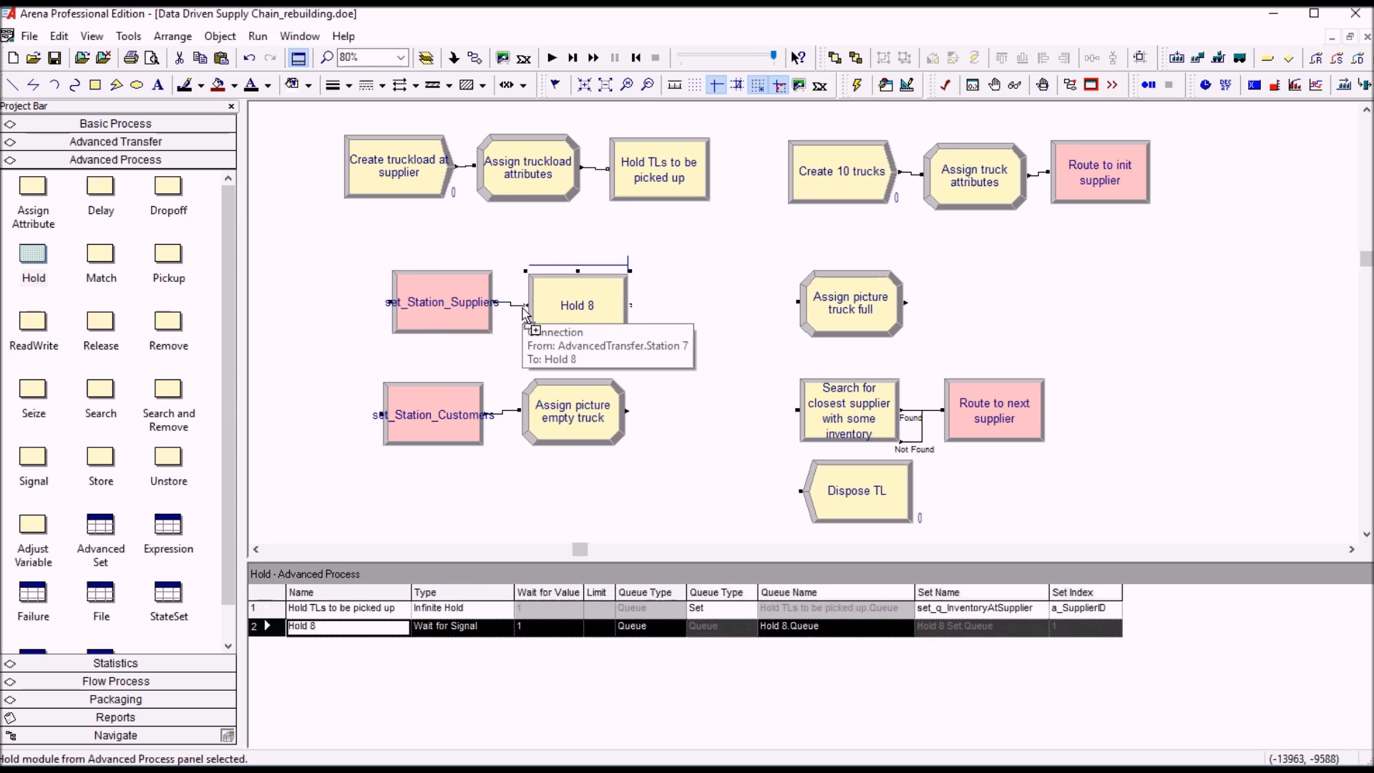
pyautogui.moveTo(644, 309)
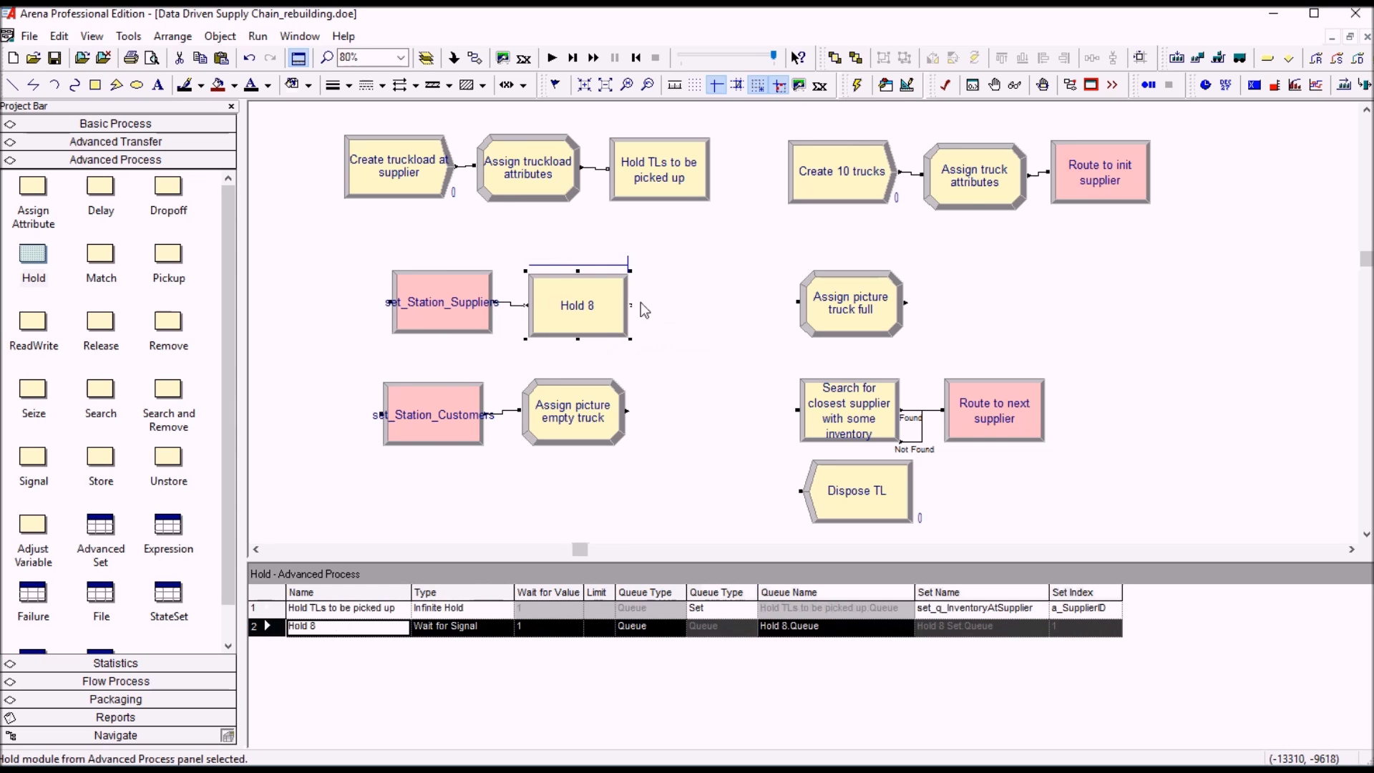
pyautogui.doubleClick(578, 305)
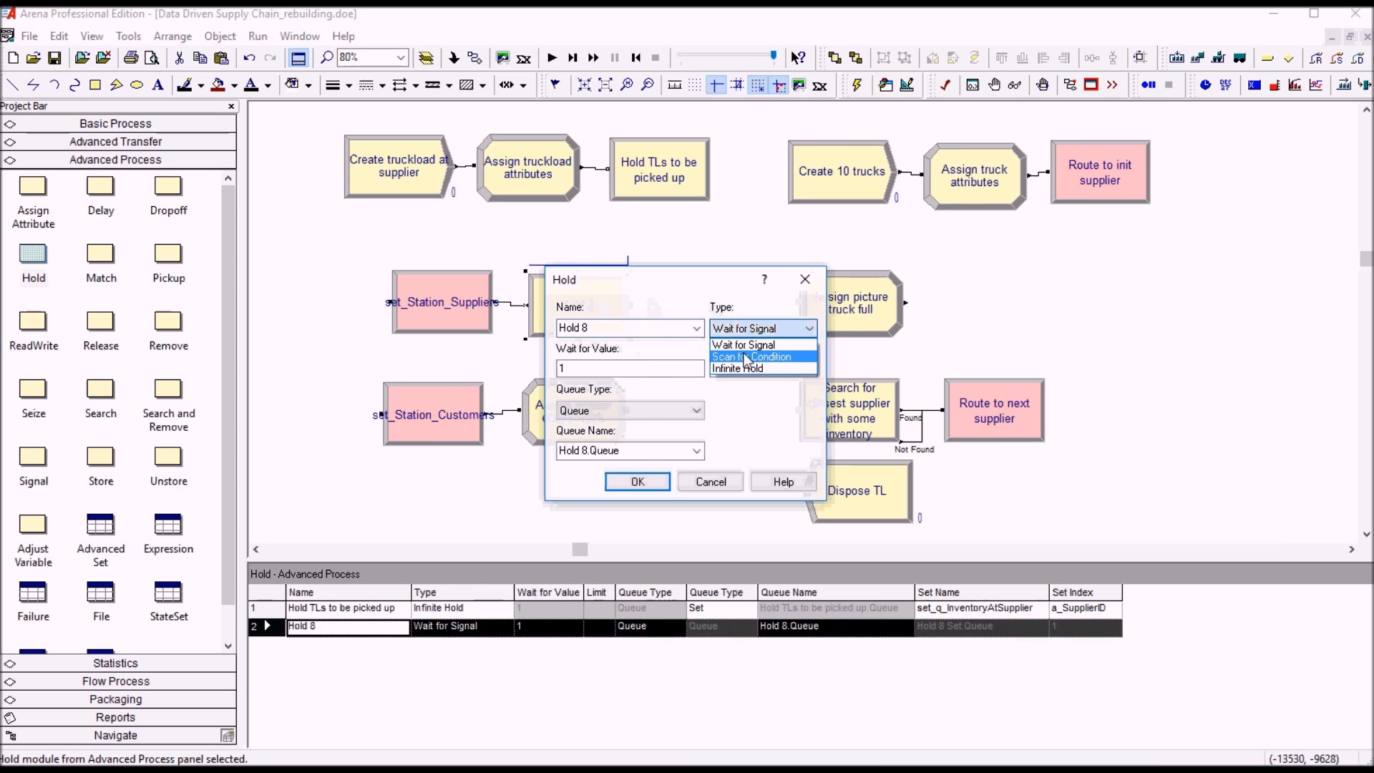
pyautogui.click(753, 356)
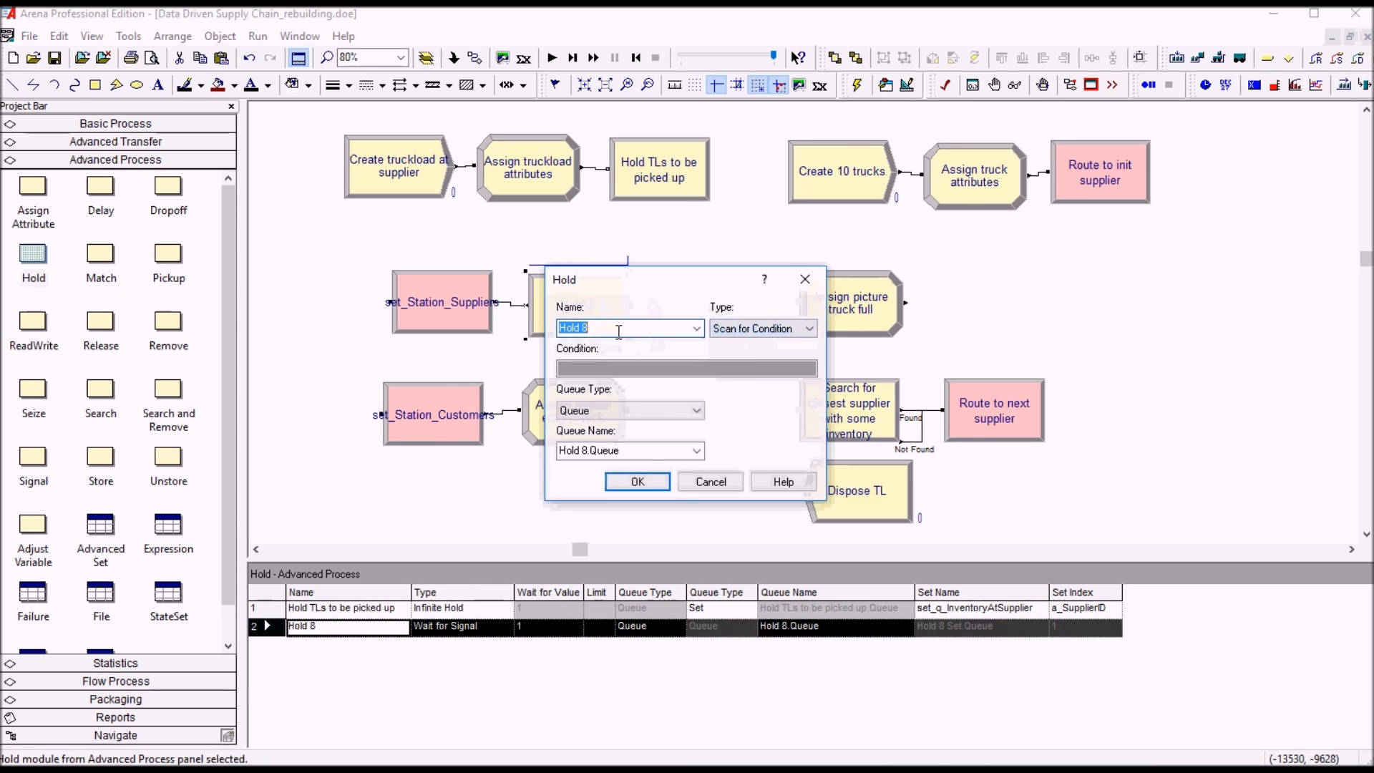
# Step: Name it 'Hold until TL to pick up a...' and start the condition's Build Expression
pyautogui.write('Hold until')
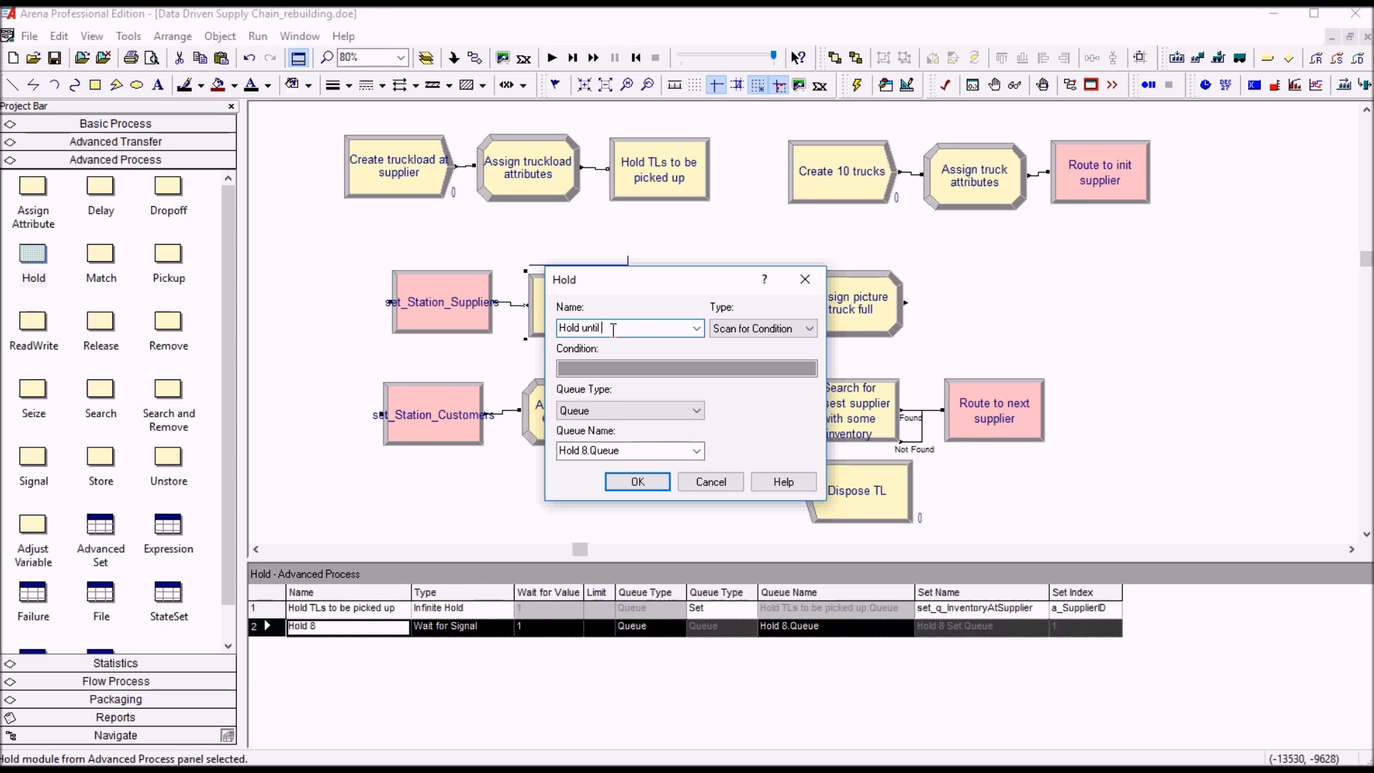
pyautogui.write('TL to pick up at sup')
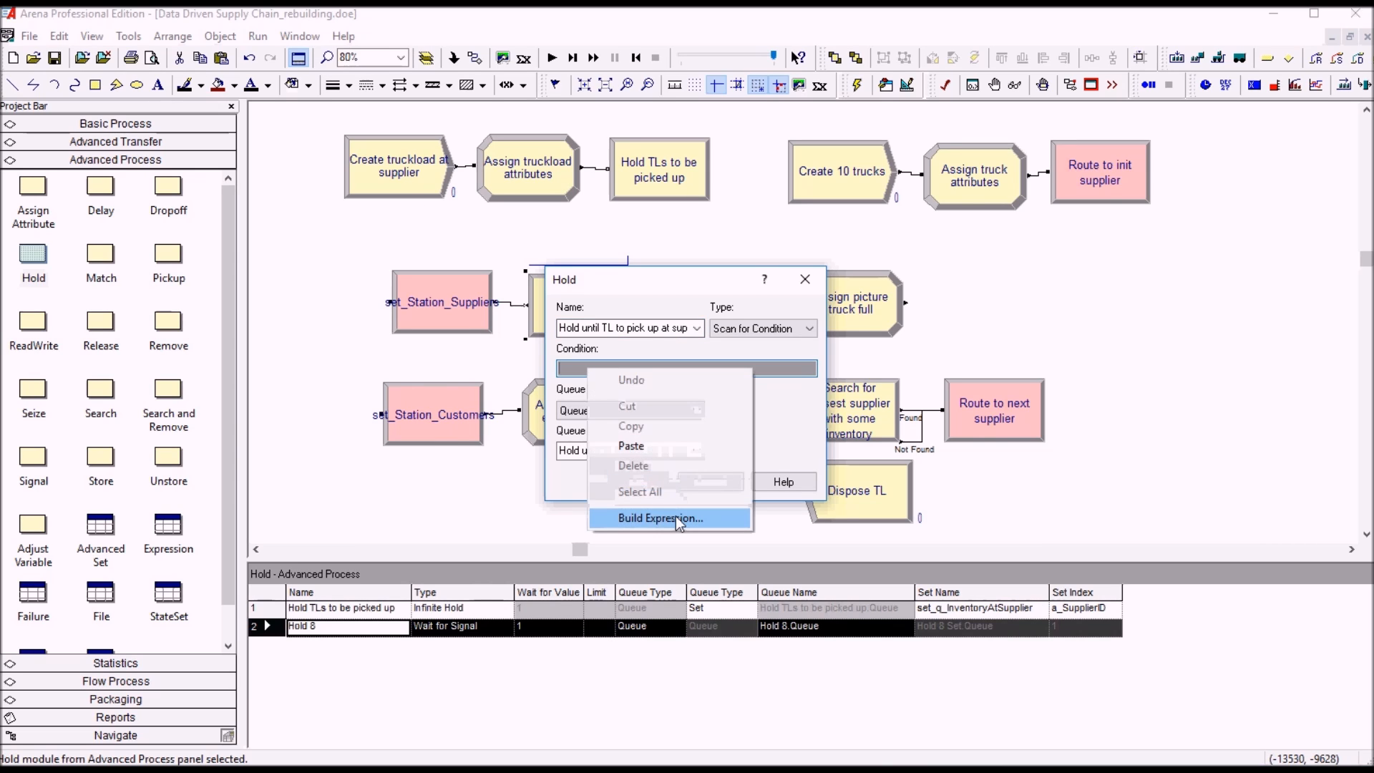
pyautogui.click(659, 518)
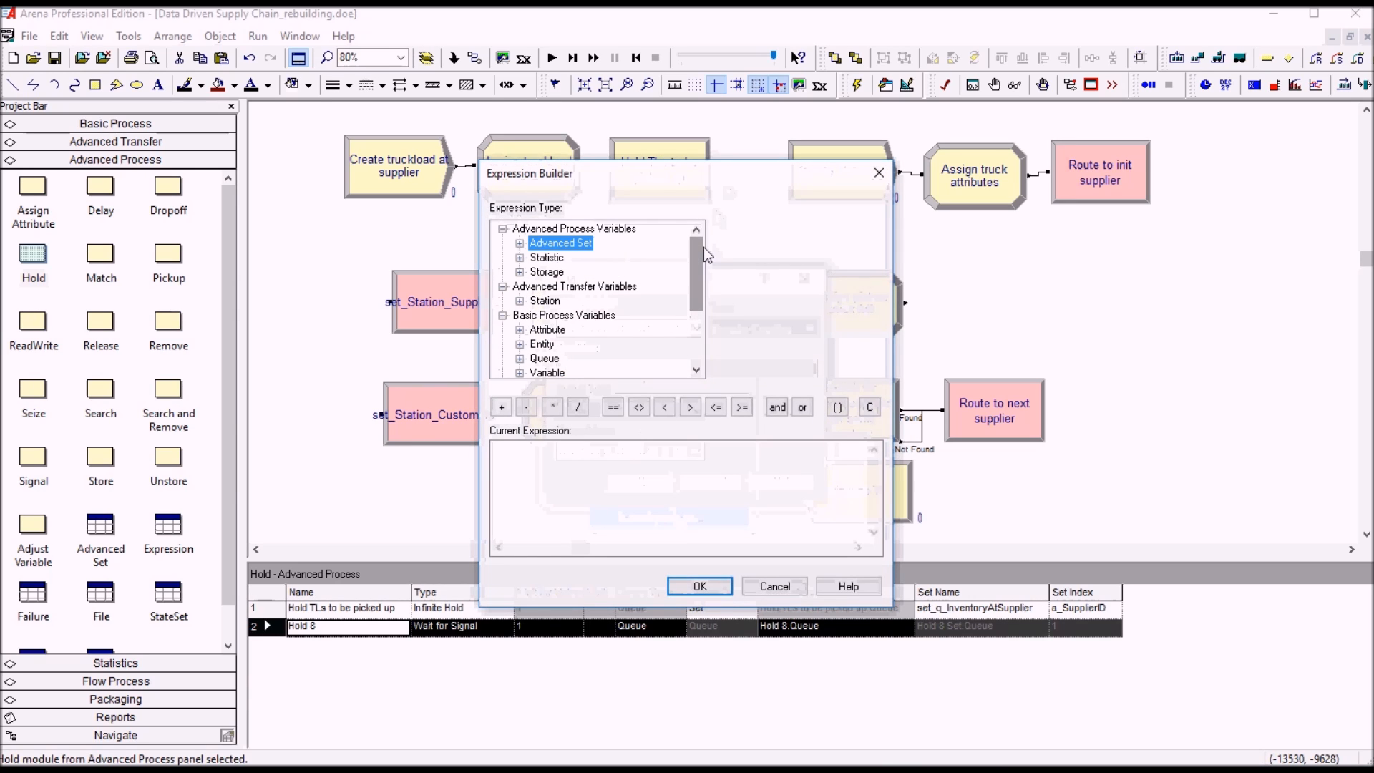
# Step: Build the condition NQ(set_q_InventoryAtSupplier(a_SupplierID))>0 and accept it
pyautogui.click(624, 489)
pyautogui.write('NQ(')
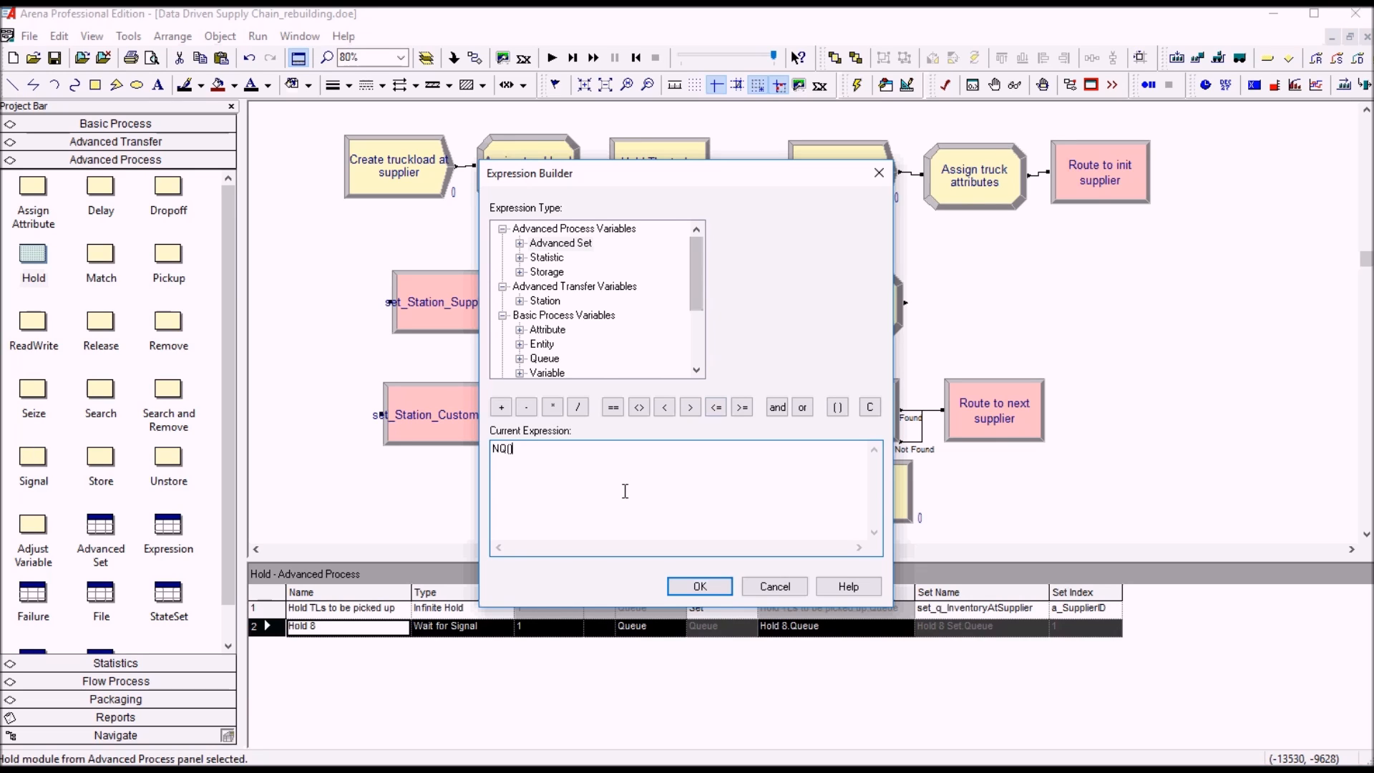
pyautogui.write('>0')
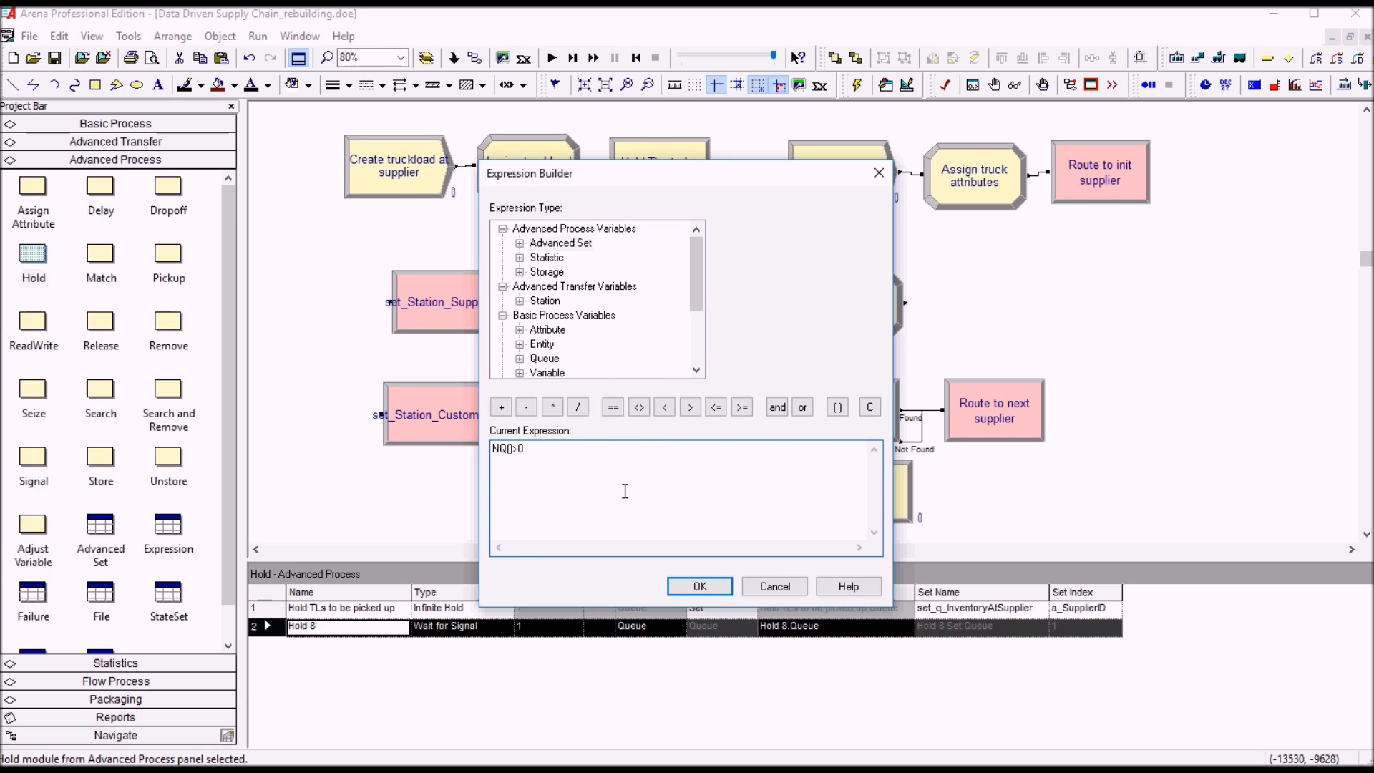
pyautogui.click(524, 241)
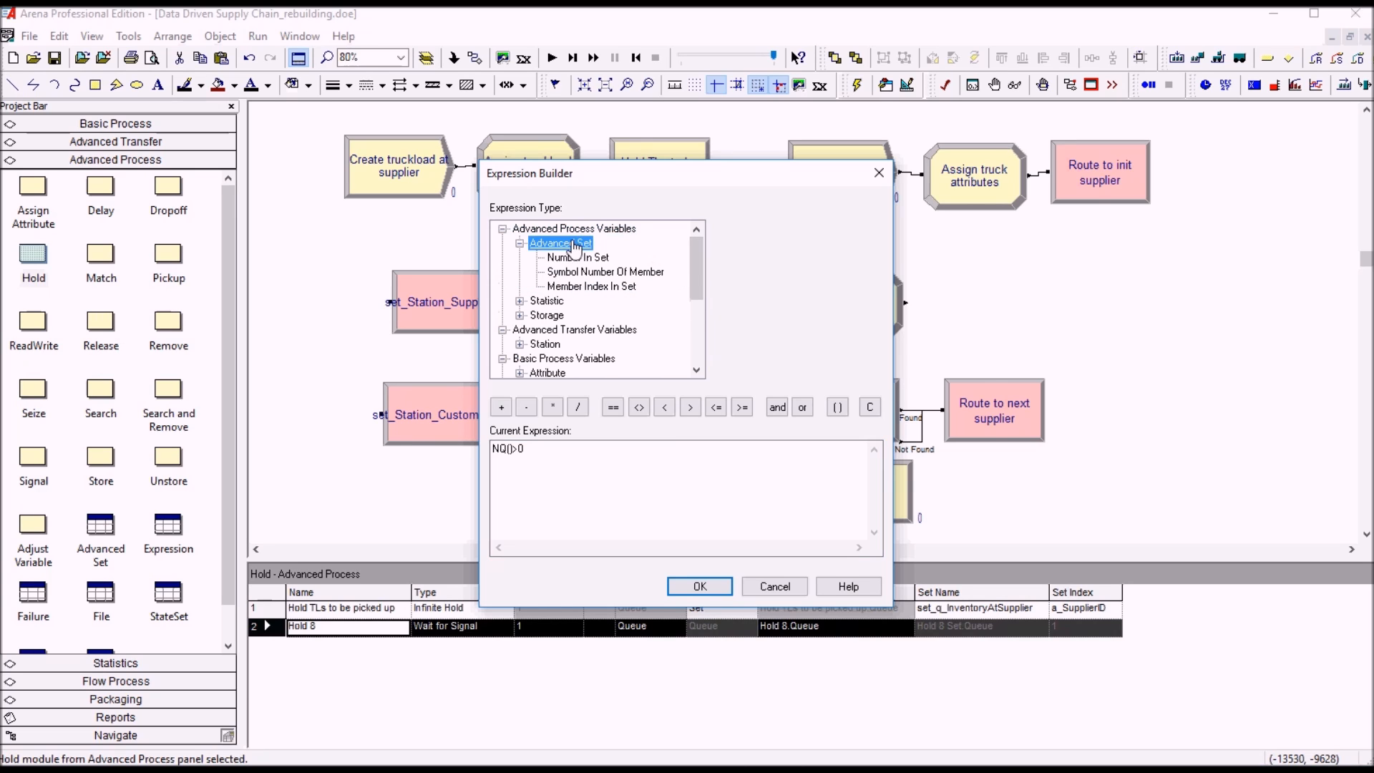
pyautogui.click(575, 258)
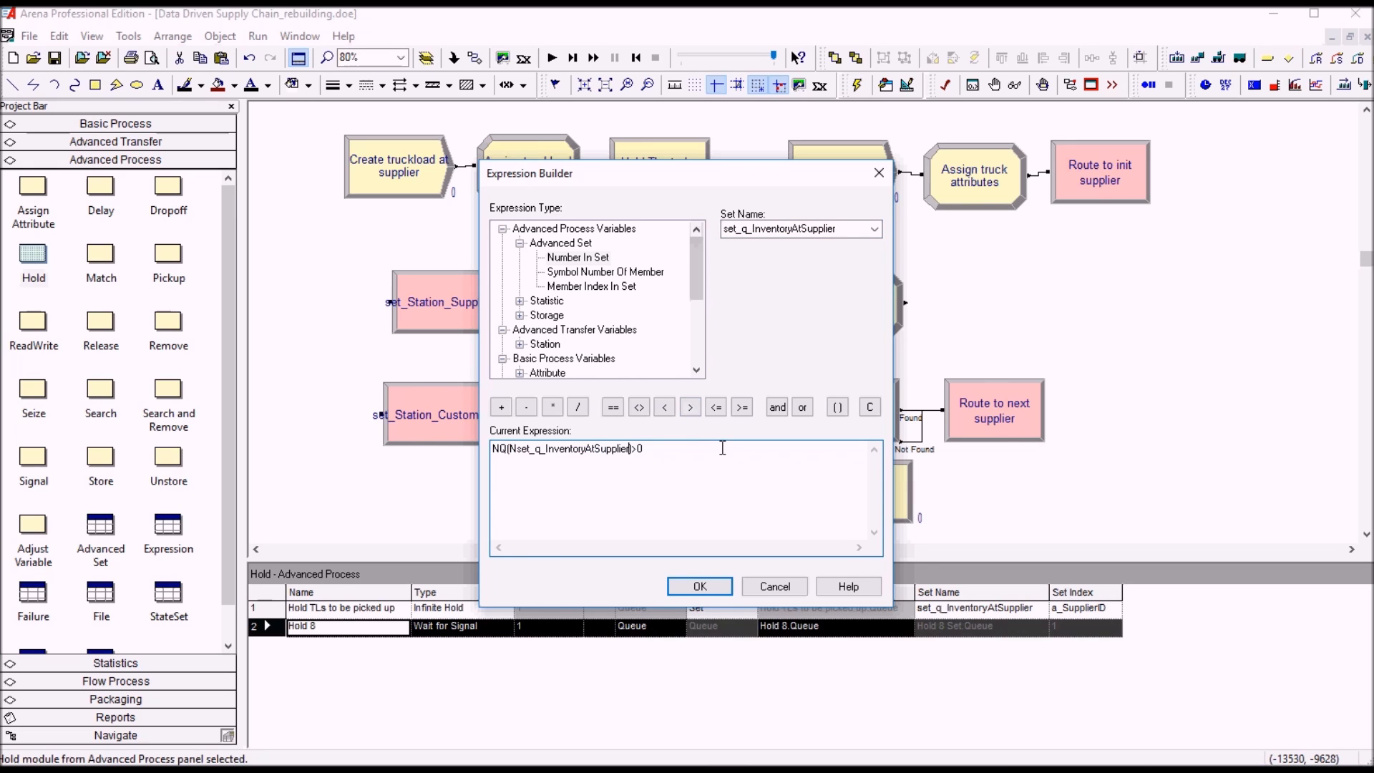
pyautogui.write('(a_SupplierID)')
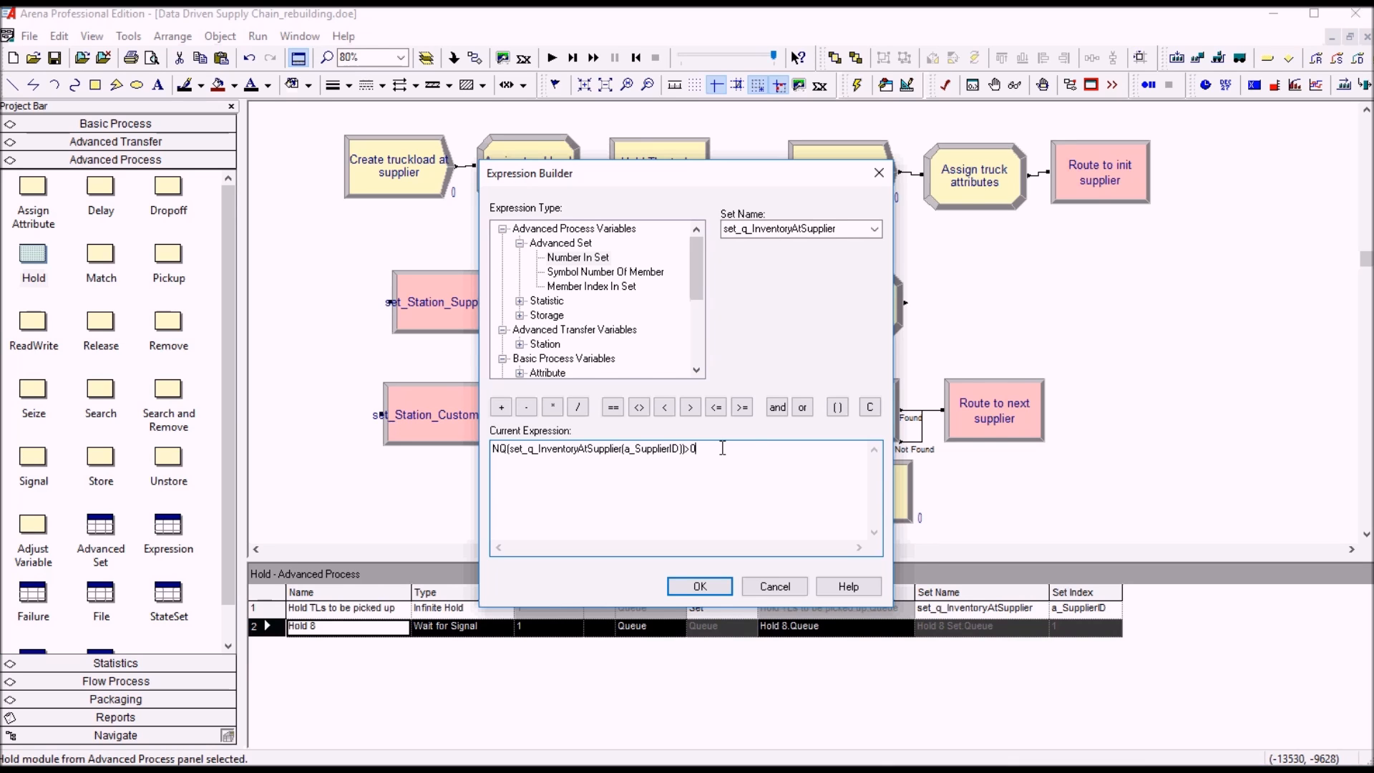
pyautogui.click(699, 586)
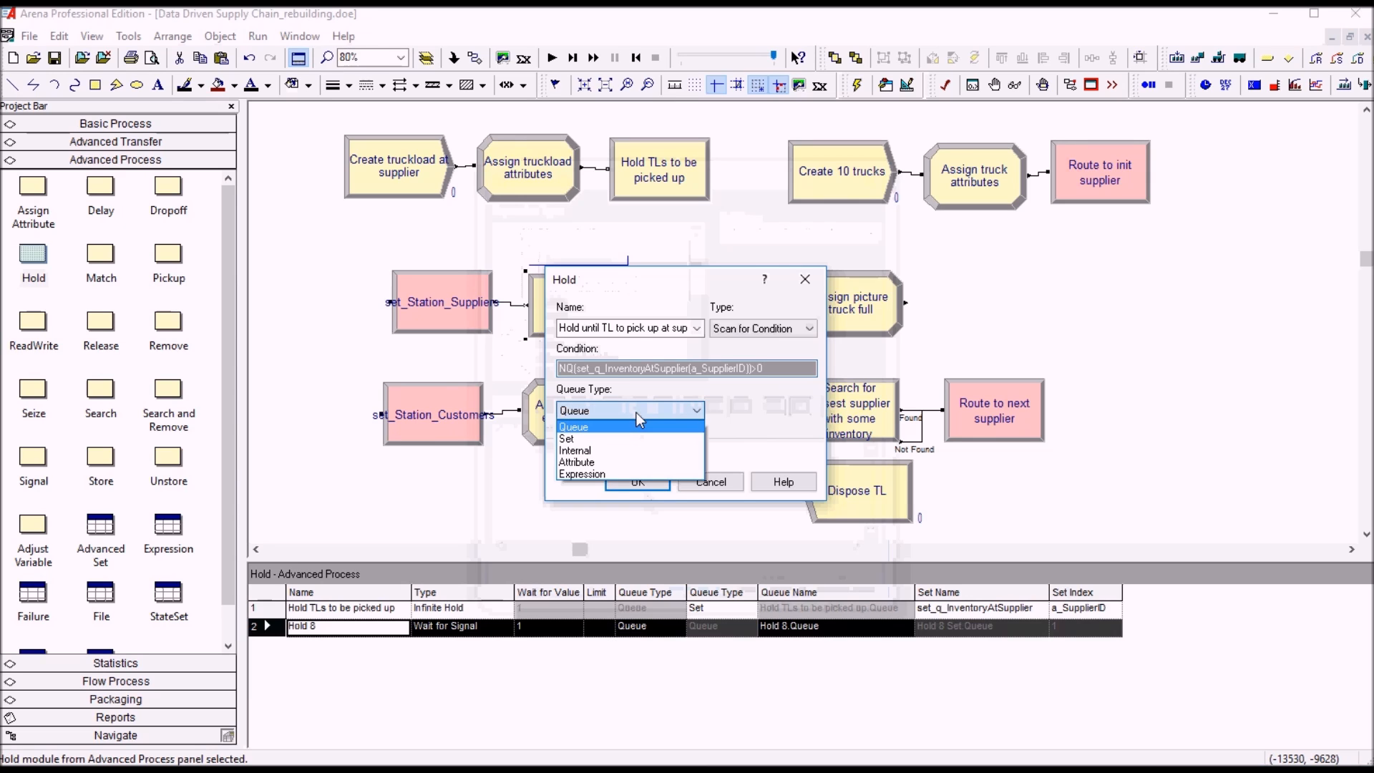
pyautogui.moveTo(610, 436)
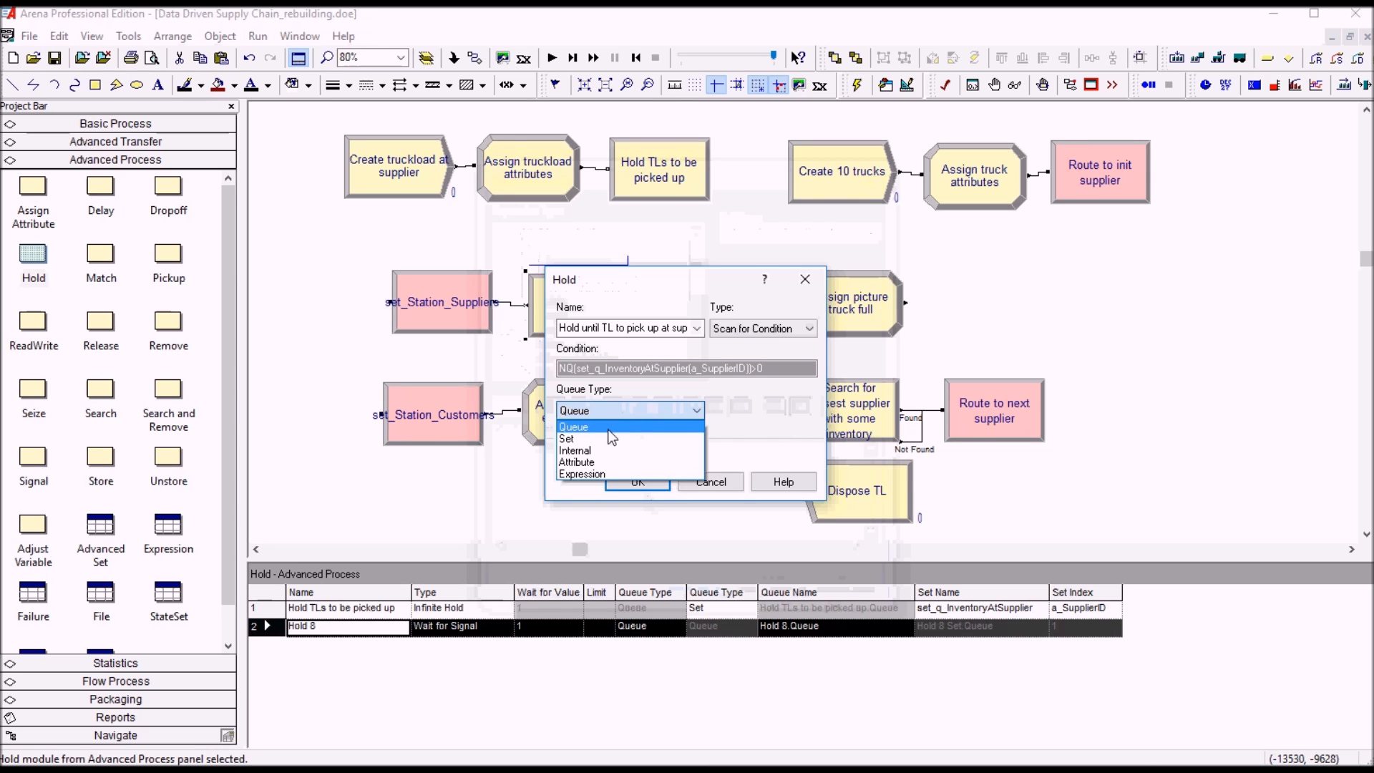
# Step: Queue the trucks in set_q_TrucksAtSupplier indexed by a_SupplierID and confirm the Hold
pyautogui.click(566, 439)
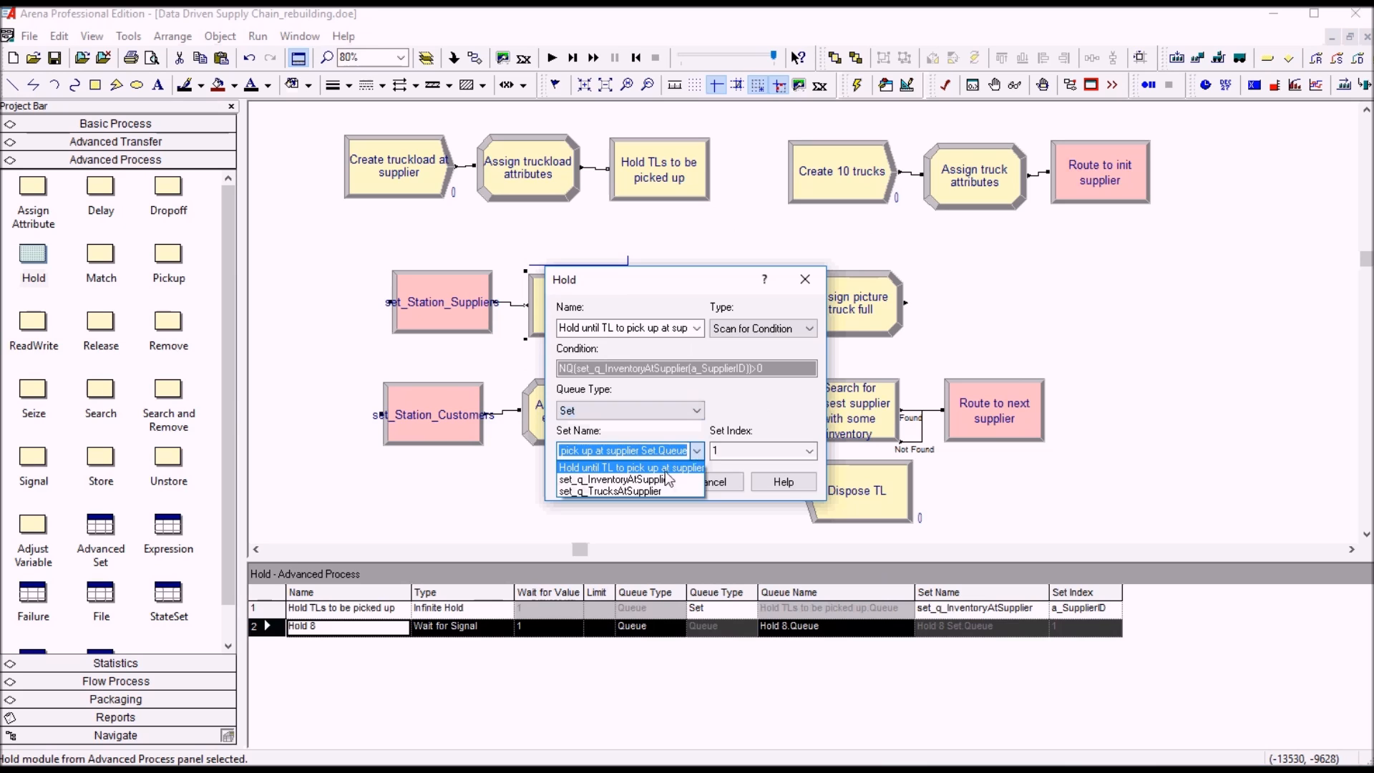
pyautogui.click(610, 490)
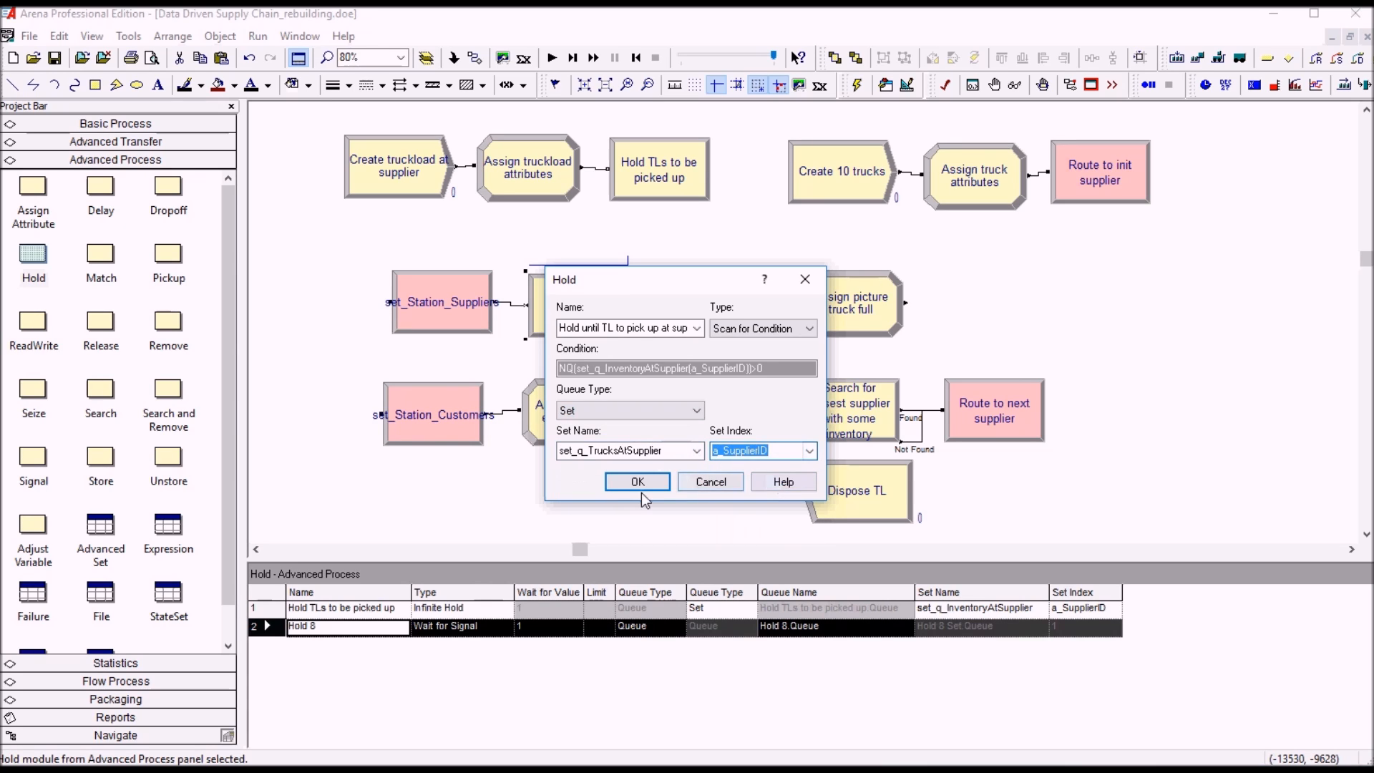
pyautogui.click(637, 481)
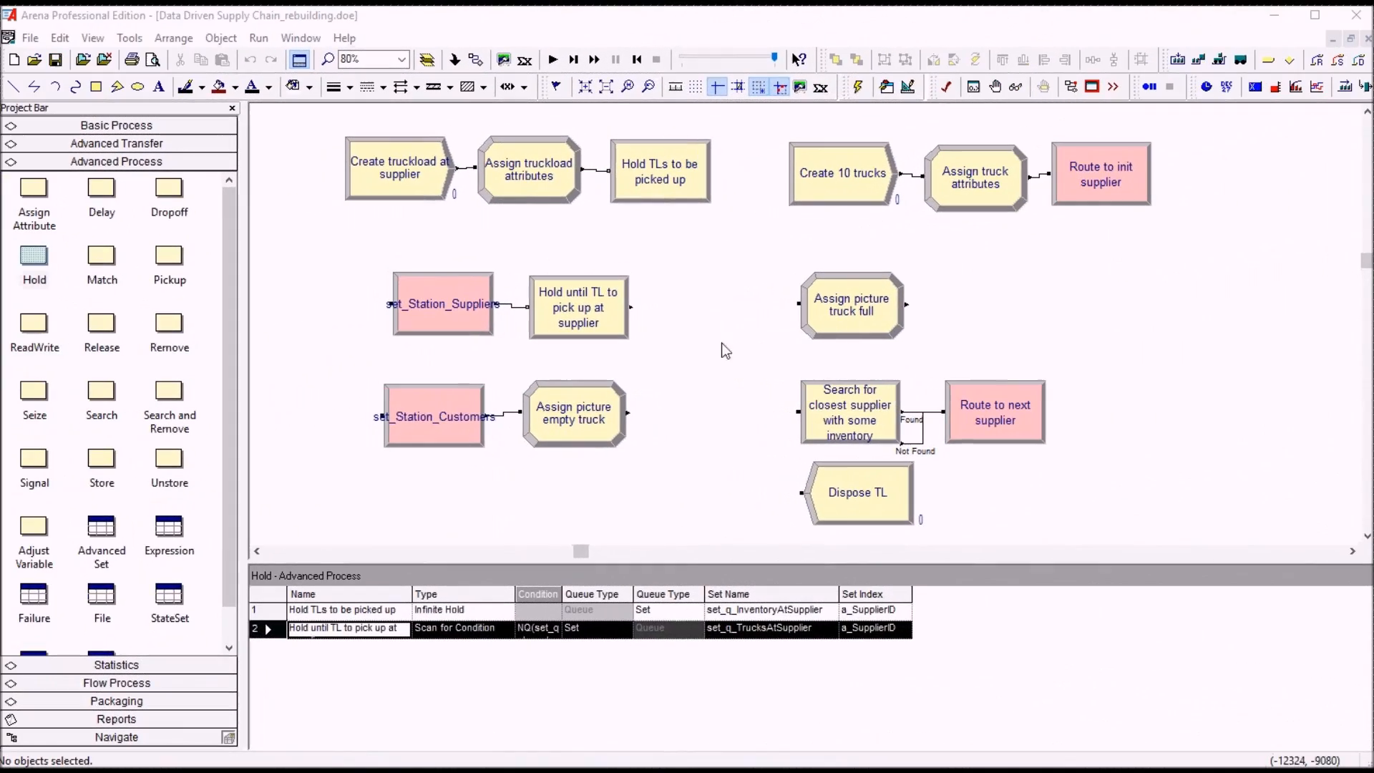
pyautogui.moveTo(578, 307)
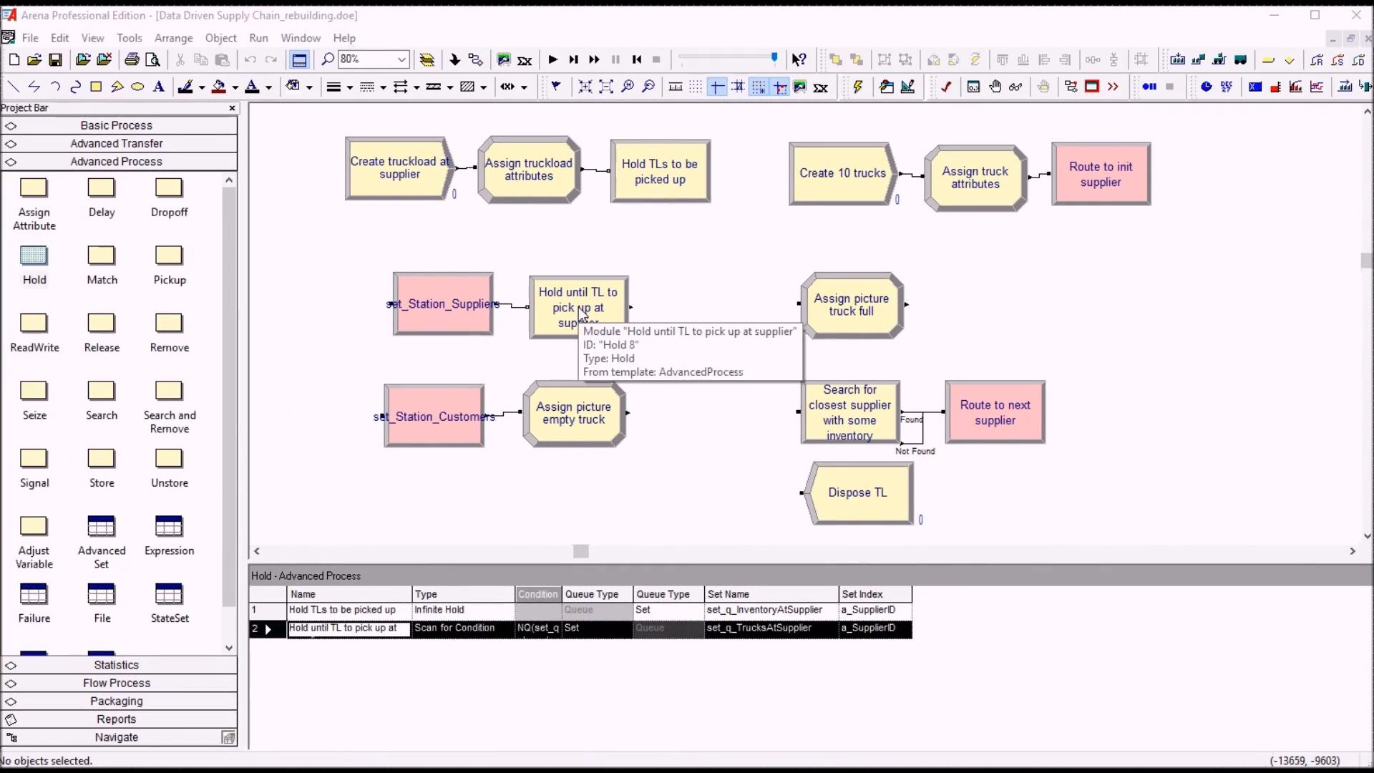
pyautogui.click(578, 306)
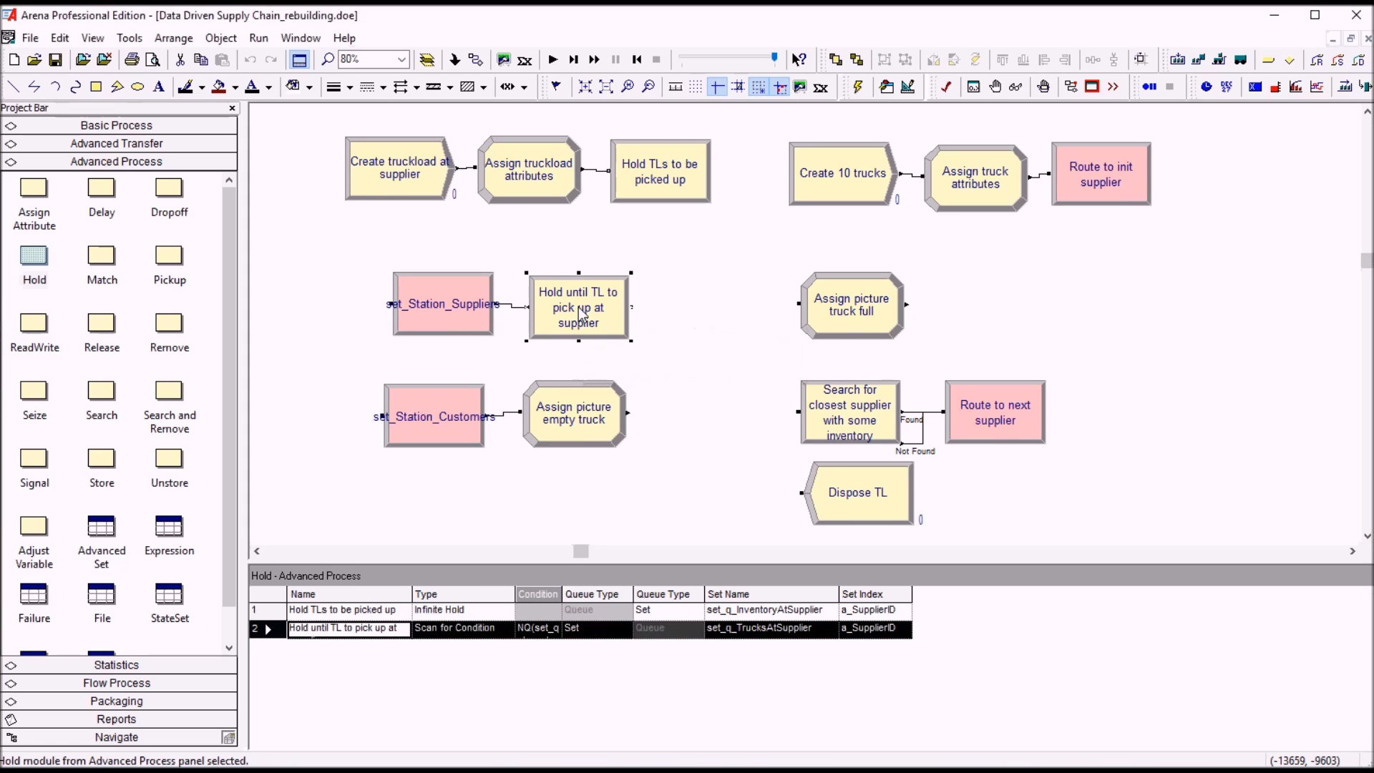
pyautogui.moveTo(157, 208)
pyautogui.write('Pickup TL')
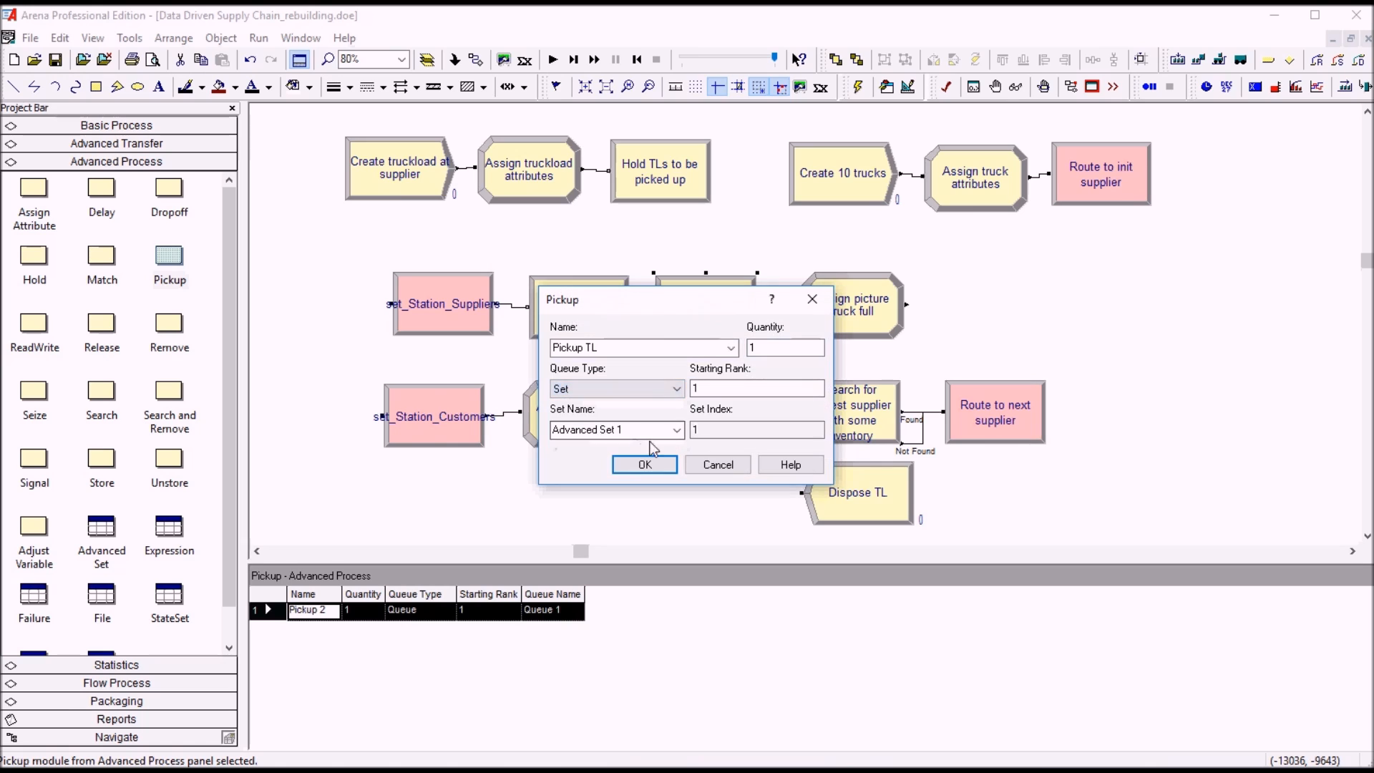
# Step: Set Pickup TL to pick from set_q_InventoryAtSupplier at index a_SupplierID and confirm
pyautogui.click(676, 429)
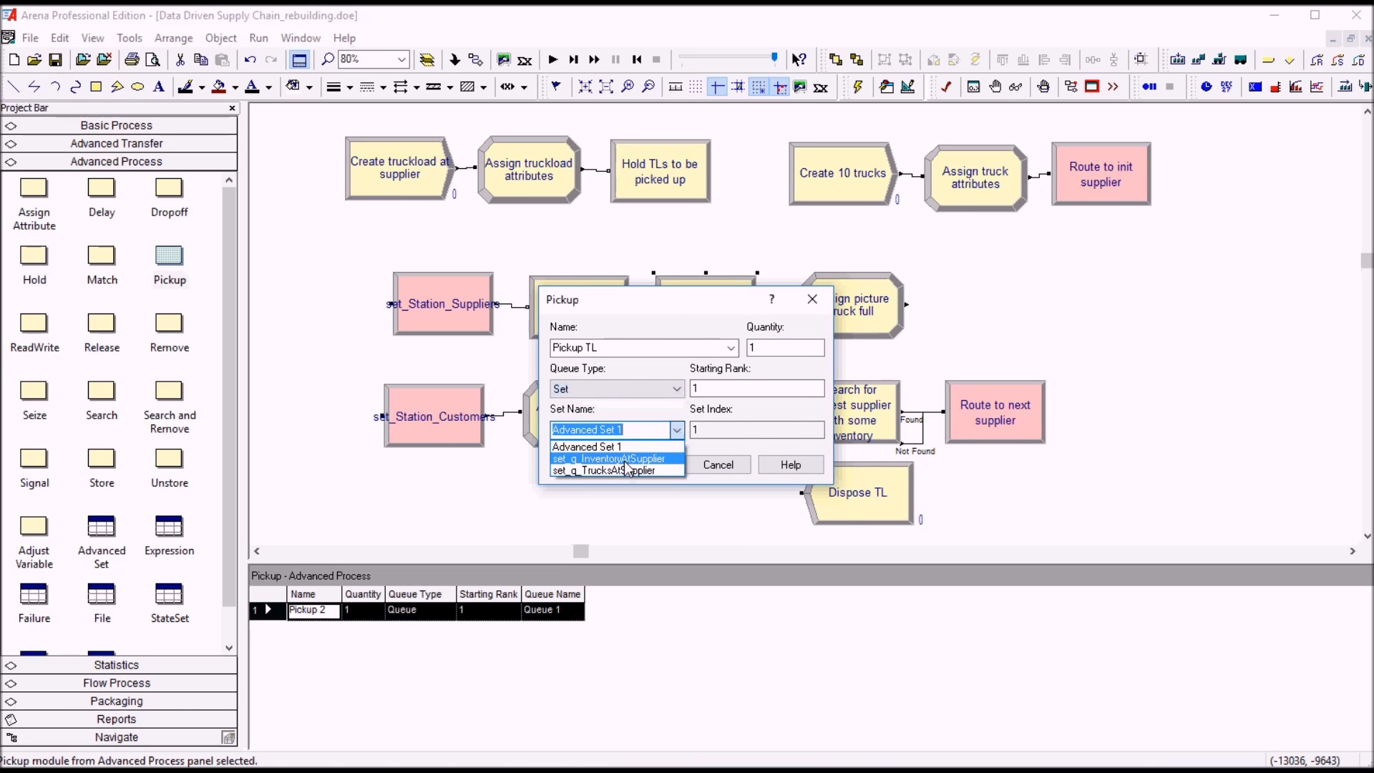
pyautogui.click(610, 458)
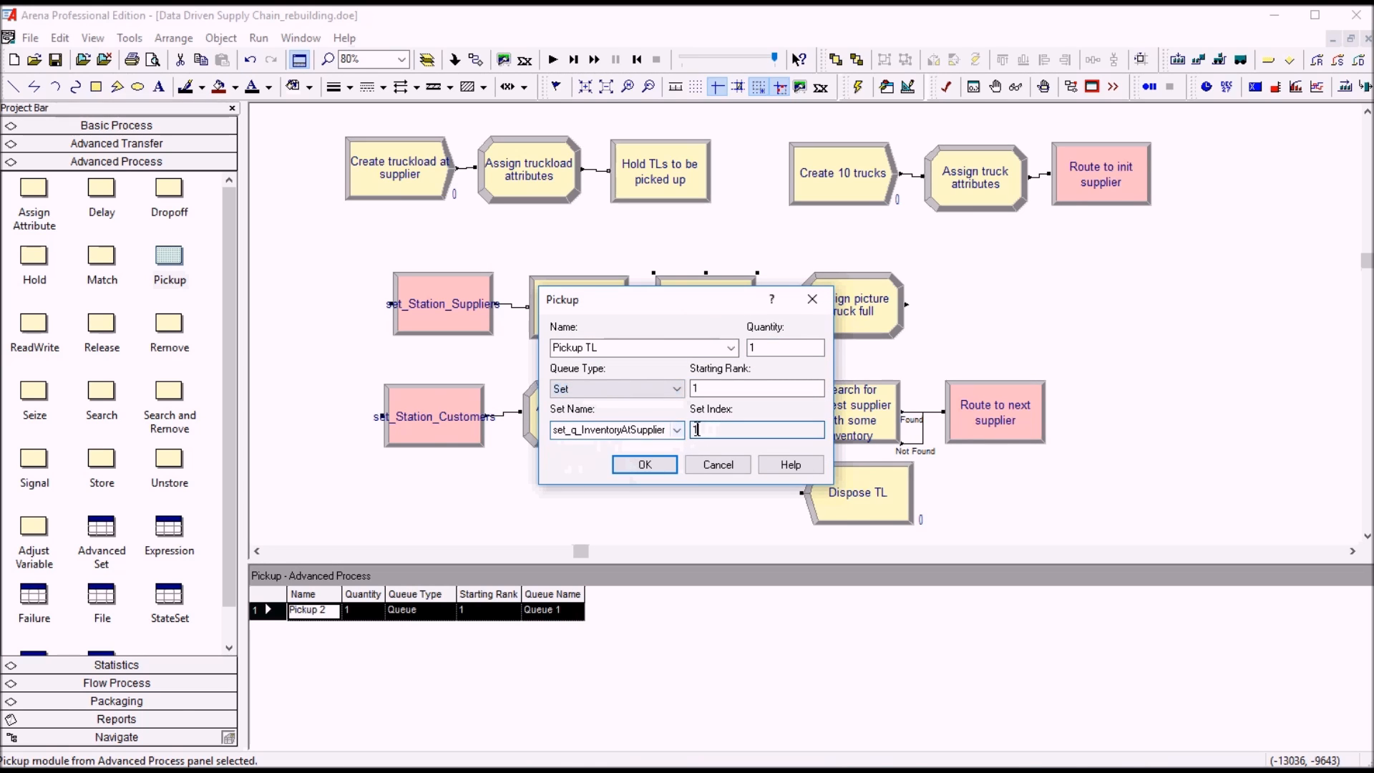
pyautogui.write('a_SupplierID')
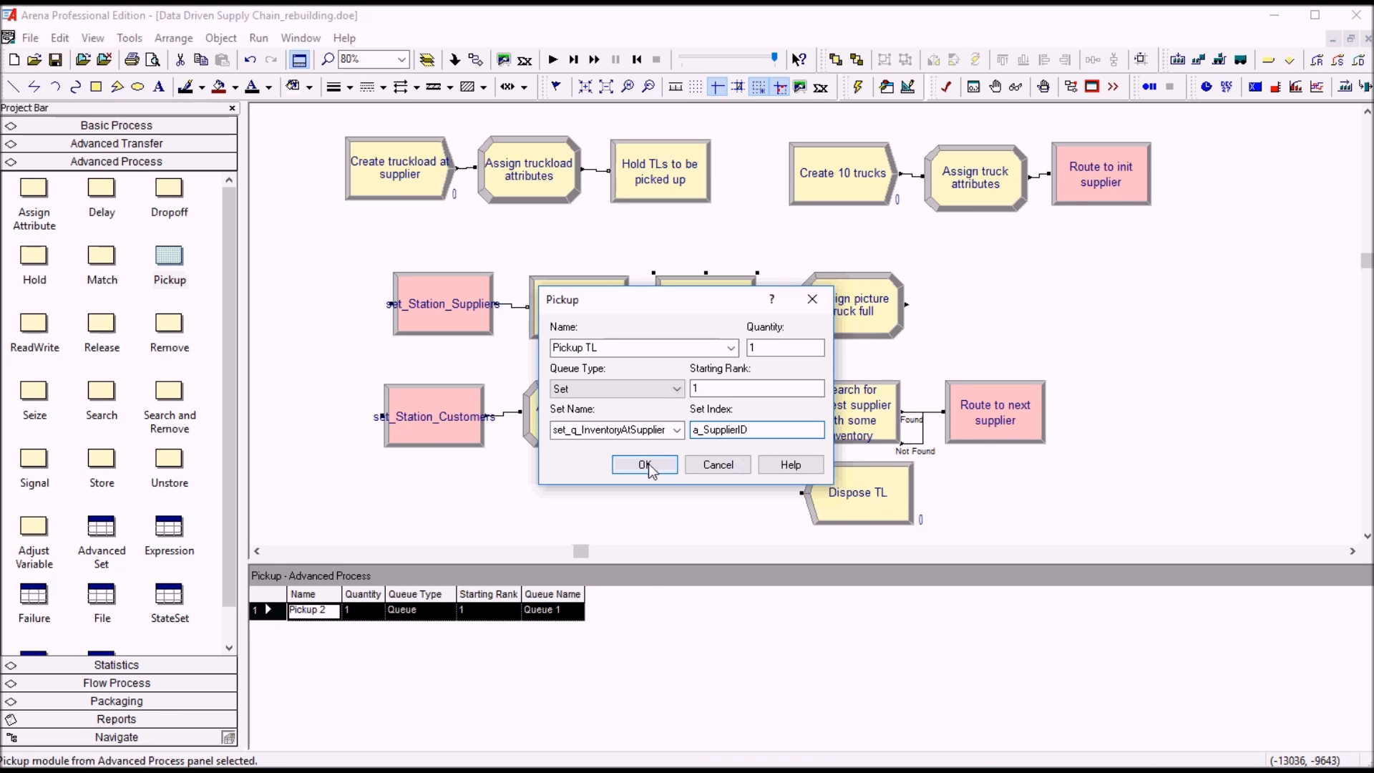
pyautogui.click(644, 464)
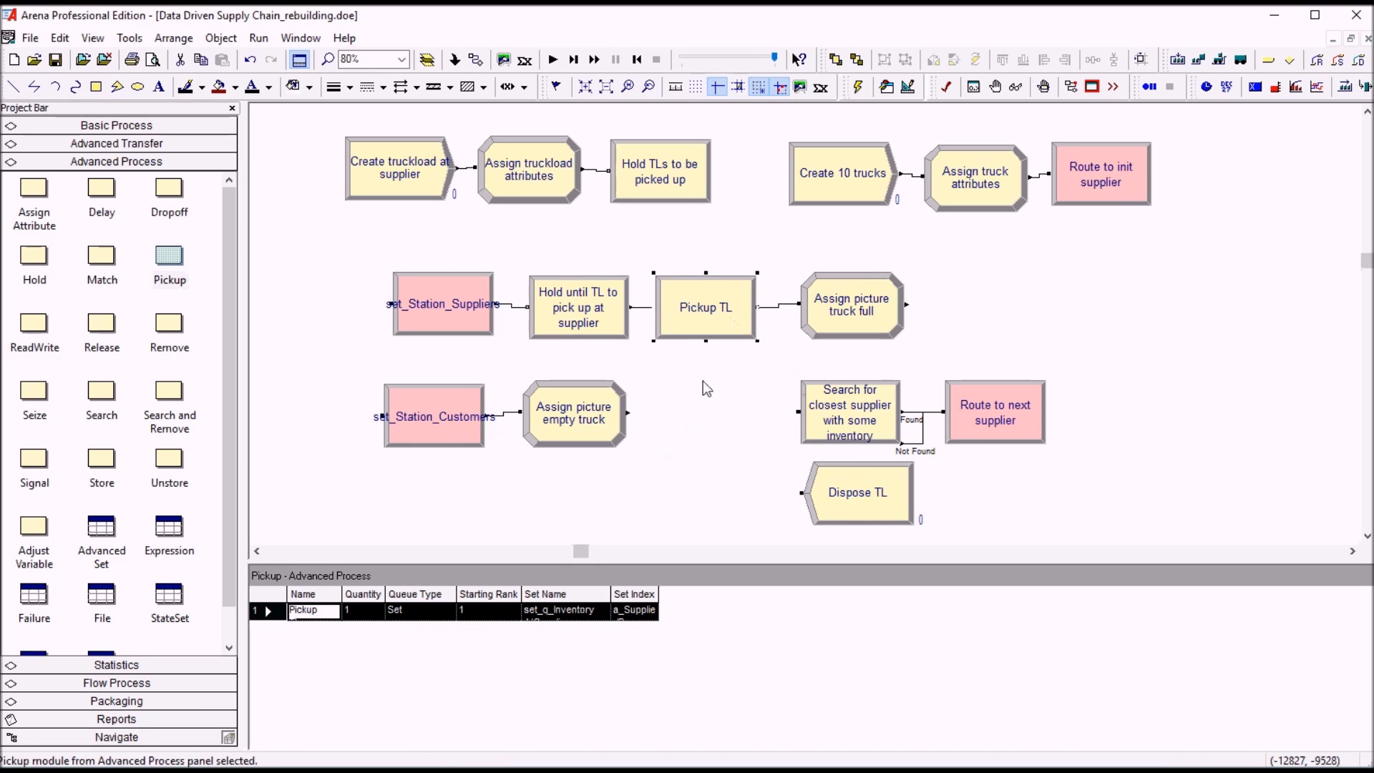
pyautogui.click(574, 412)
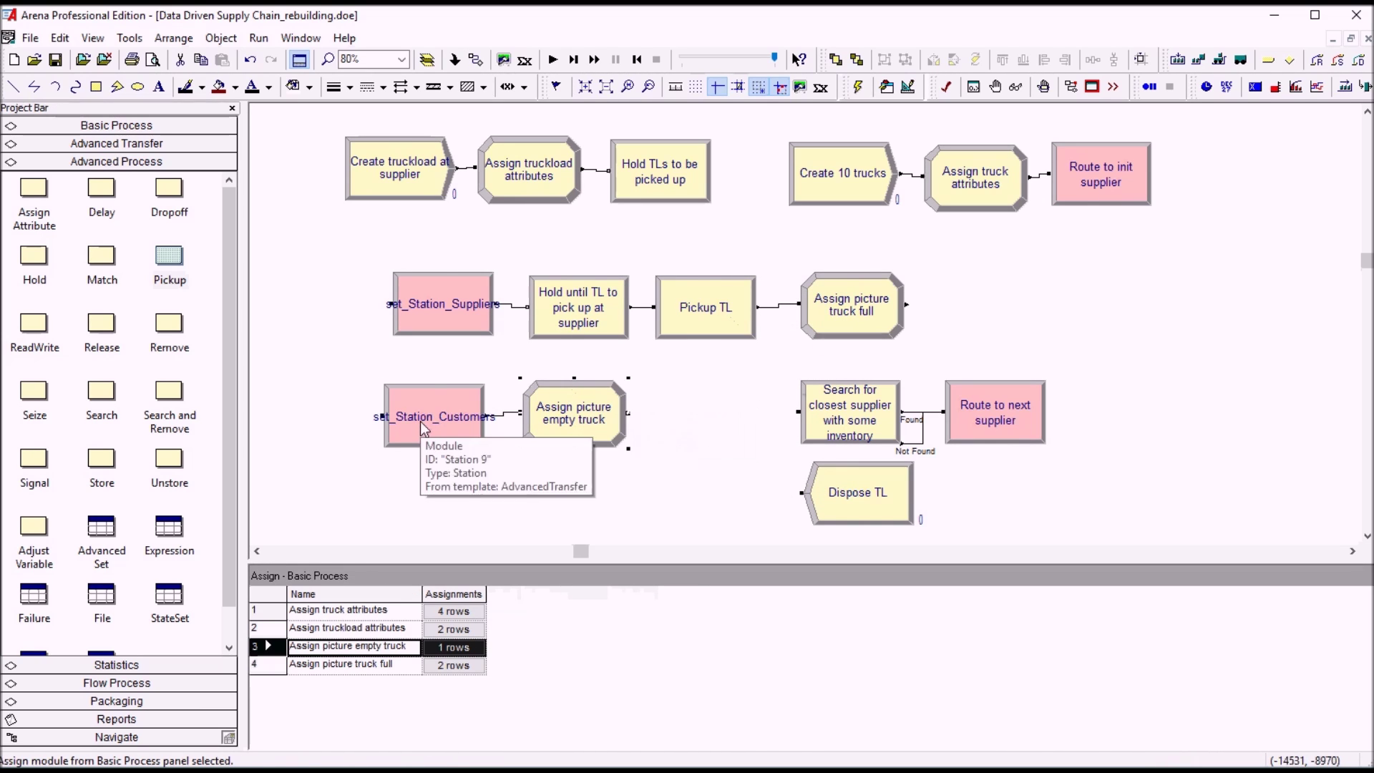
pyautogui.moveTo(77, 215)
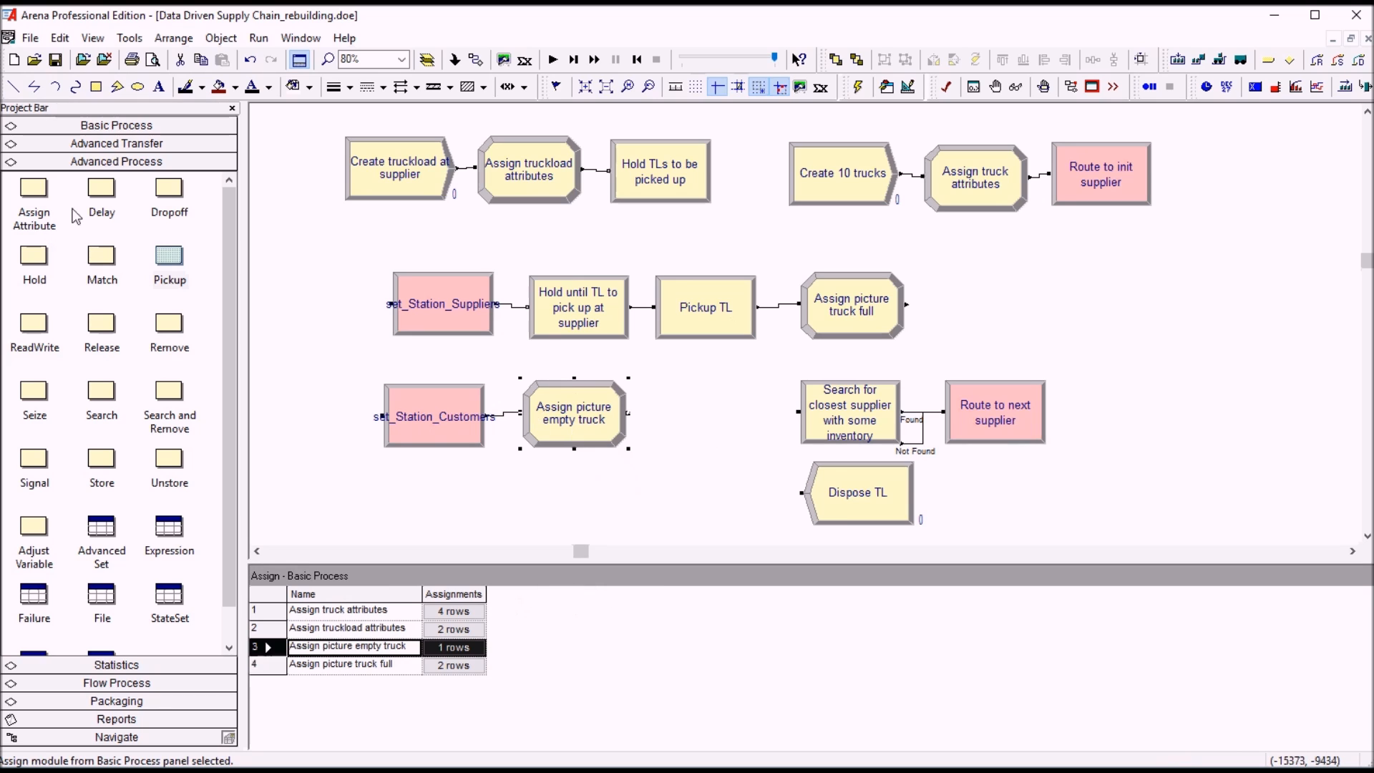
# Step: Place Dropoff TL after the empty-truck assign, retaining original values, with Members wired to Dispose TL
pyautogui.moveTo(169, 186); pyautogui.dragTo(532, 352)
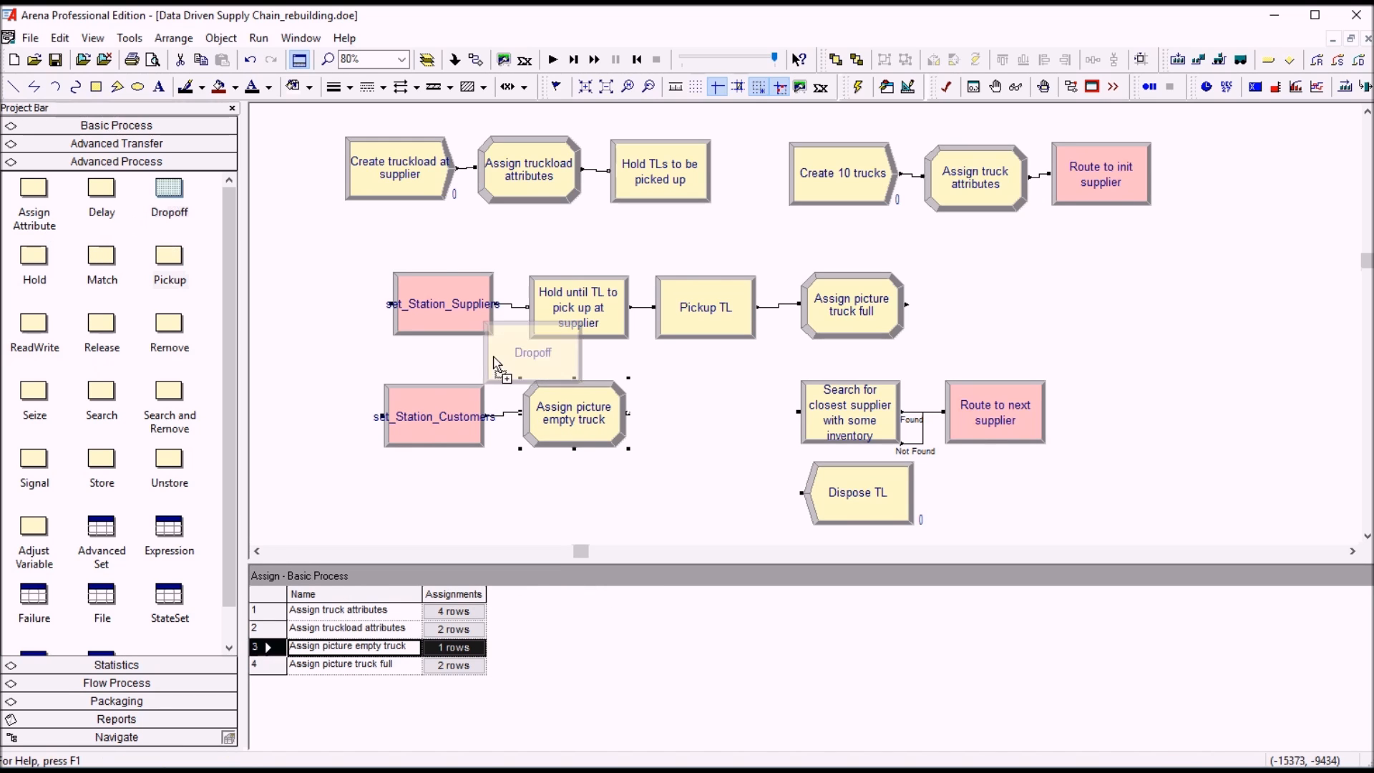
pyautogui.doubleClick(532, 352)
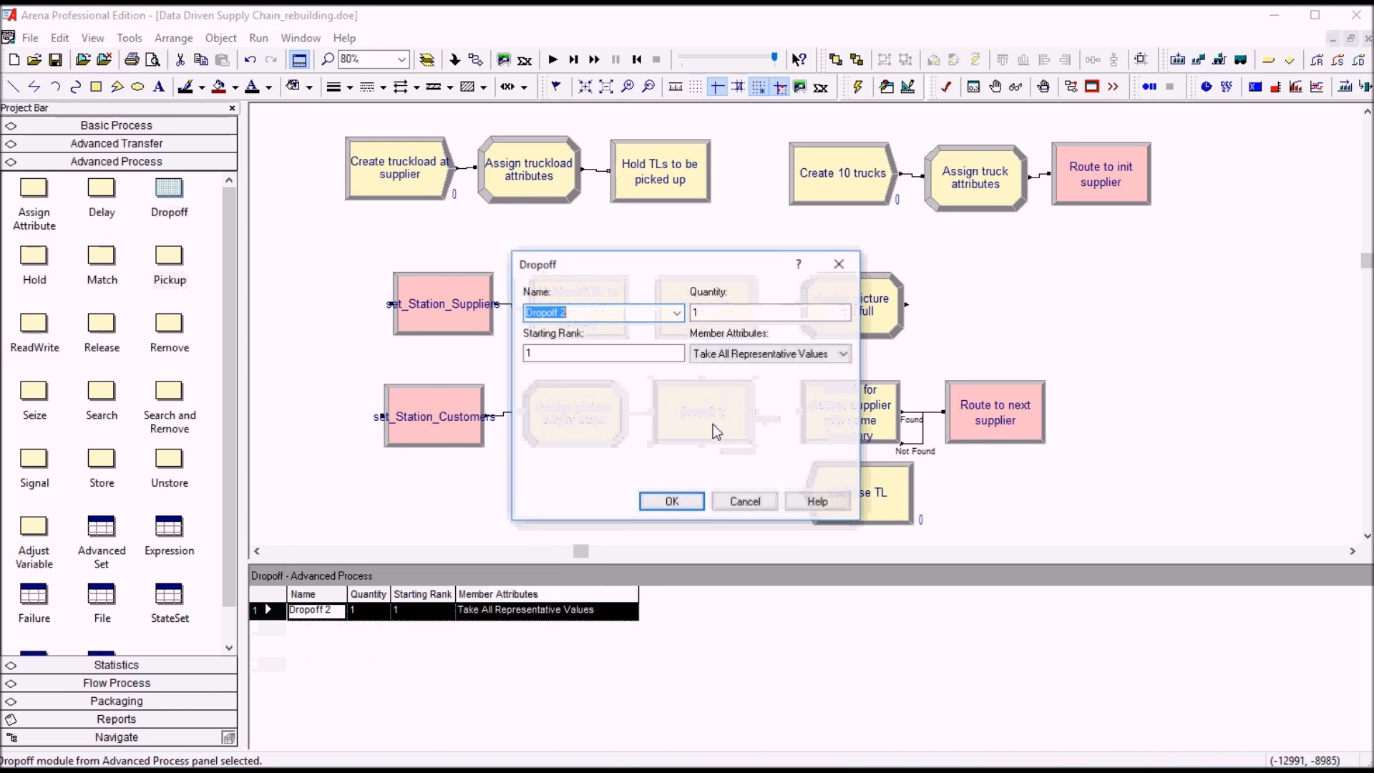
pyautogui.write('Dropoff TL')
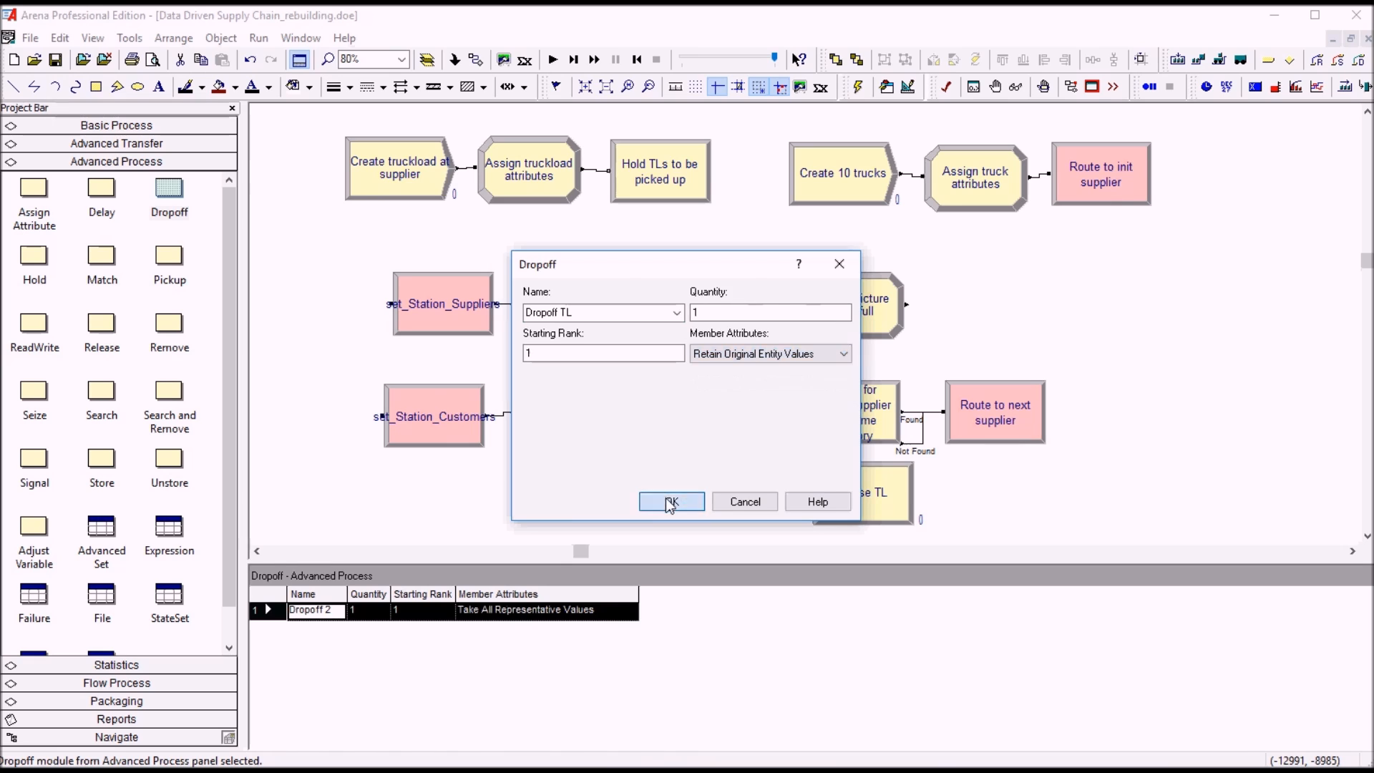
pyautogui.click(671, 502)
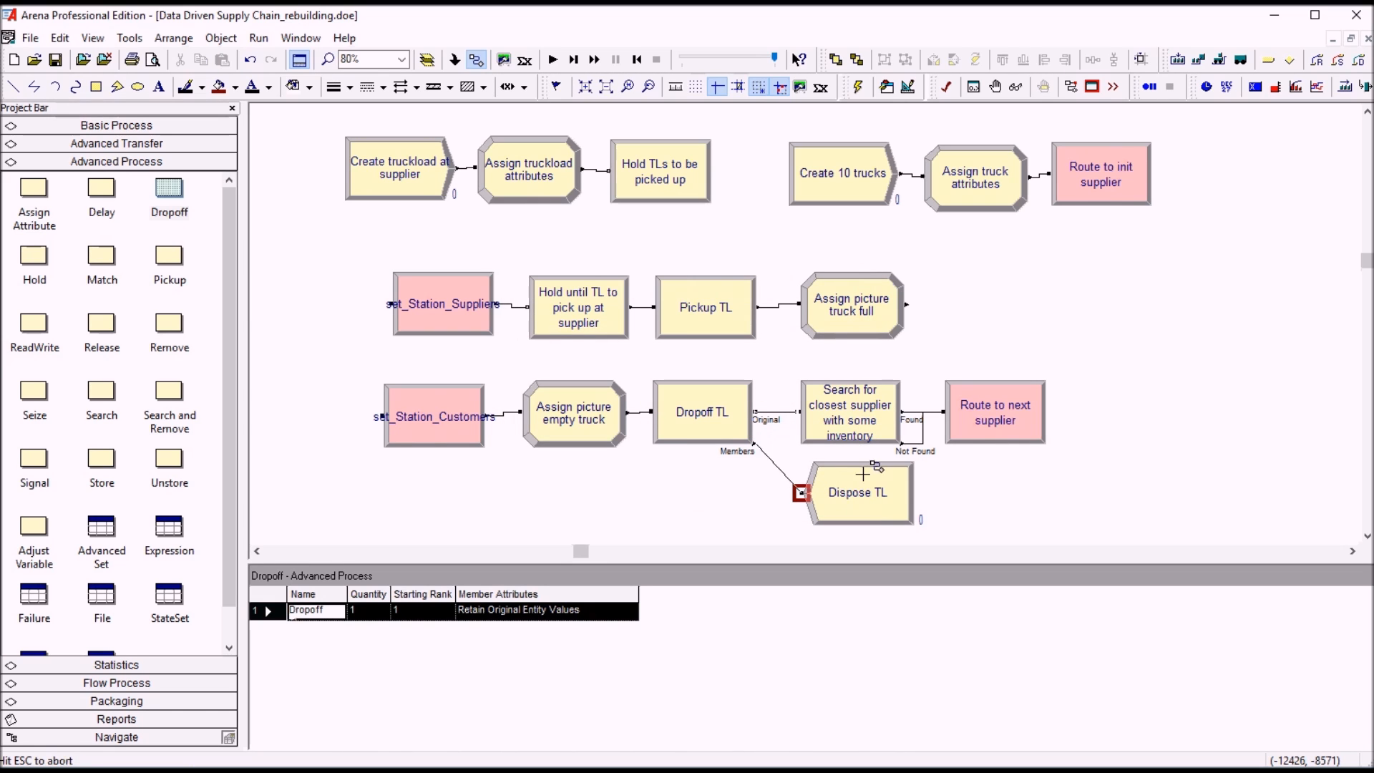
pyautogui.click(798, 492)
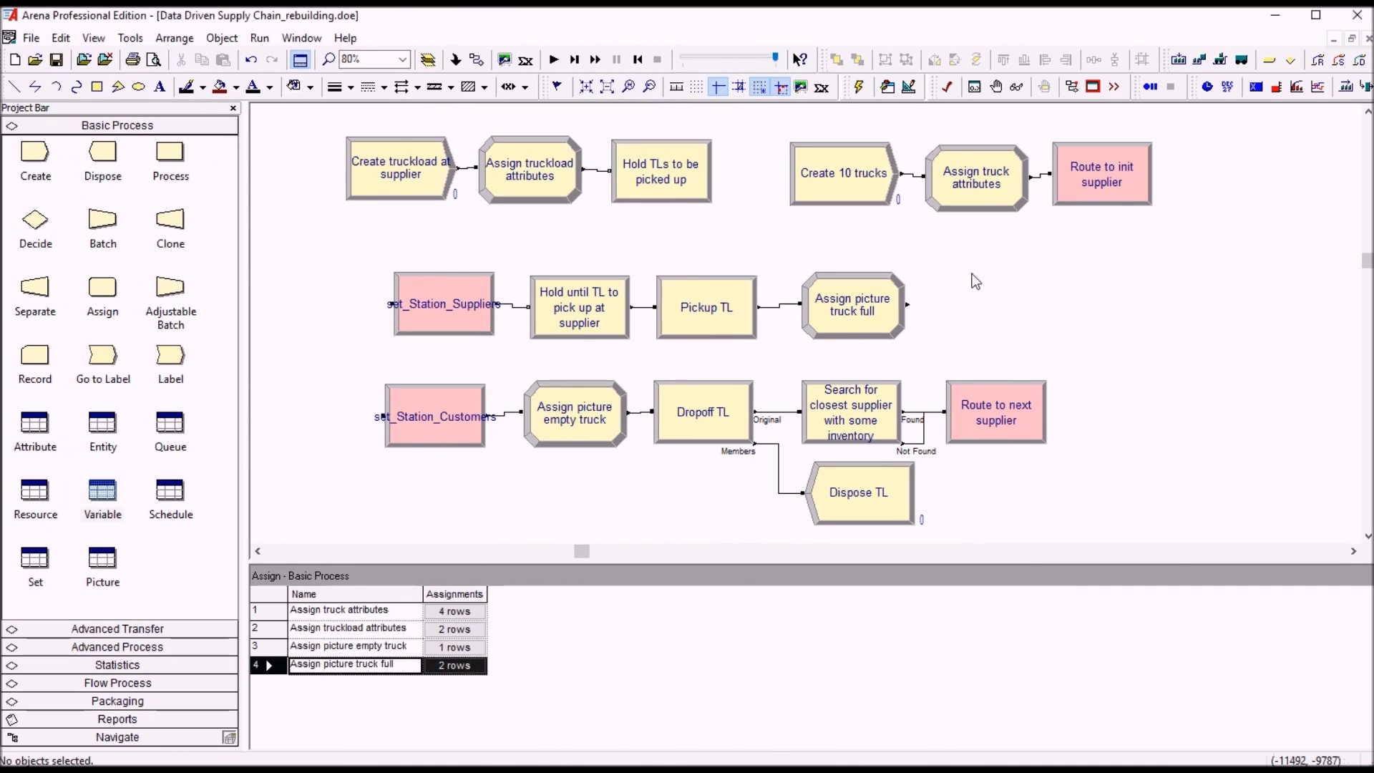
# Step: Place a new Route module after the Assign picture truck full step
pyautogui.click(851, 304)
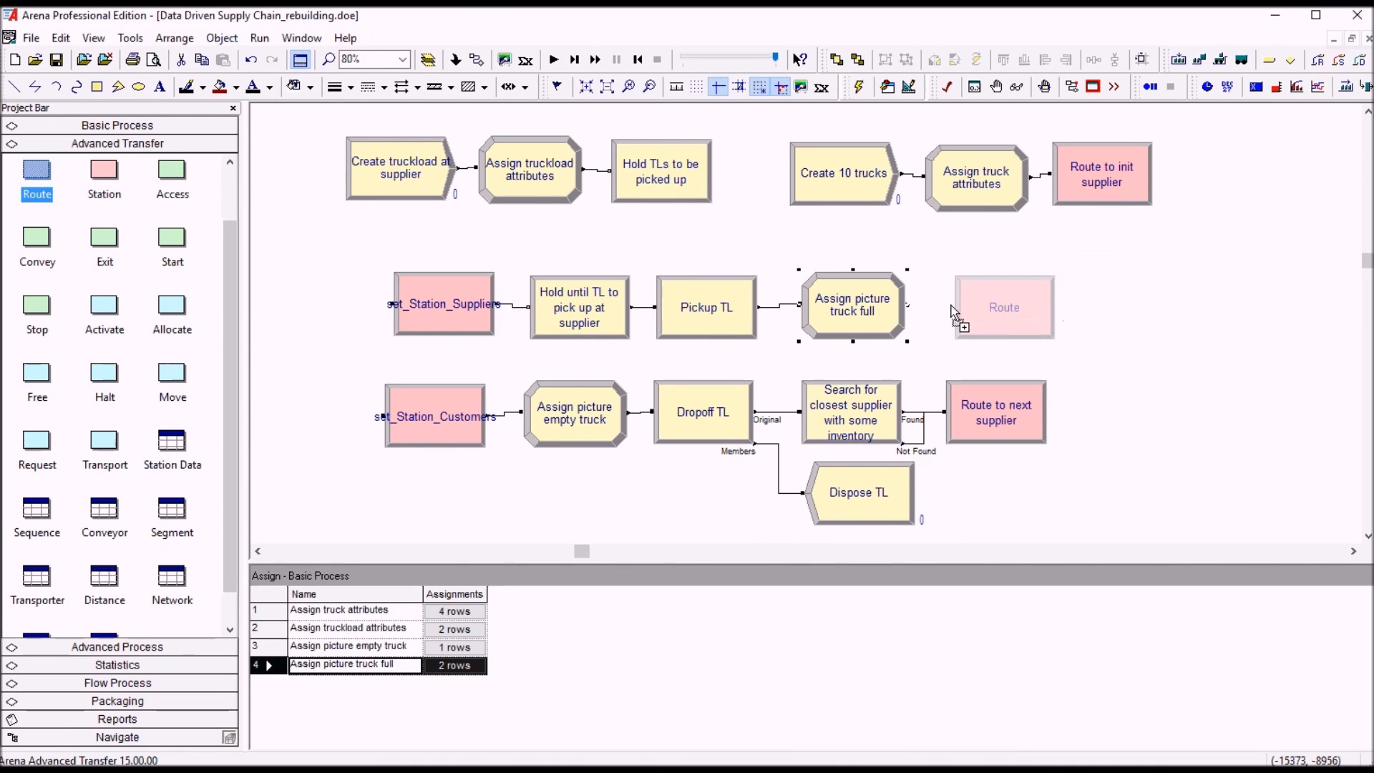
pyautogui.click(1003, 306)
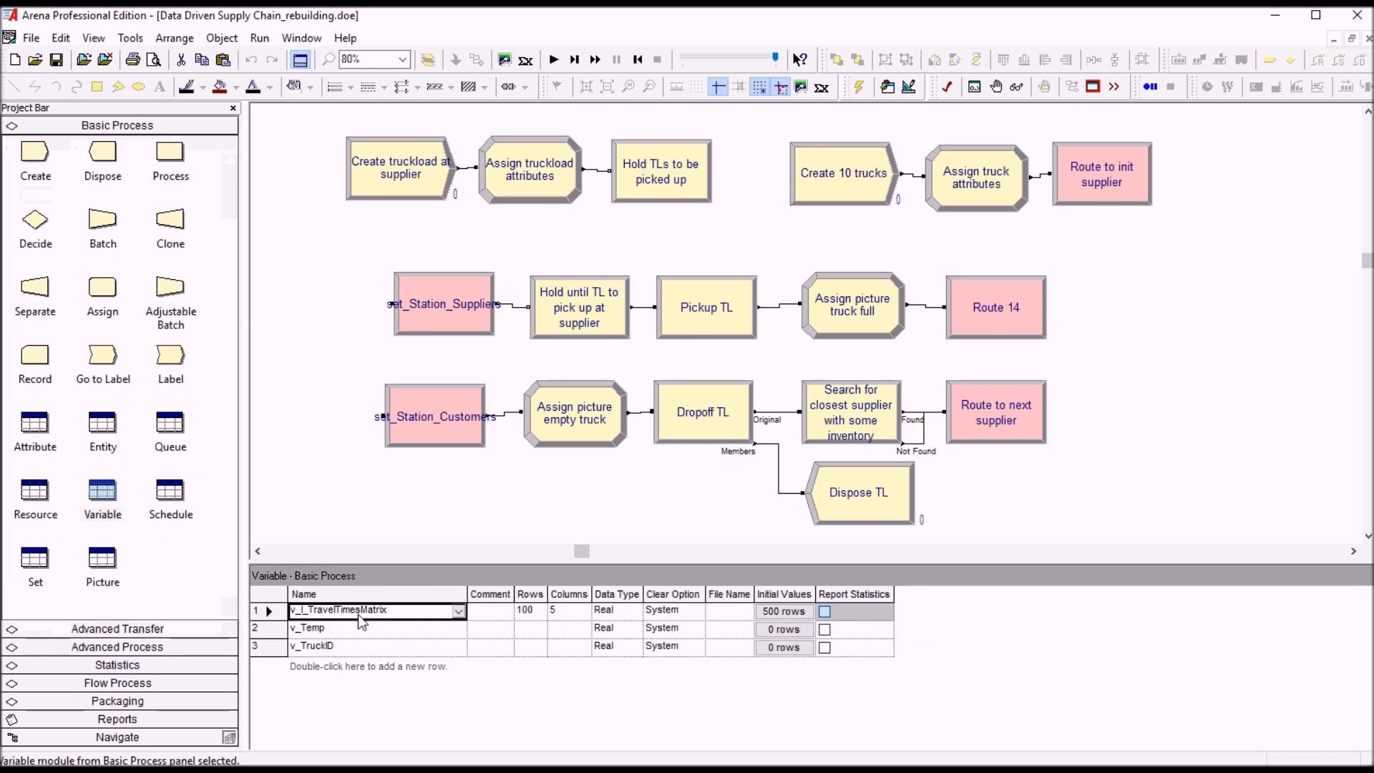
# Step: Review the travel-time matrix variable's 100 rows, 5 columns and initial values
pyautogui.doubleClick(349, 610)
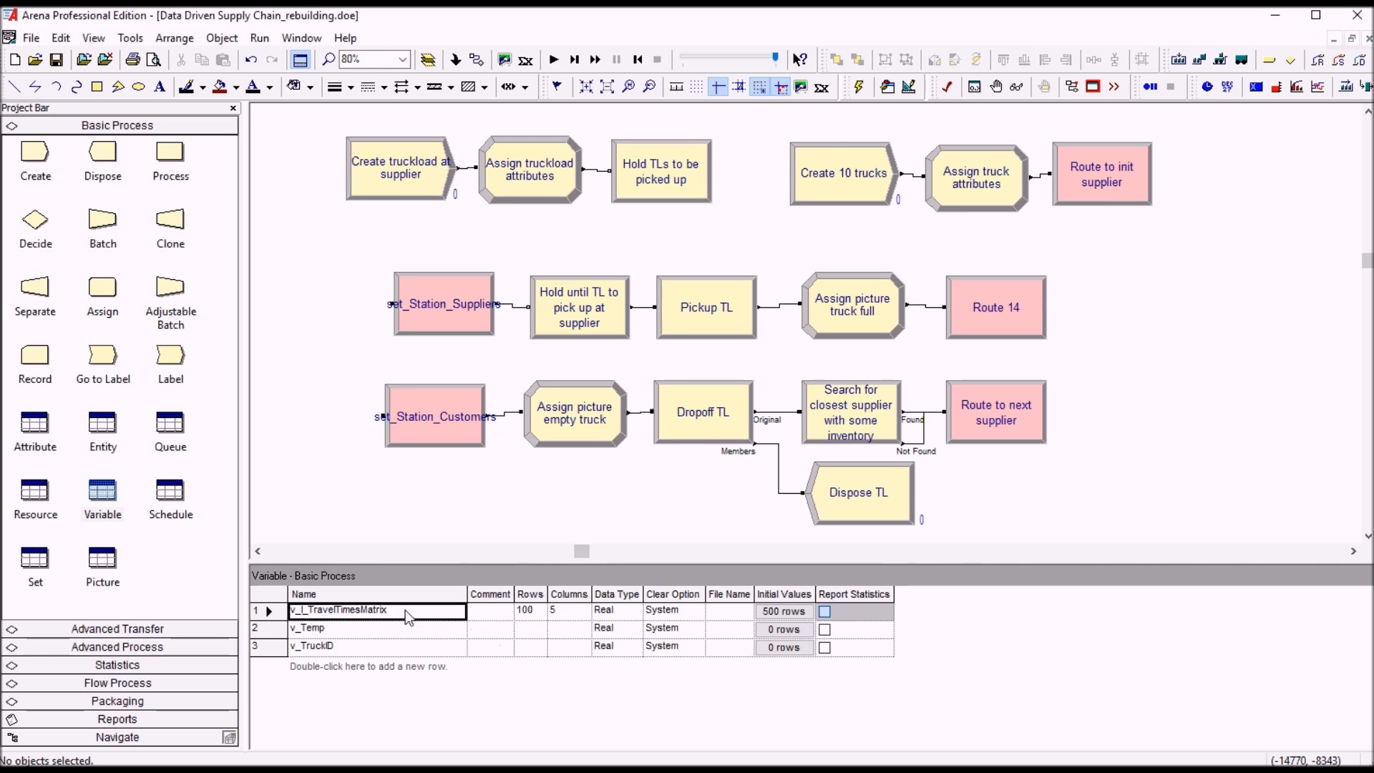
pyautogui.click(529, 610)
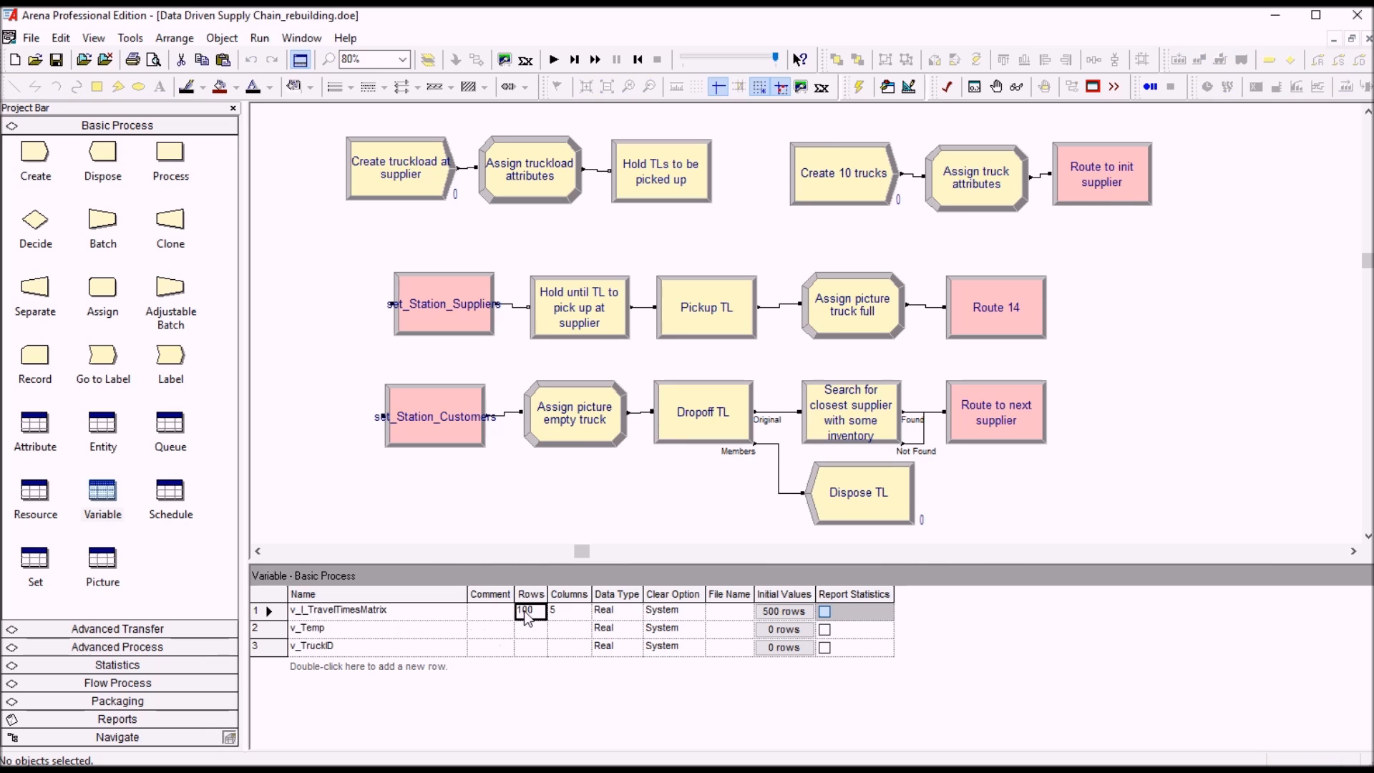
pyautogui.click(569, 609)
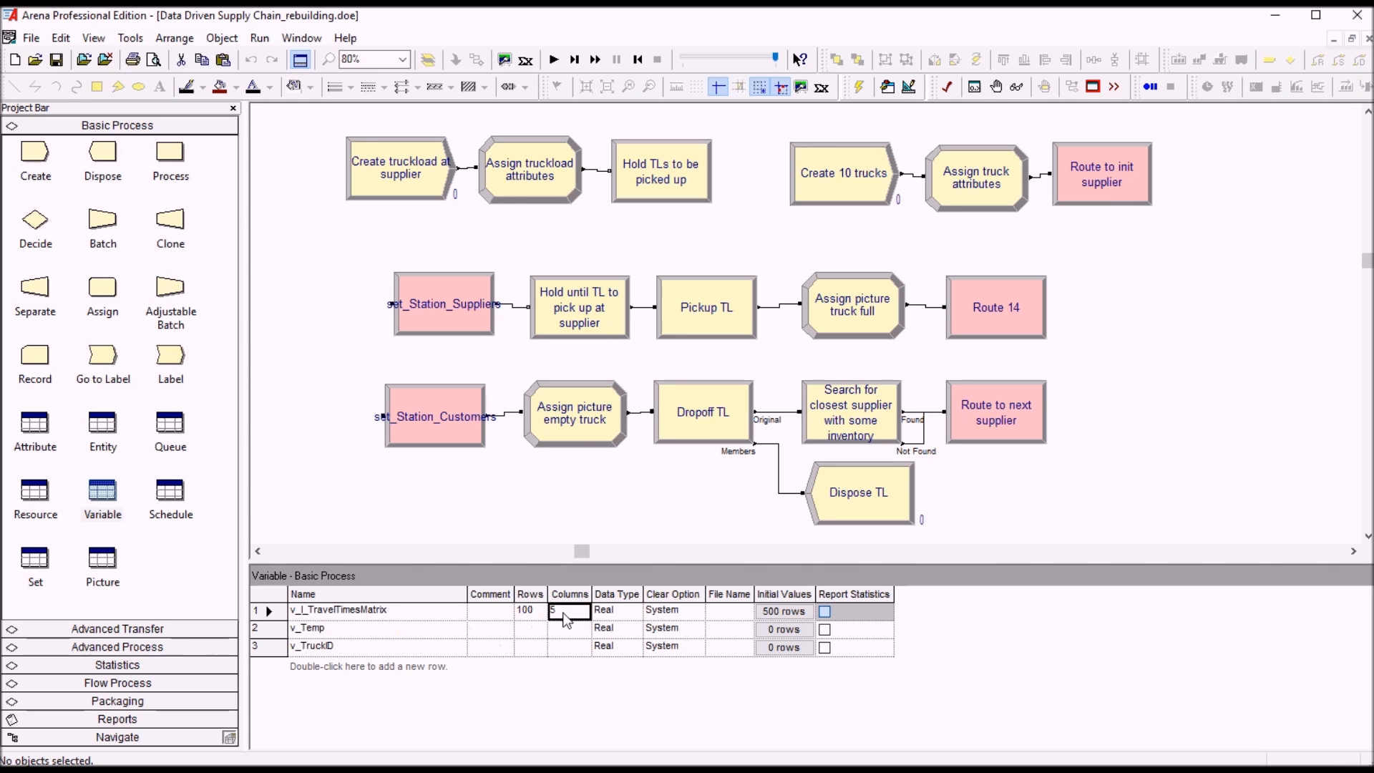
pyautogui.click(784, 611)
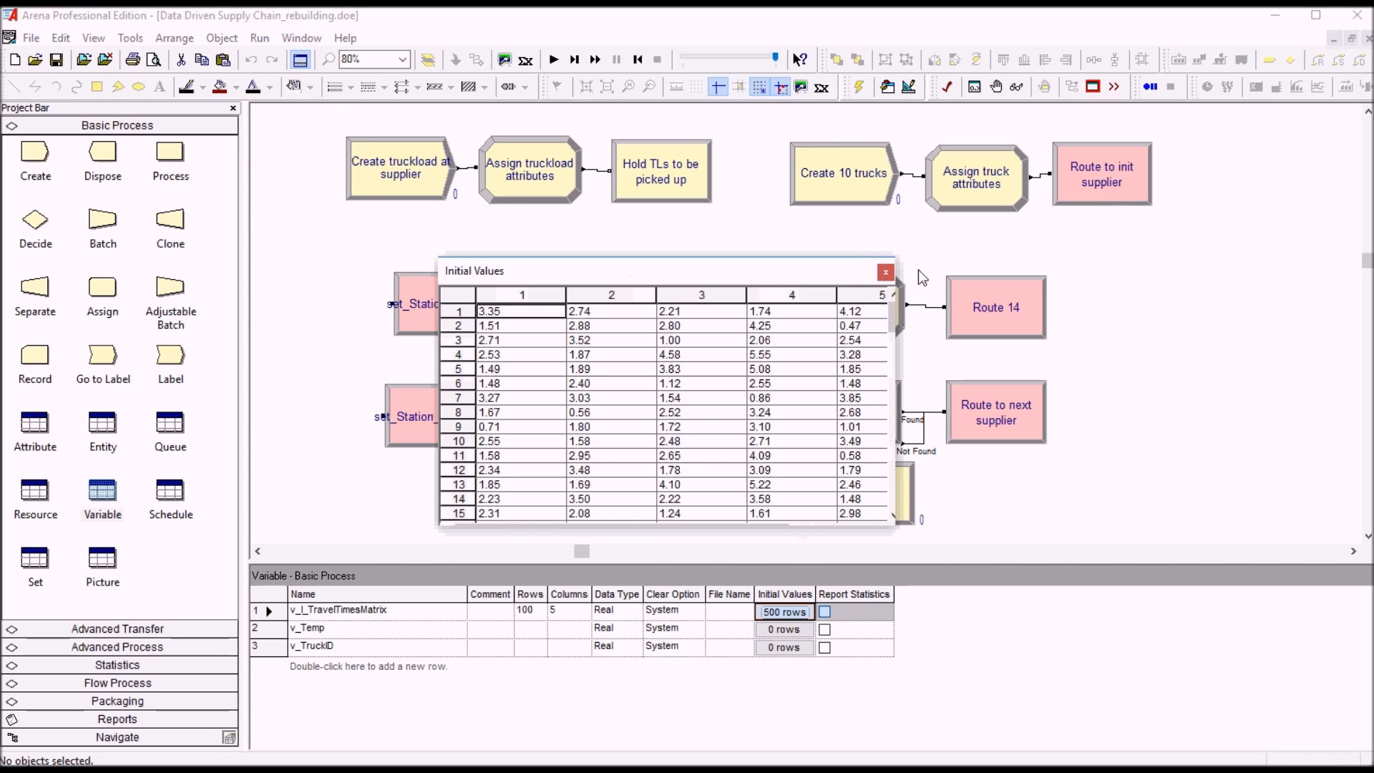
pyautogui.click(884, 271)
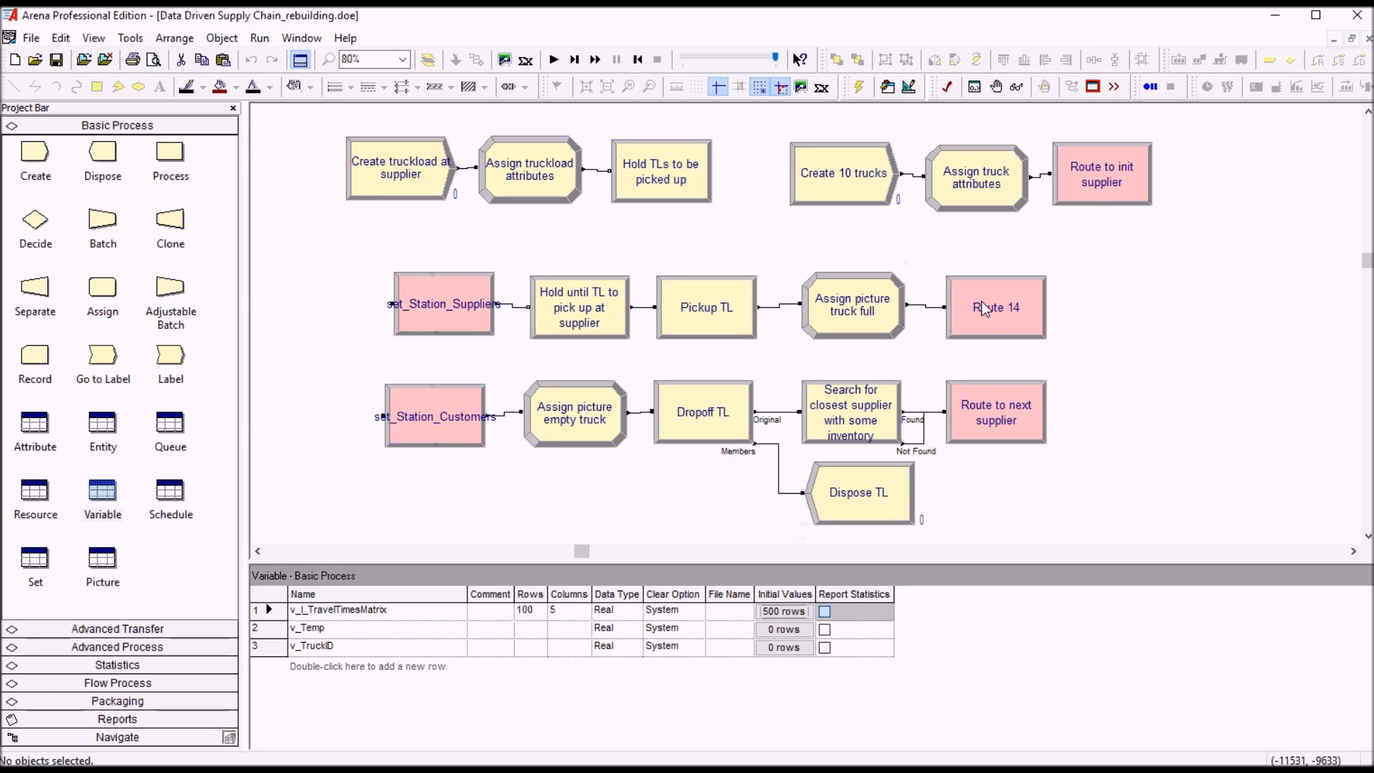
pyautogui.doubleClick(996, 306)
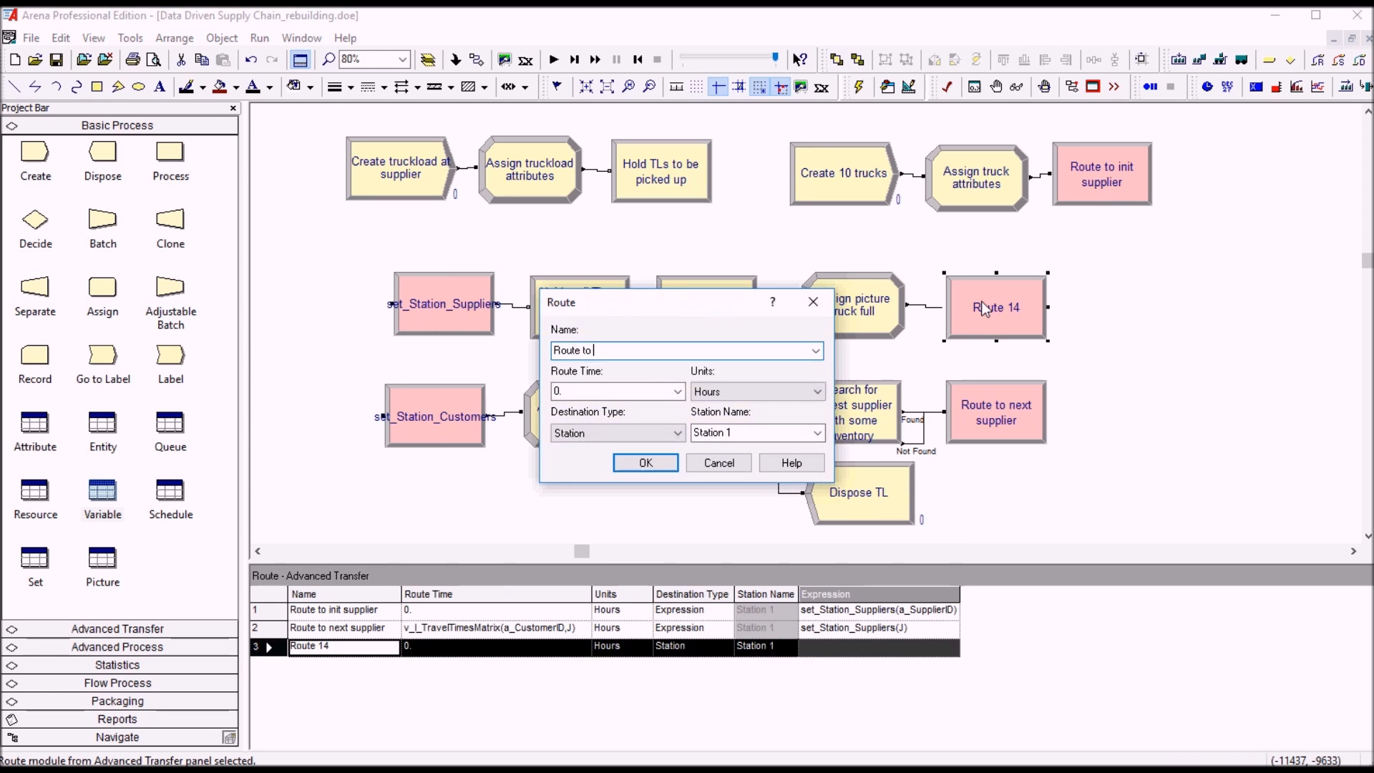
# Step: Name it Route to customer, route time v_I_TravelTimesMatrix(a_CustomerID,a_SupplierID), destination type Expression
pyautogui.write('customer')
pyautogui.write('v_I_TravelTimesMatrix')
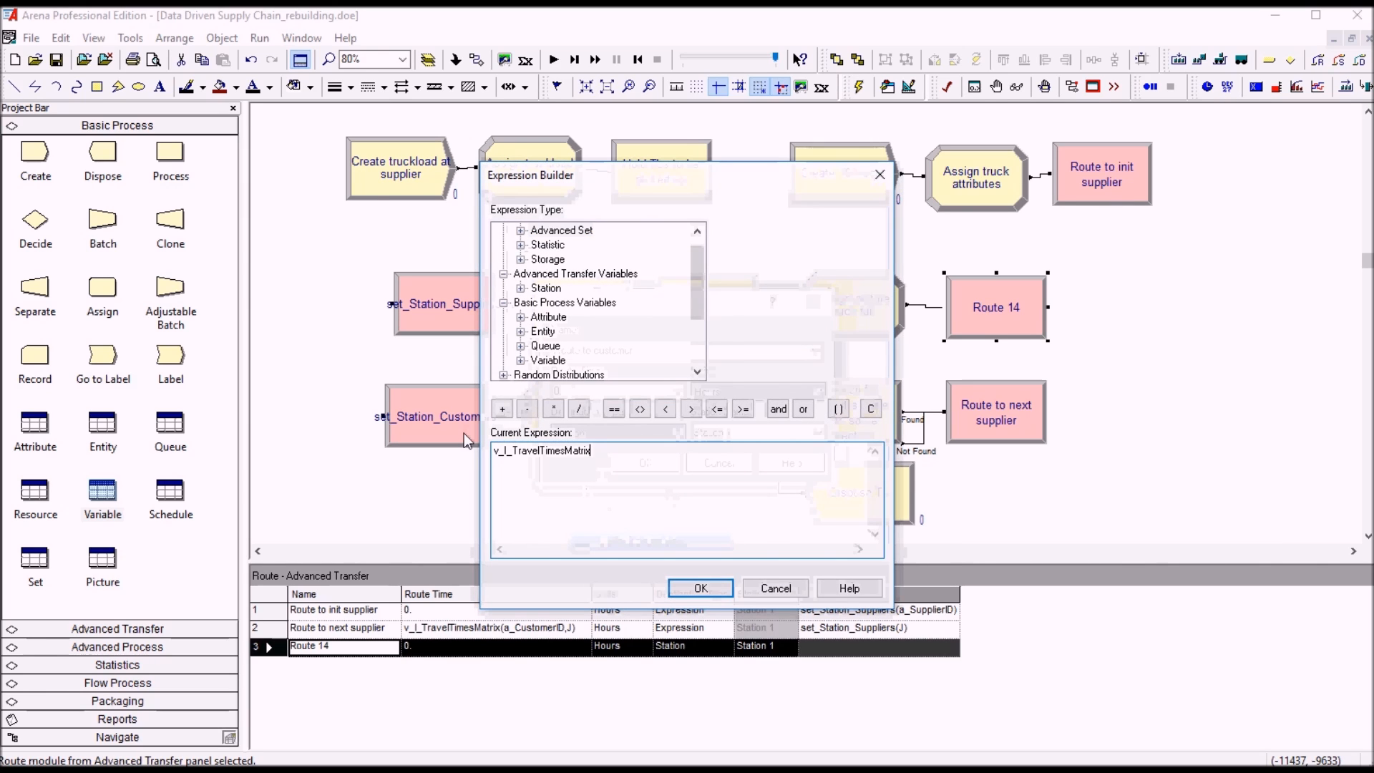
pyautogui.write('(a_CustomerID')
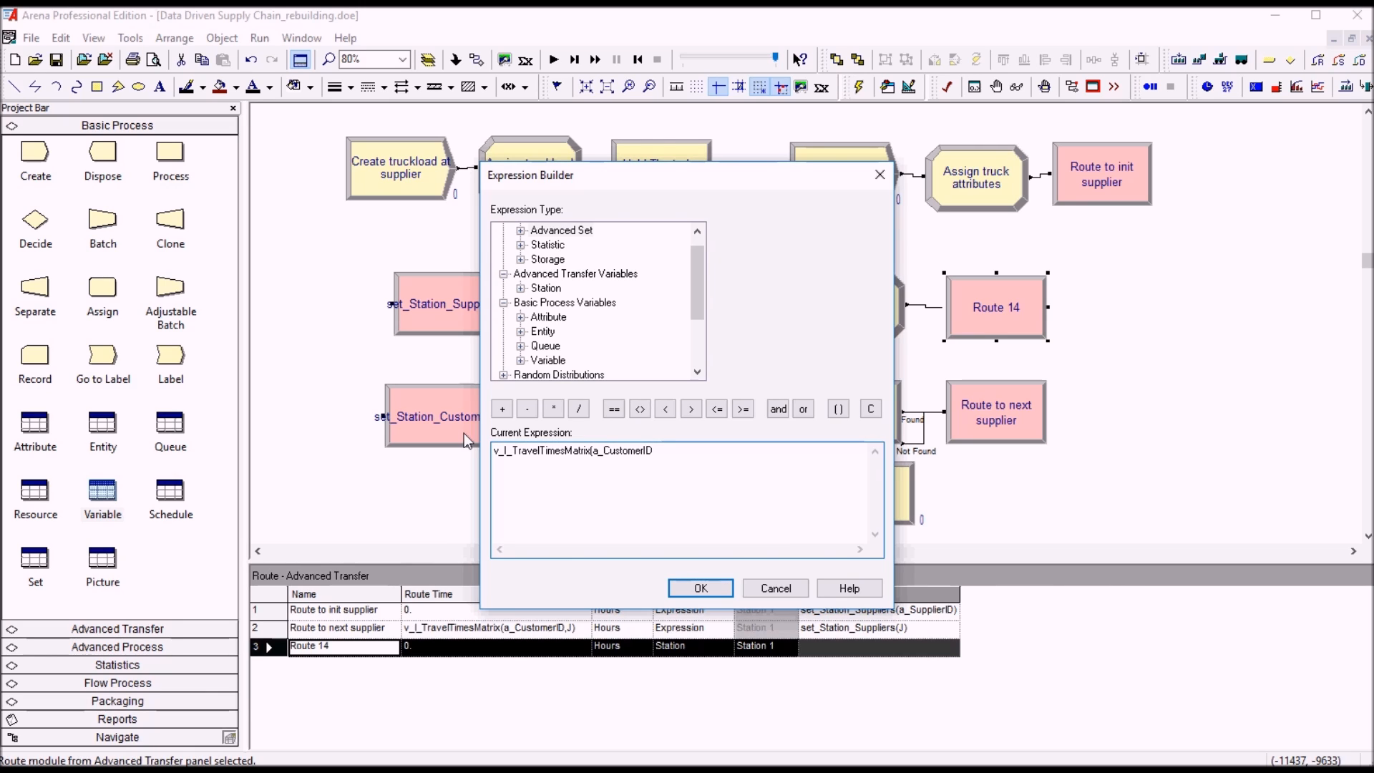
pyautogui.write(',a_Supplier')
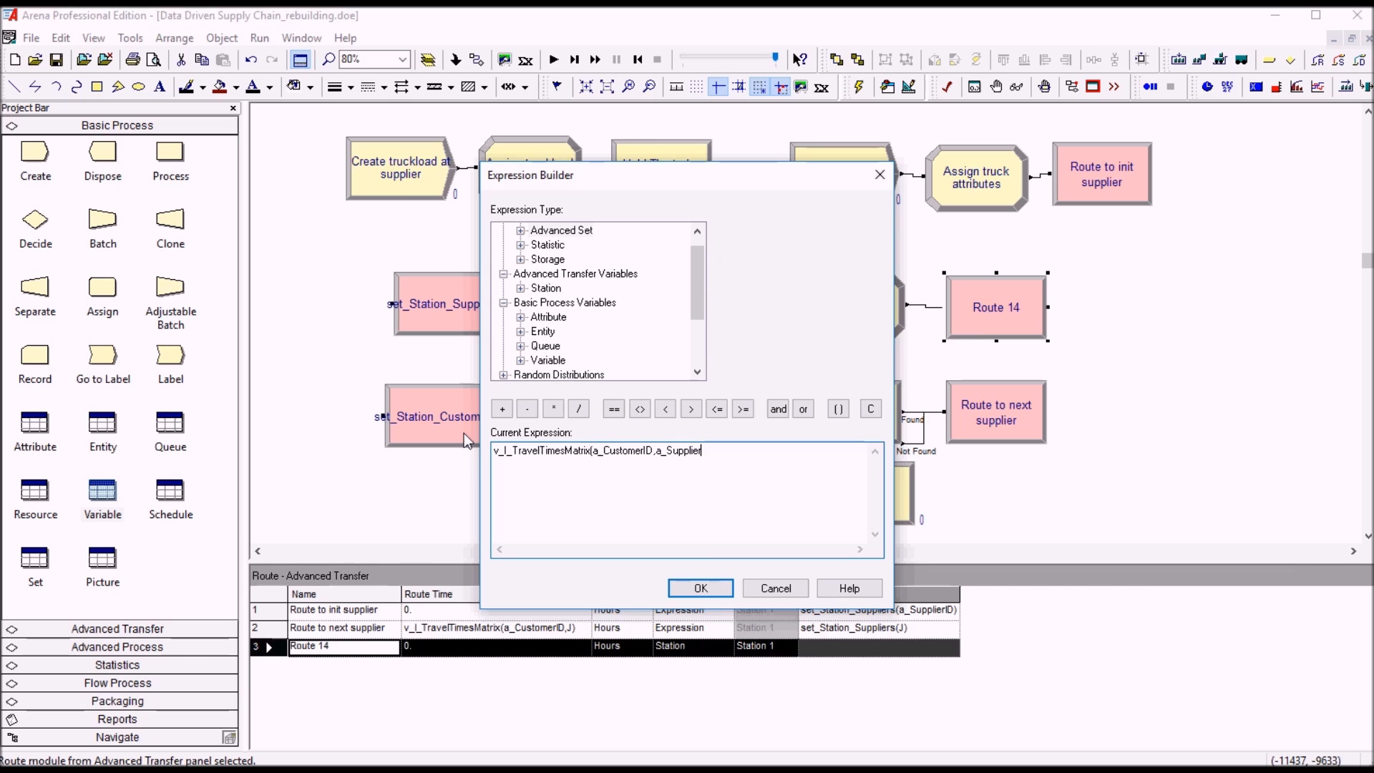
pyautogui.write('ID)')
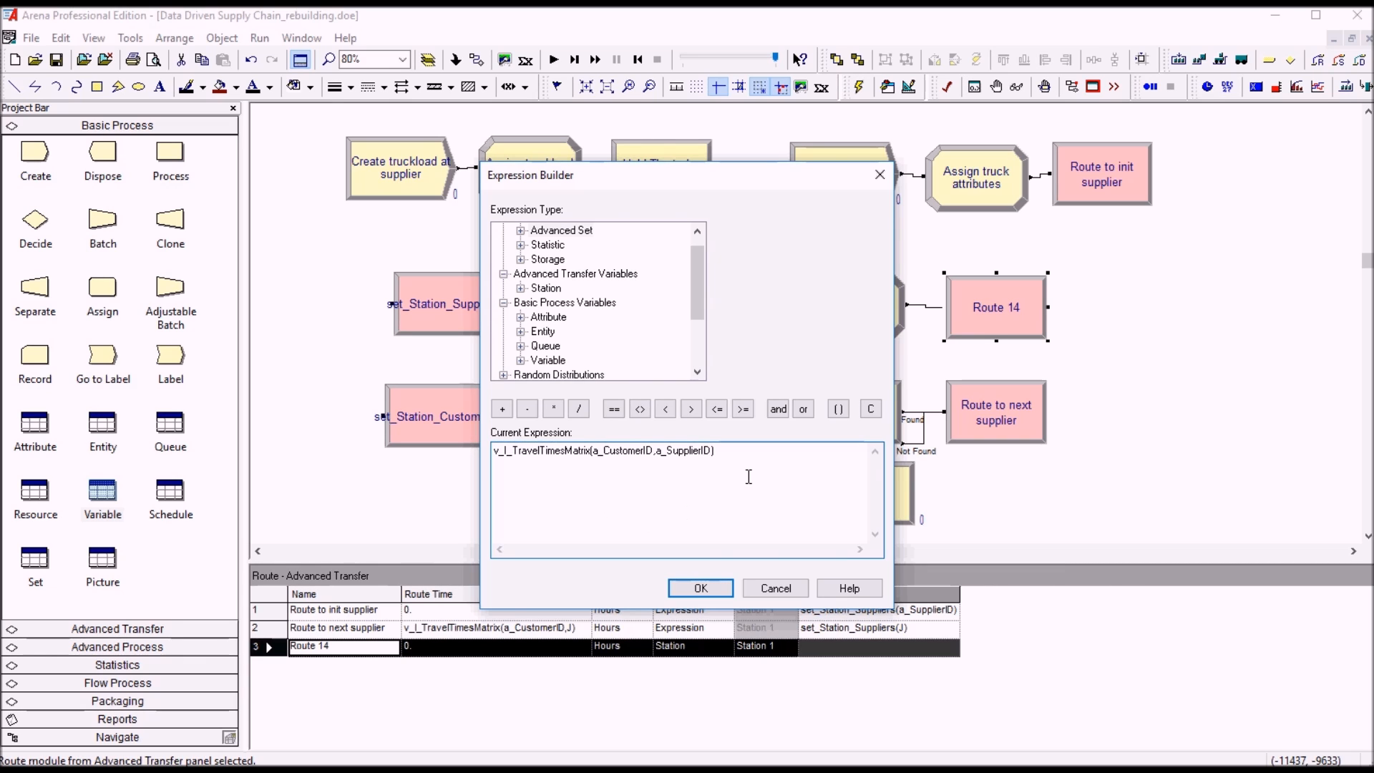
pyautogui.click(701, 586)
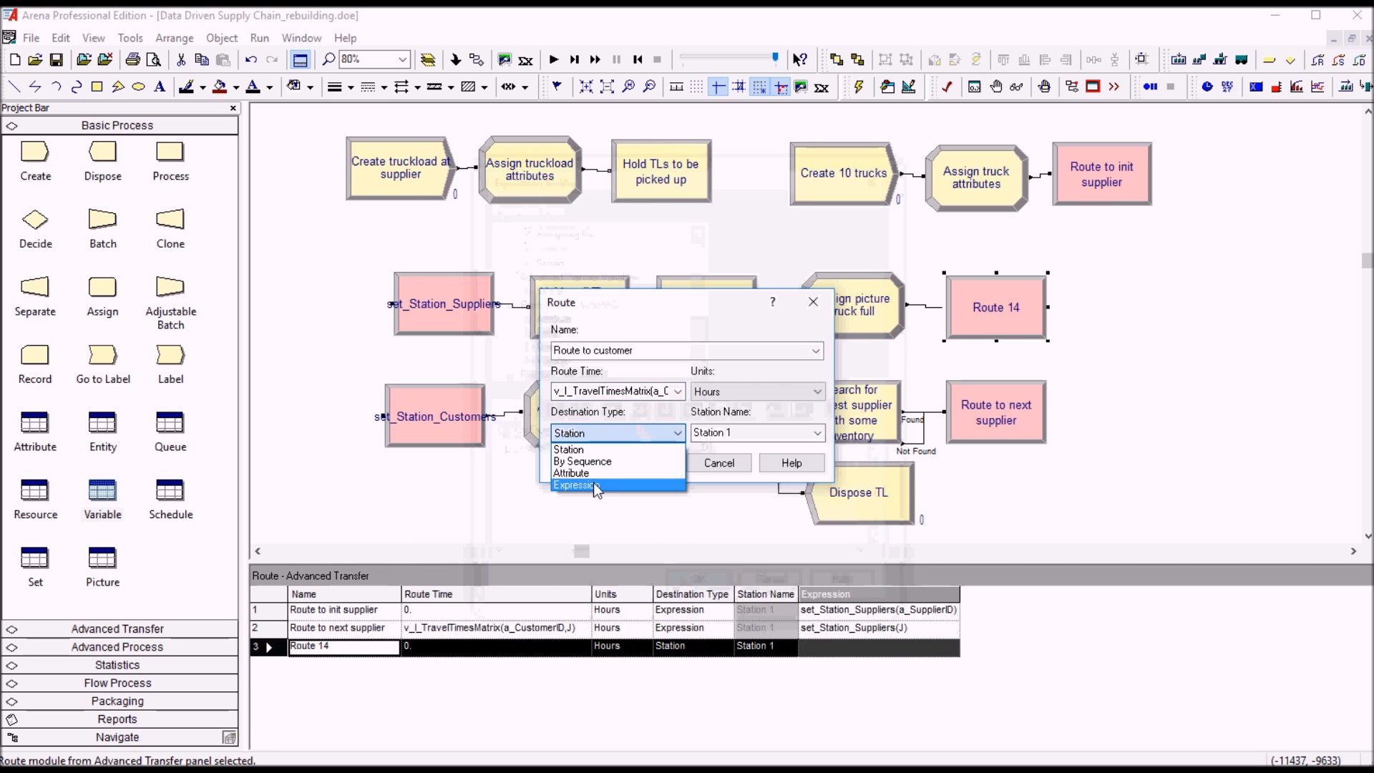
pyautogui.click(576, 483)
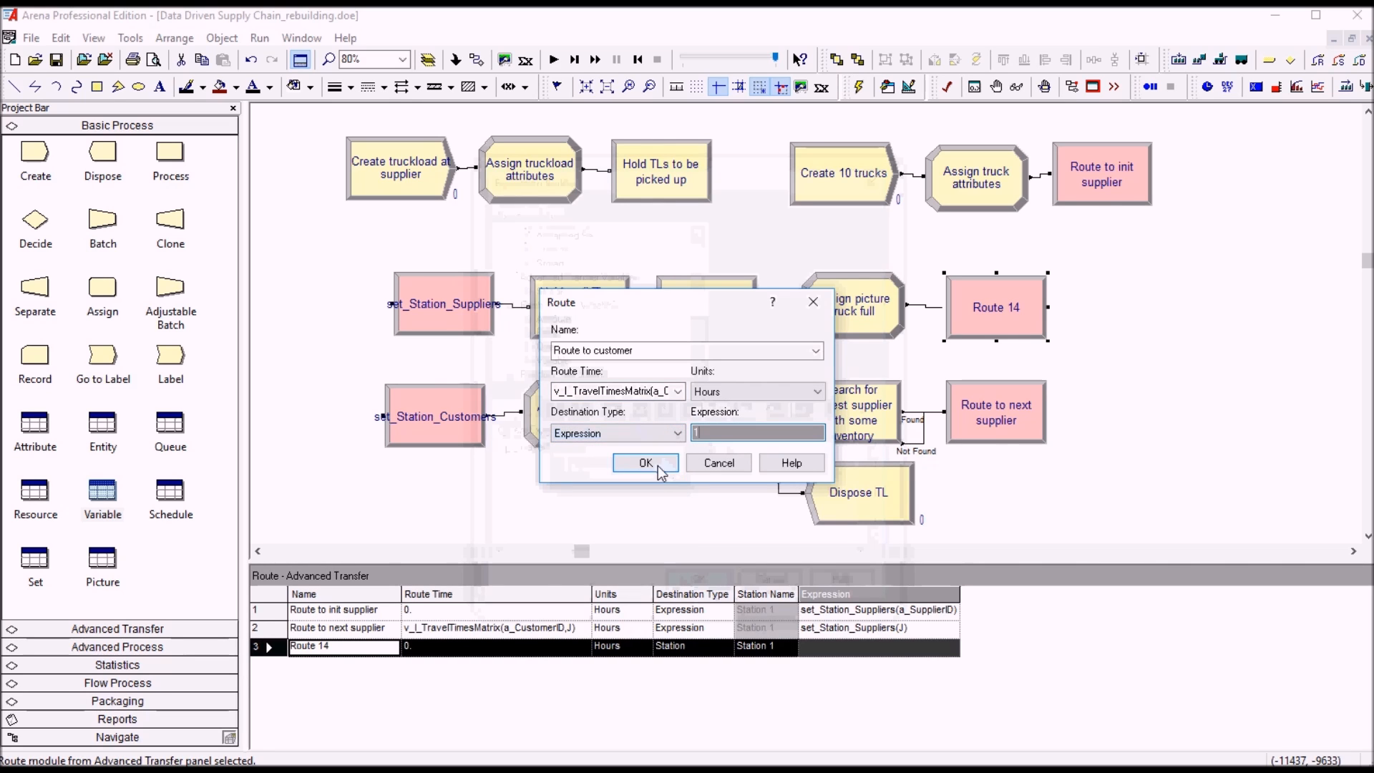